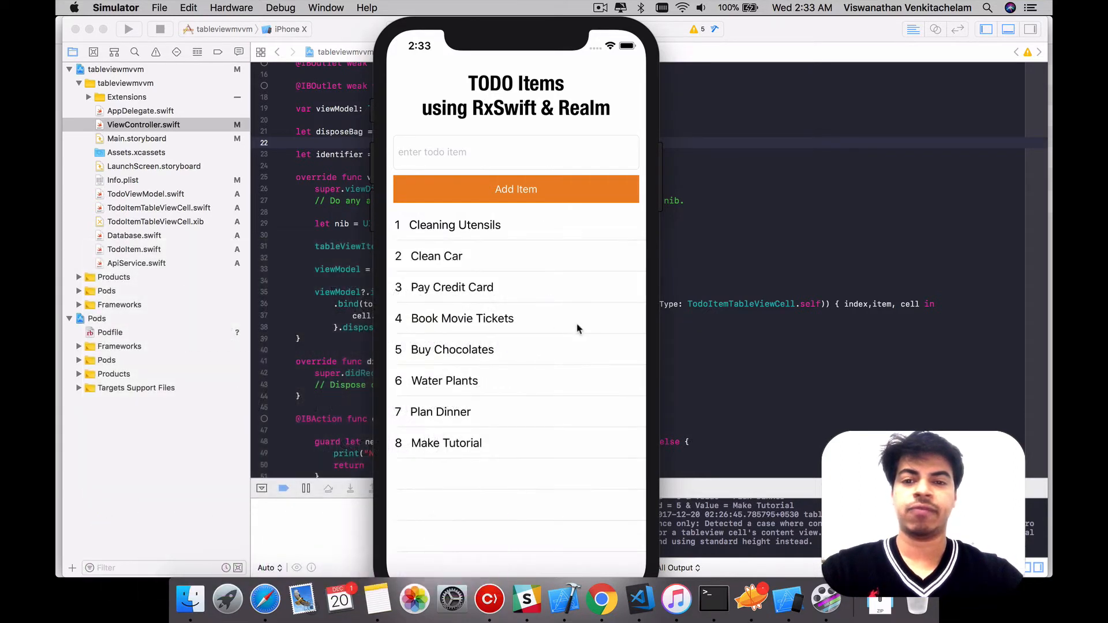
pyautogui.moveTo(553, 385)
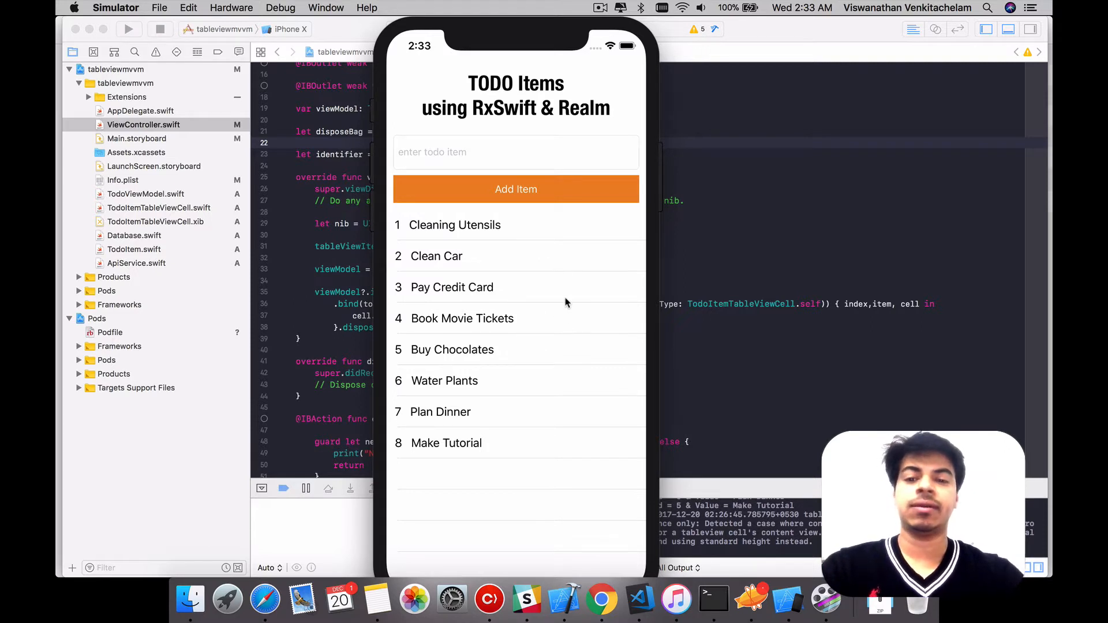
pyautogui.moveTo(584, 327)
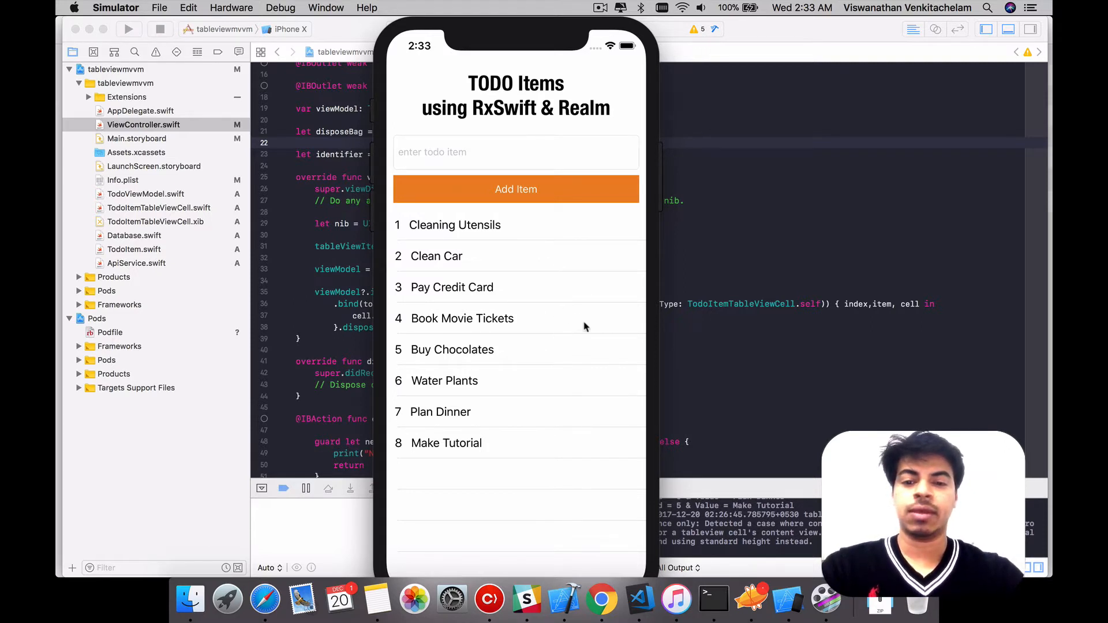
pyautogui.moveTo(698, 266)
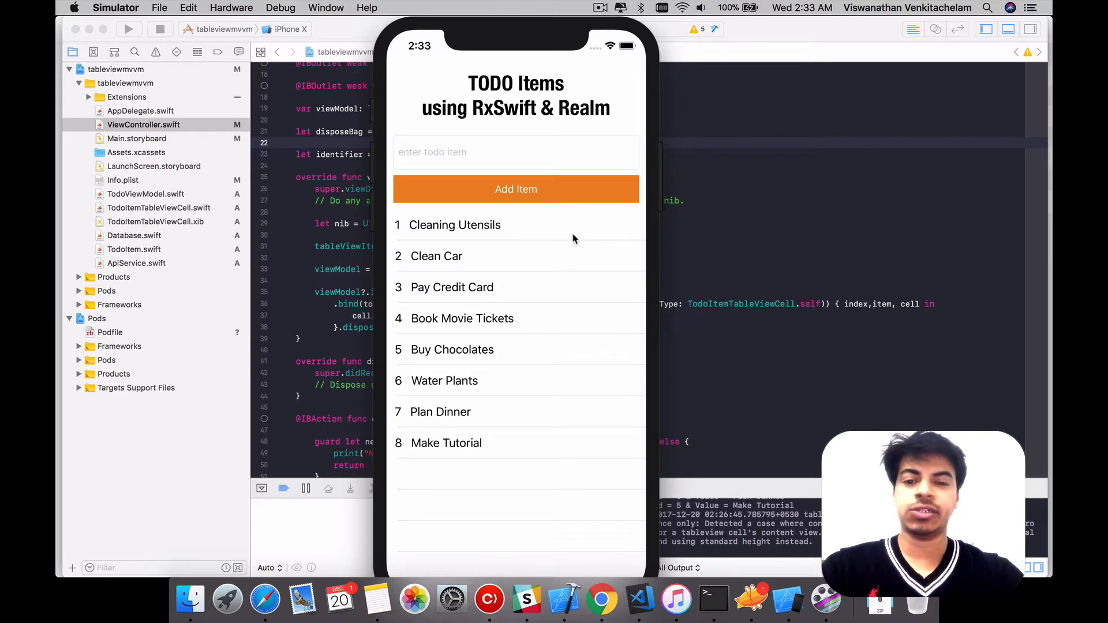
pyautogui.moveTo(544, 246)
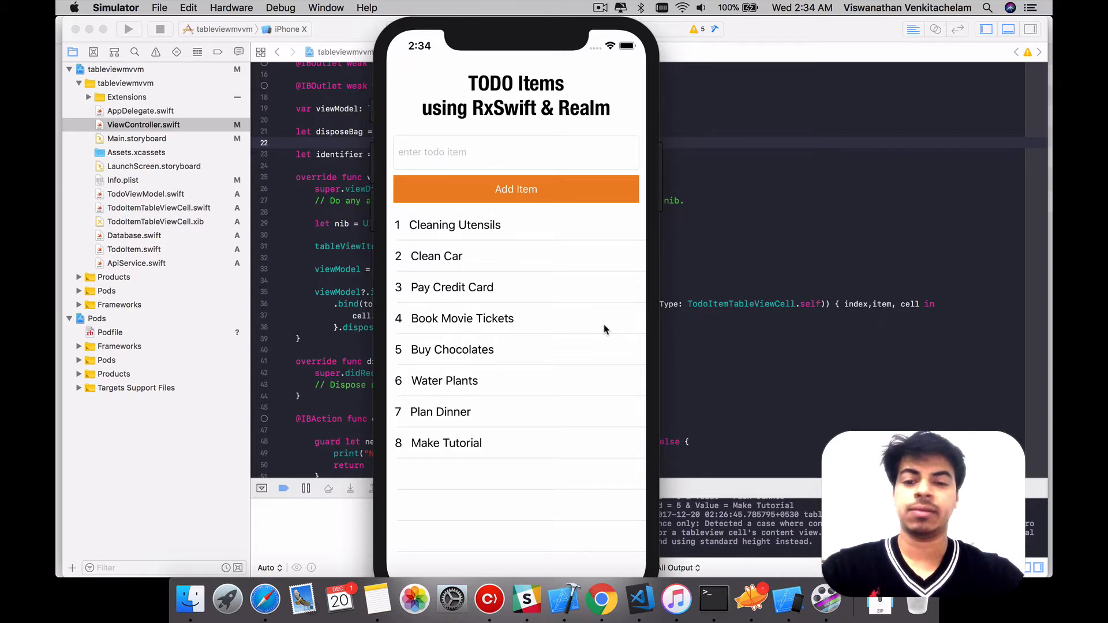
pyautogui.moveTo(572, 310)
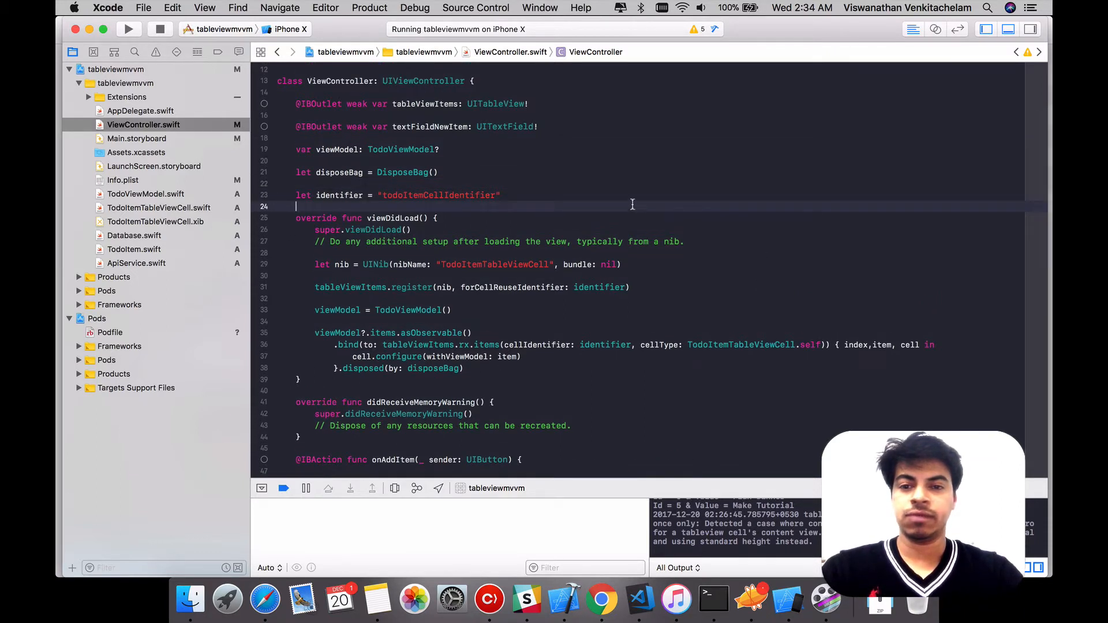
# Declare lazy var searchController from the search controller snippet with black bar style and clear background
pyautogui.scroll(-3)
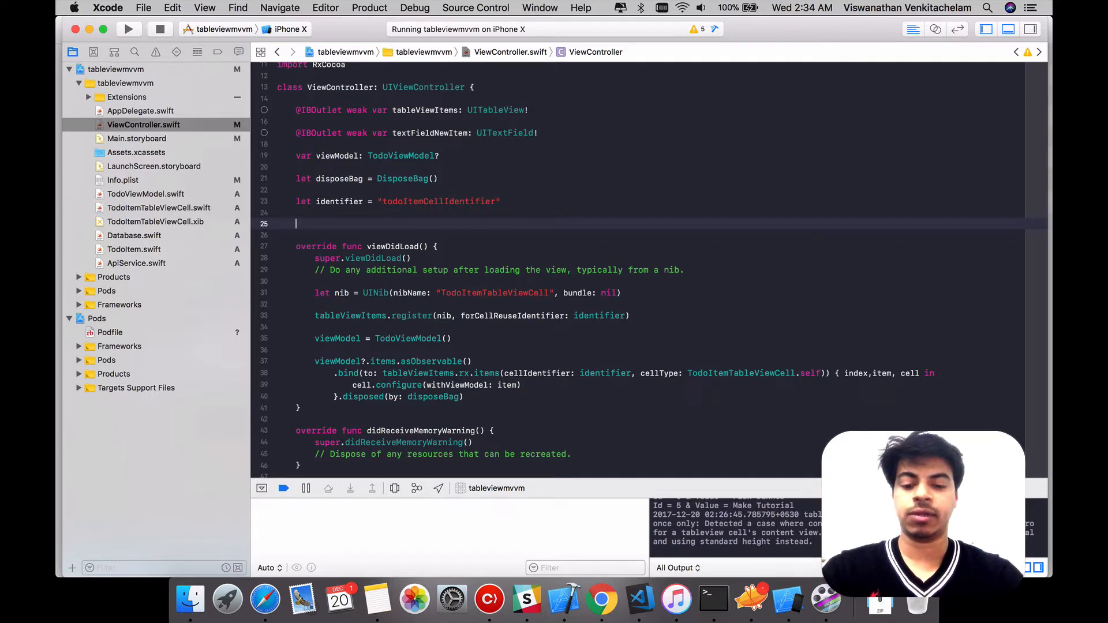
pyautogui.write('swift')
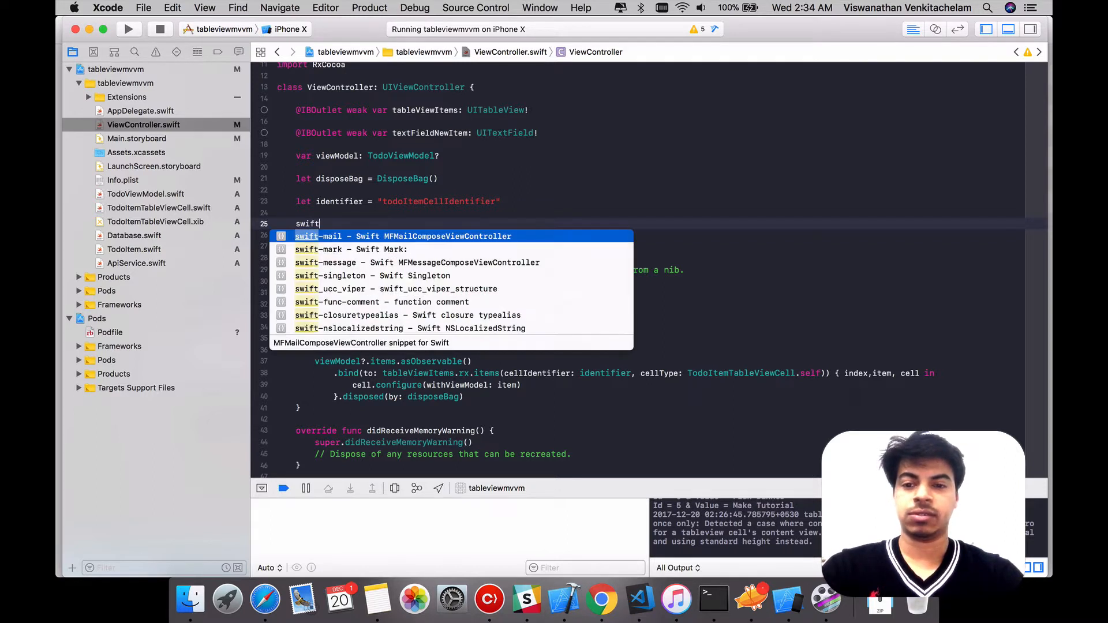
pyautogui.write('sea')
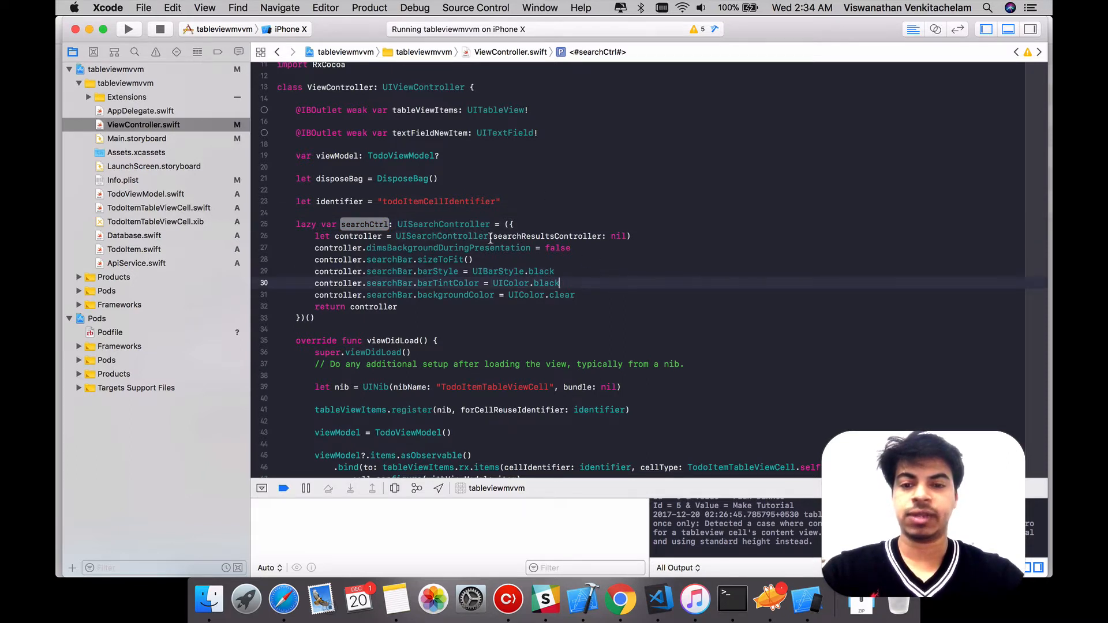
pyautogui.write('search')
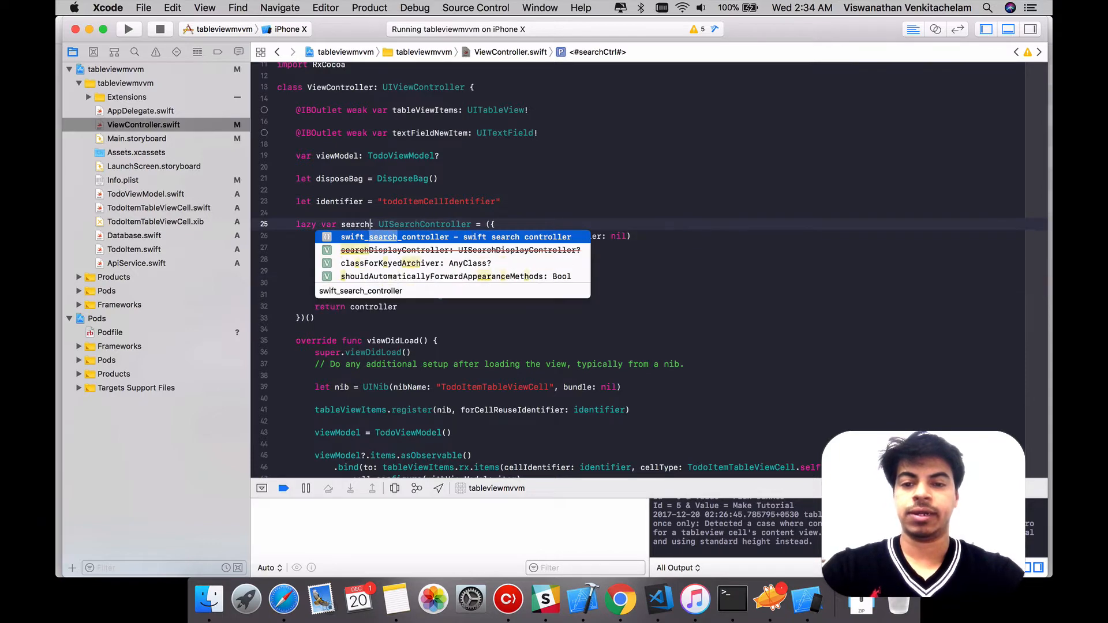
pyautogui.write('Controle')
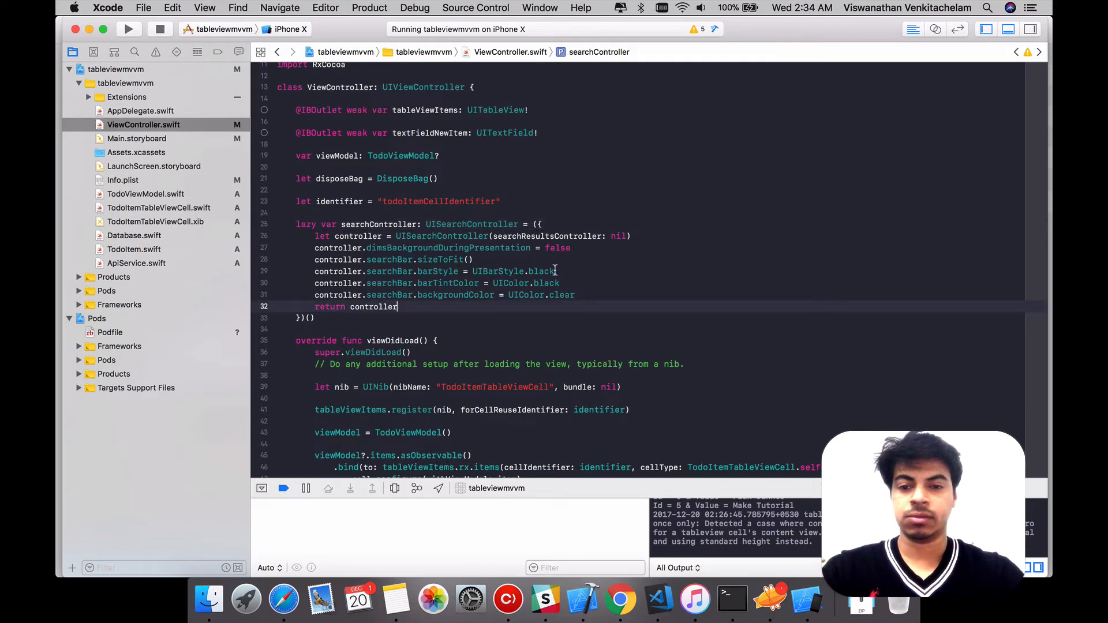
pyautogui.doubleClick(447, 247)
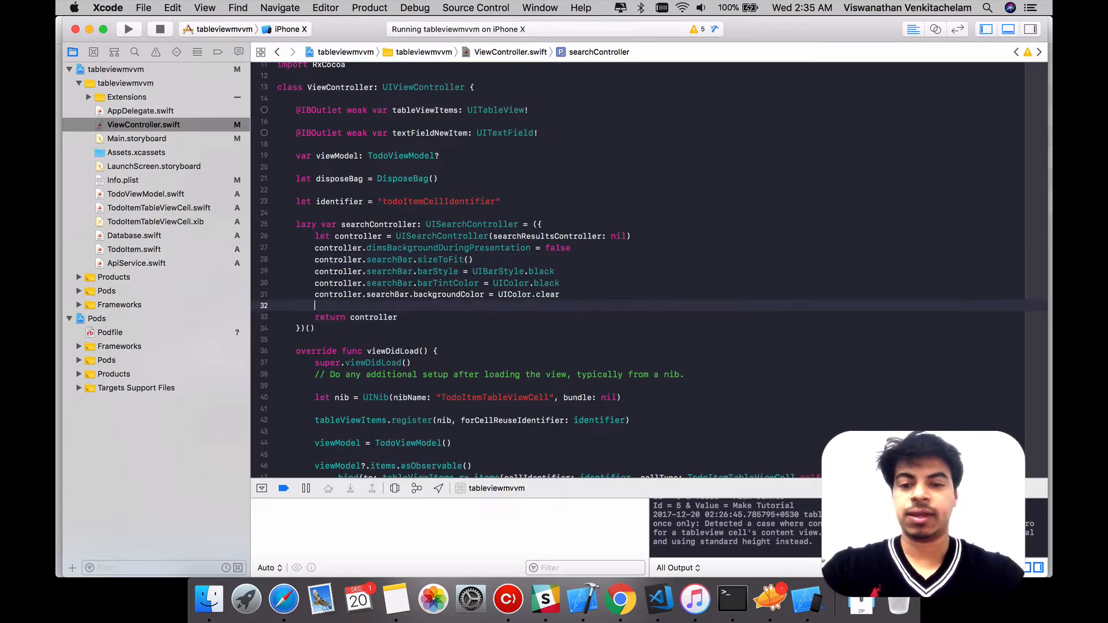
# Set controller.searchBar.placeholder = "Search todos..." inside the searchController closure
pyautogui.write('controller.searchBar.')
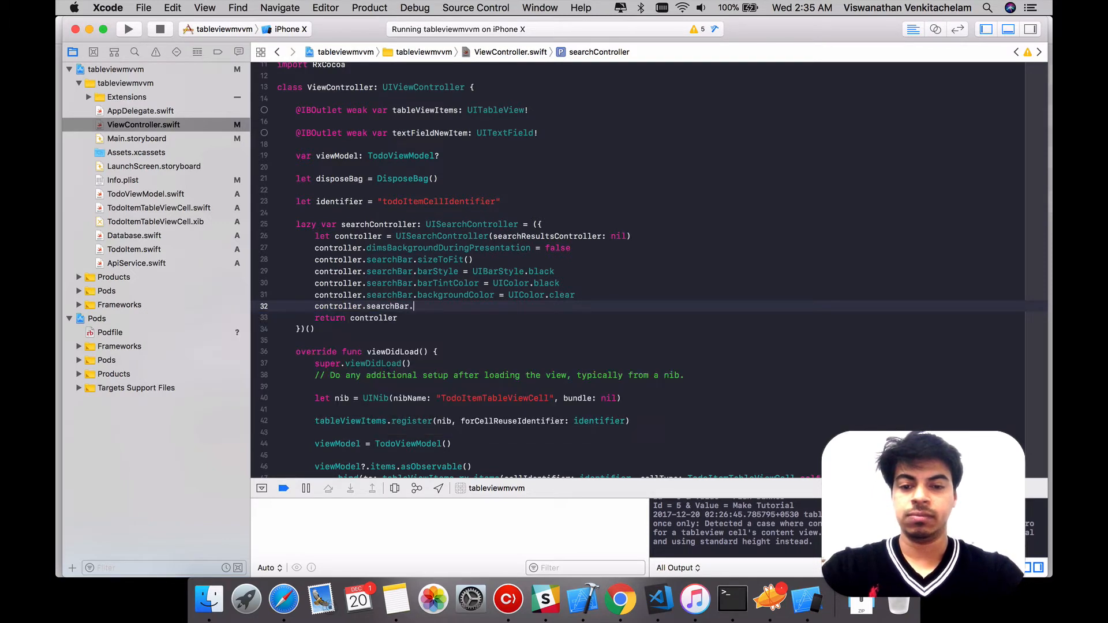
pyautogui.write('placeholder =')
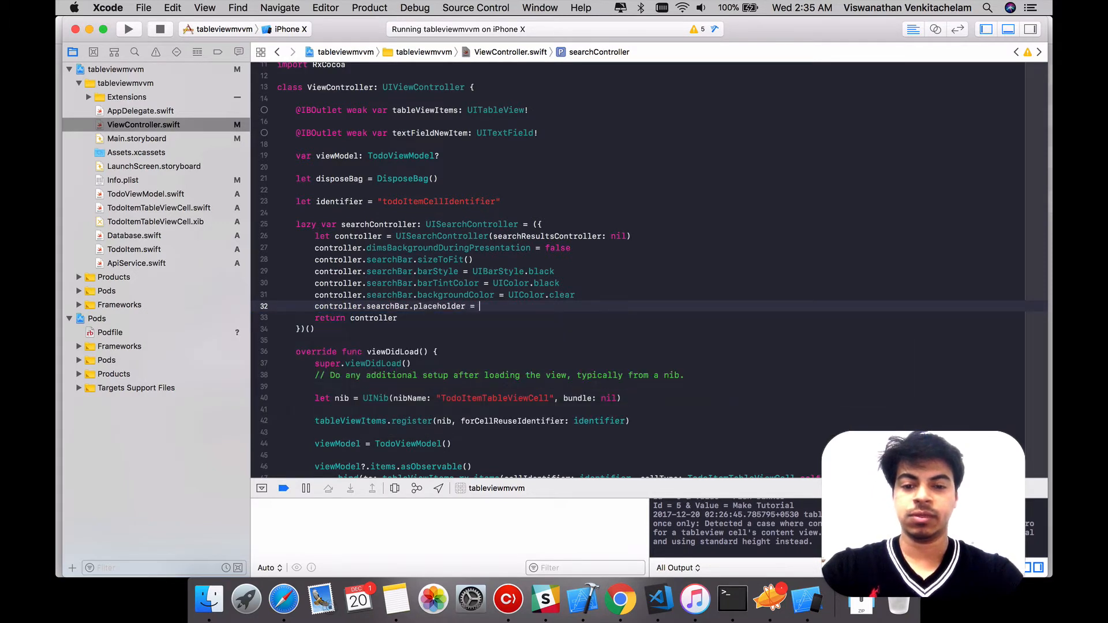
pyautogui.write('"Search to')
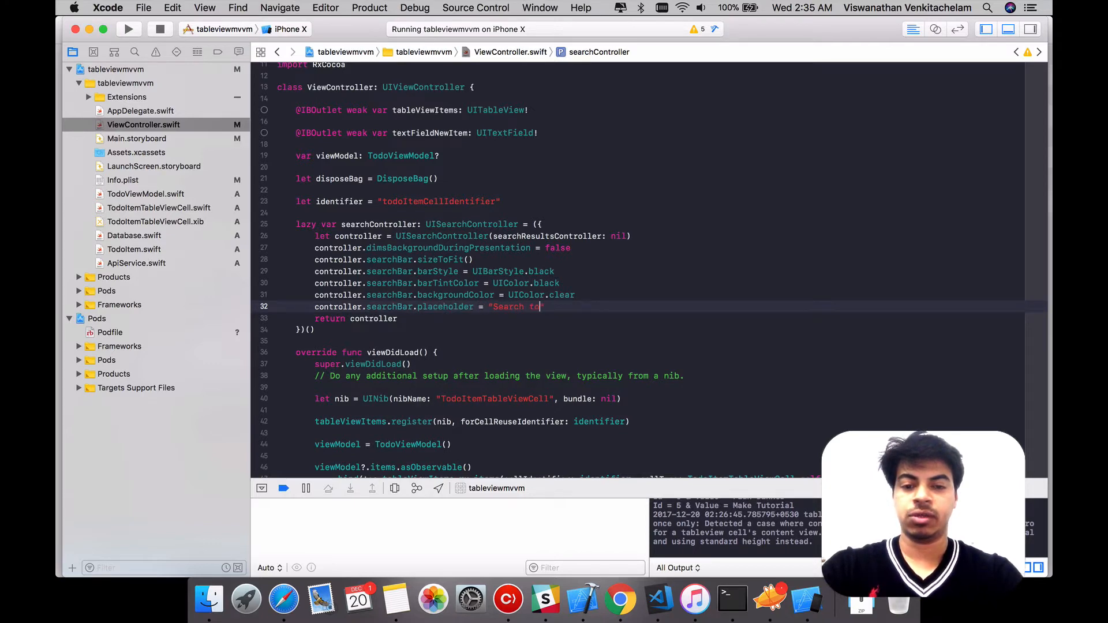
pyautogui.write('odos//')
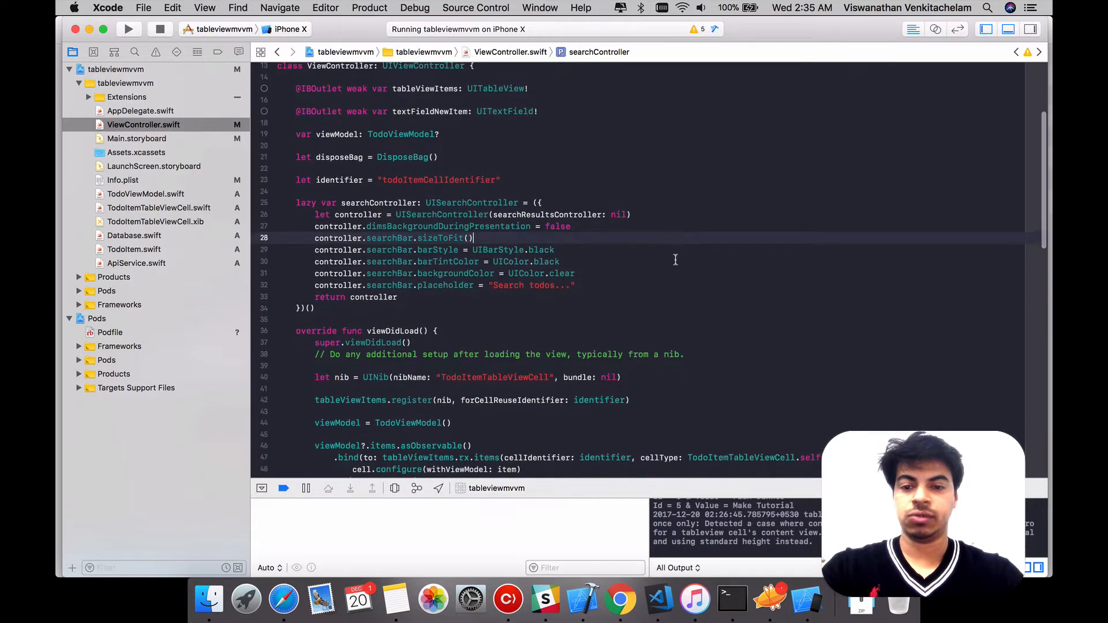
# In viewDidLoad, set tableViewItems.tableHeaderView = searchController.searchBar
pyautogui.scroll(-3)
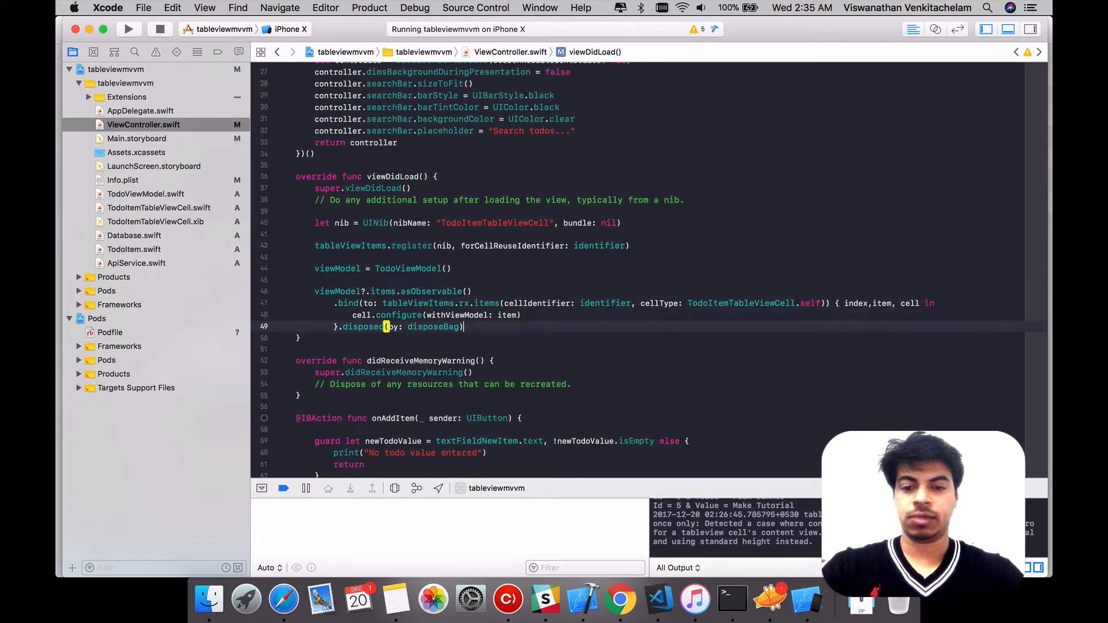
pyautogui.write('table')
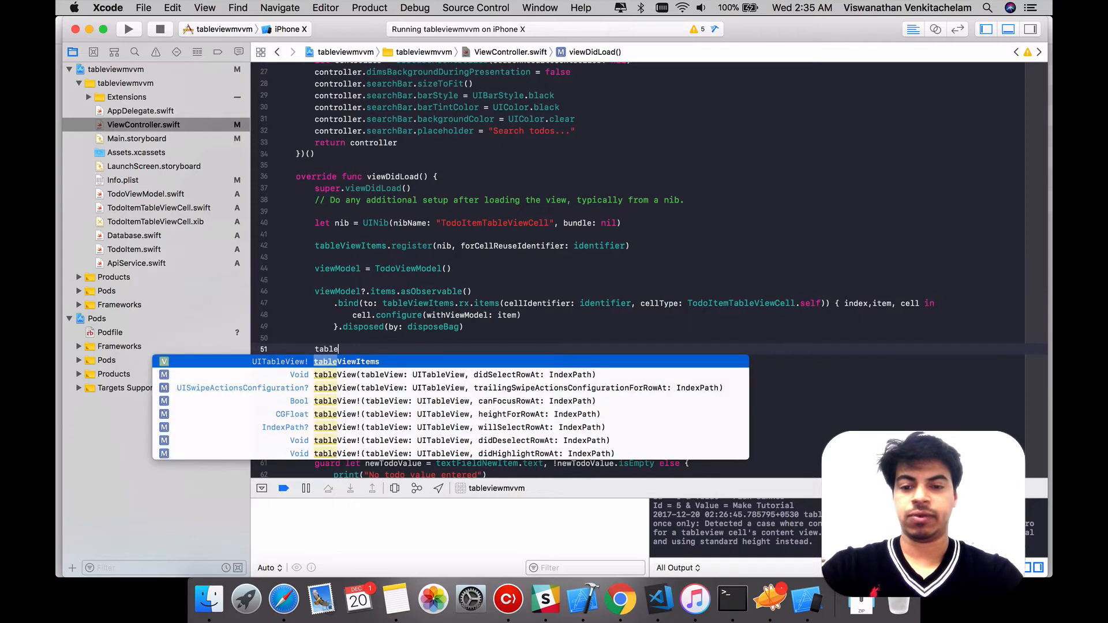
pyautogui.write('.h')
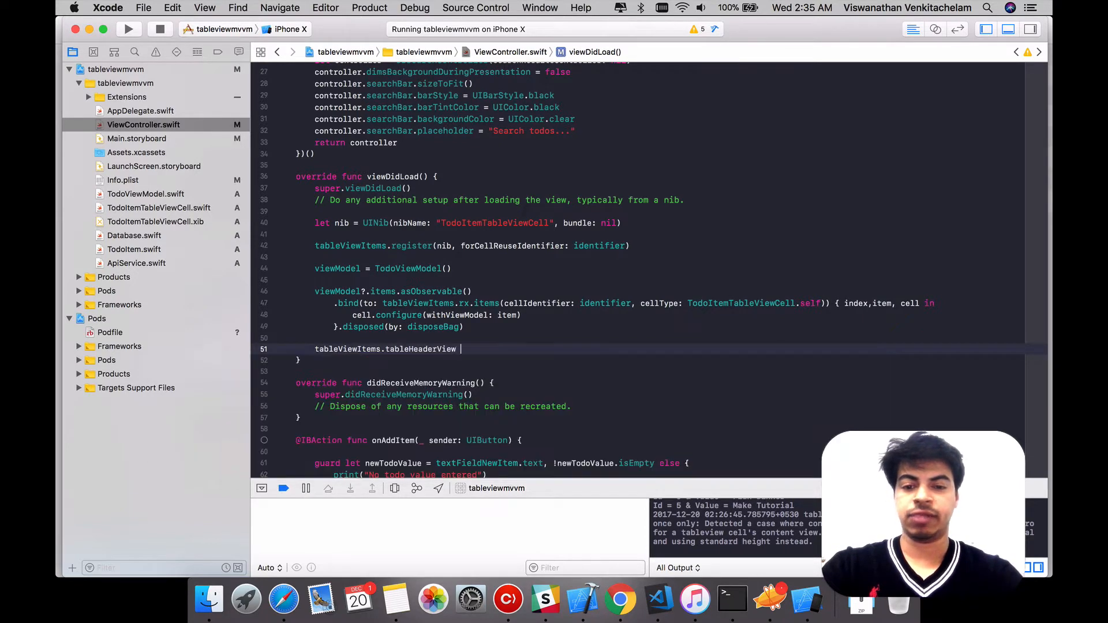
pyautogui.write('= sea')
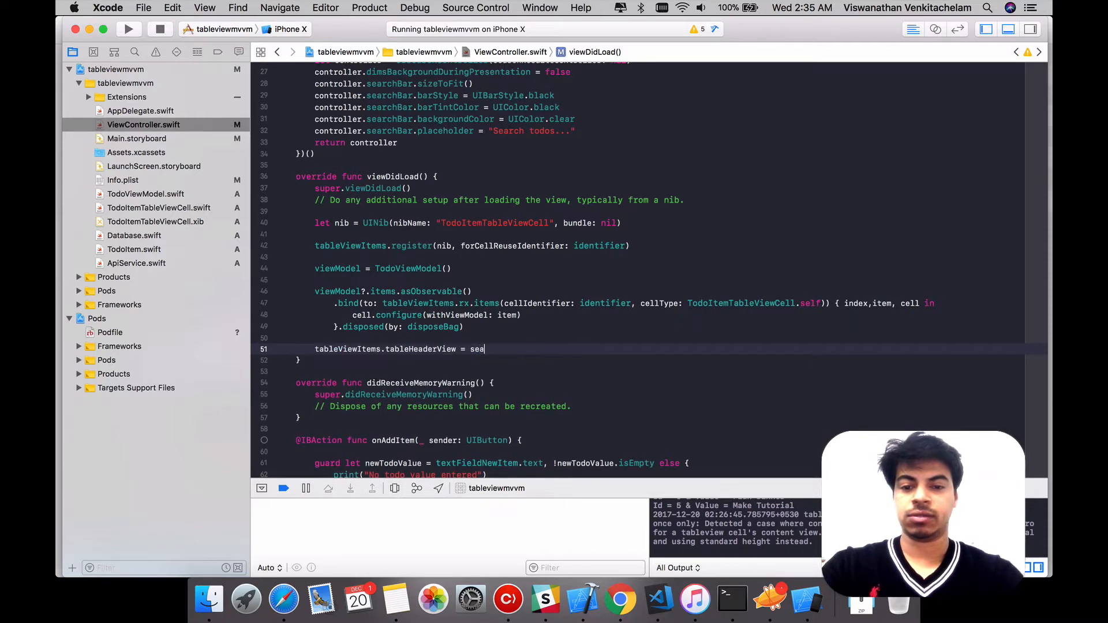
pyautogui.write('rchController')
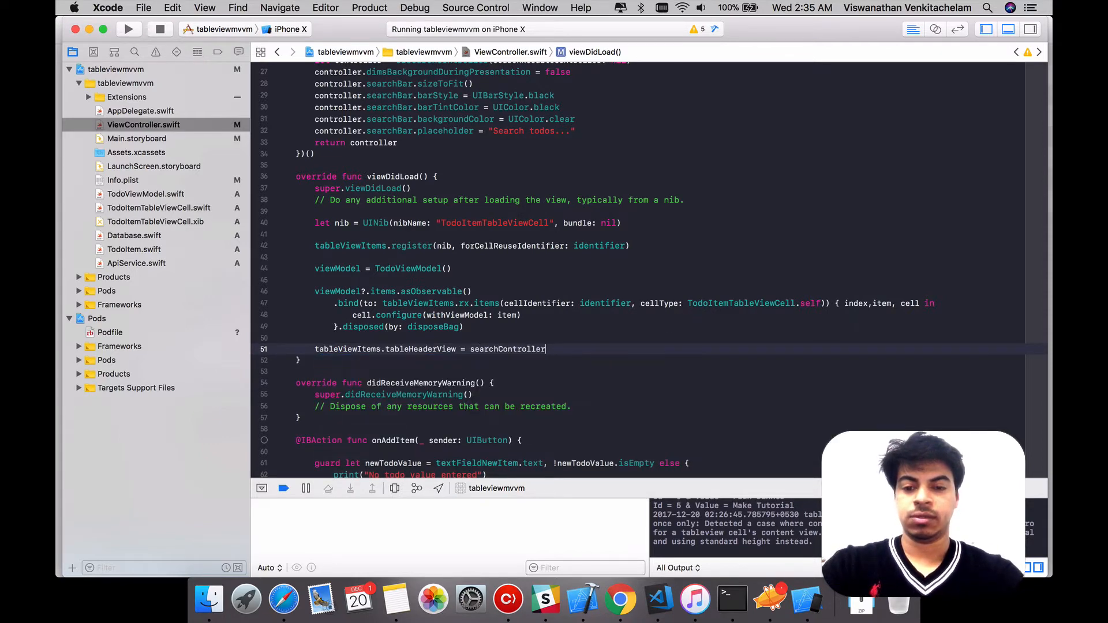
pyautogui.write('.searchBar')
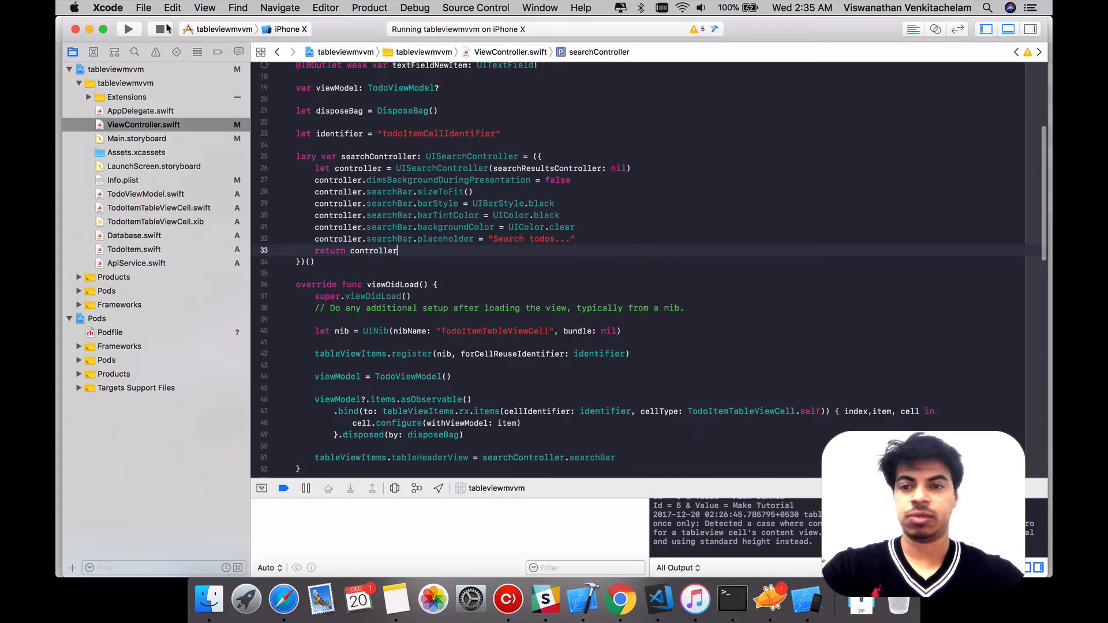
# Rebuild and relaunch the todo app so the Search todos... bar shows above the list
pyautogui.click(128, 29)
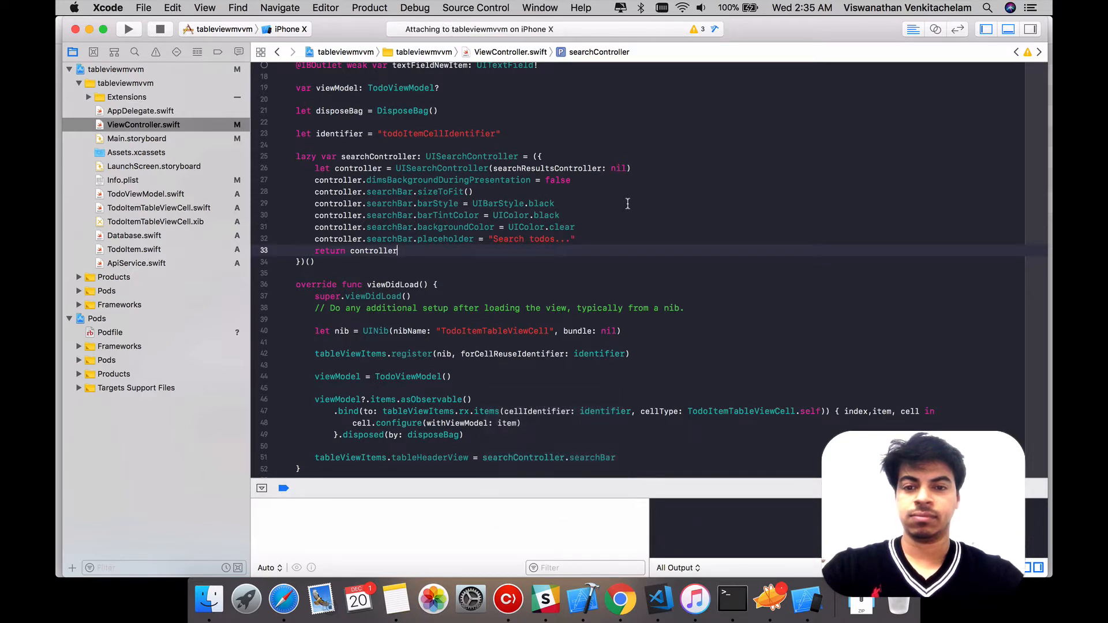
pyautogui.click(128, 28)
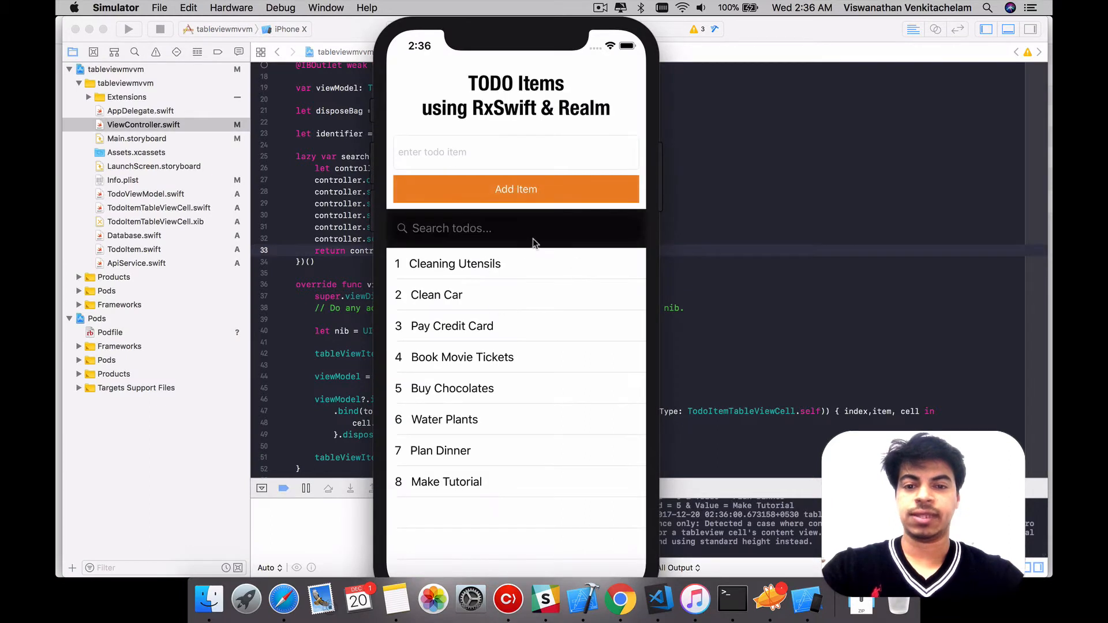
pyautogui.moveTo(515, 238)
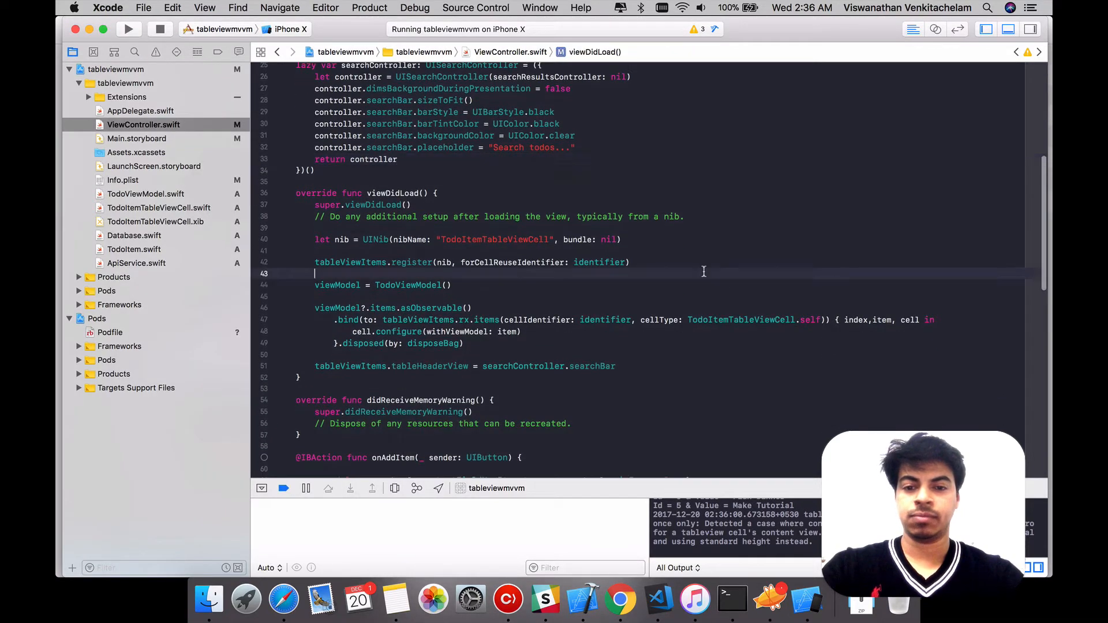
# Add tableViewItems.contentOffset = CGPoint(x: 0, y: ...) at the end of viewDidLoad
pyautogui.scroll(-3)
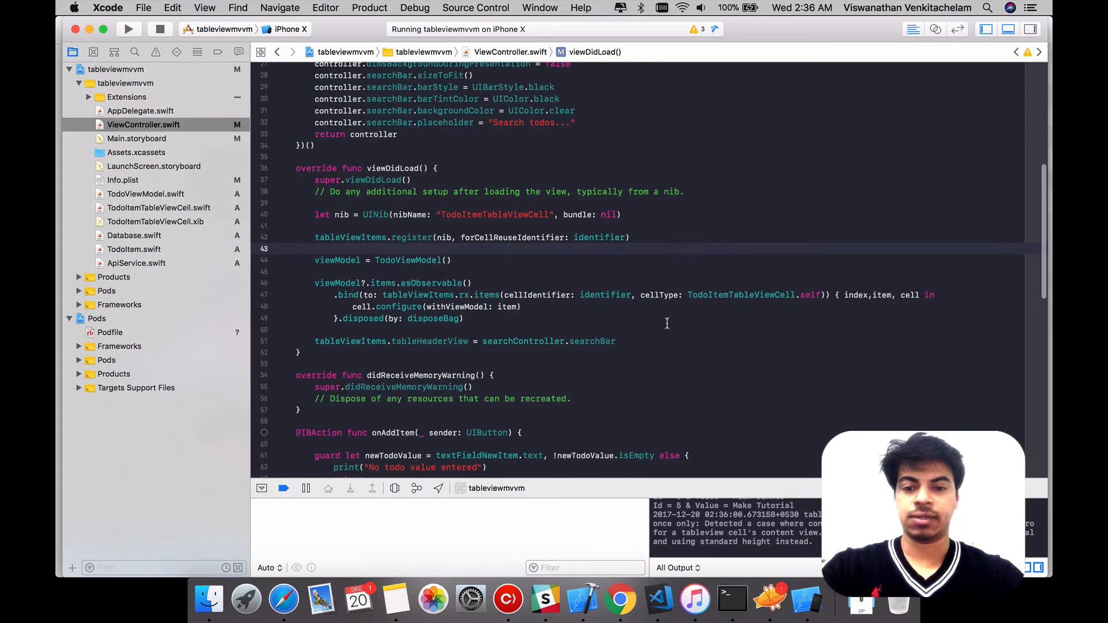
pyautogui.write('tableViewItems.')
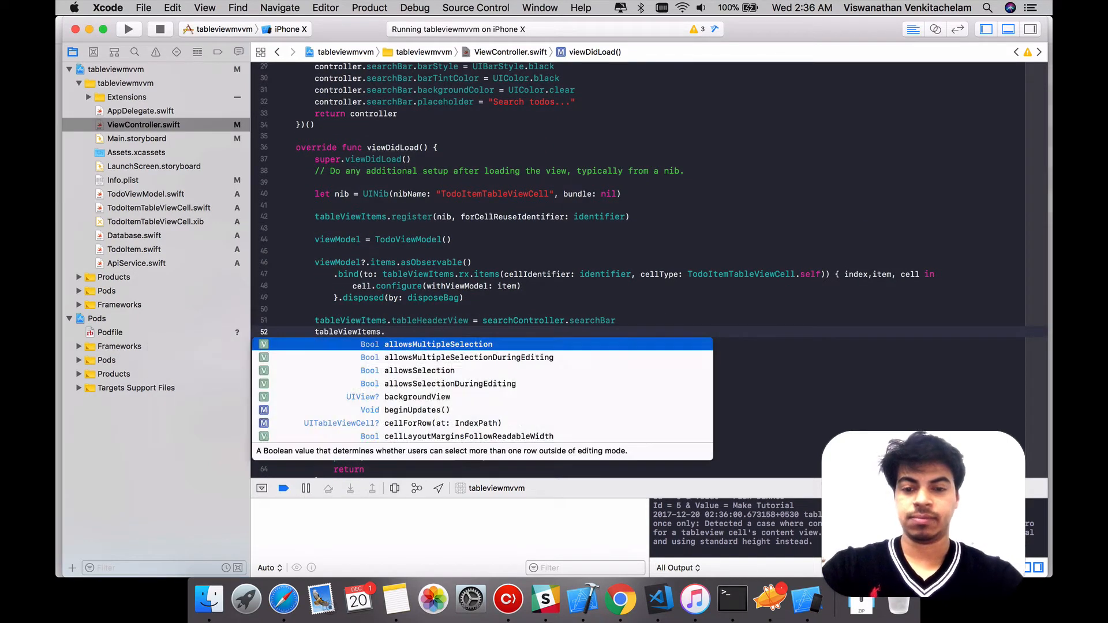
pyautogui.write('off')
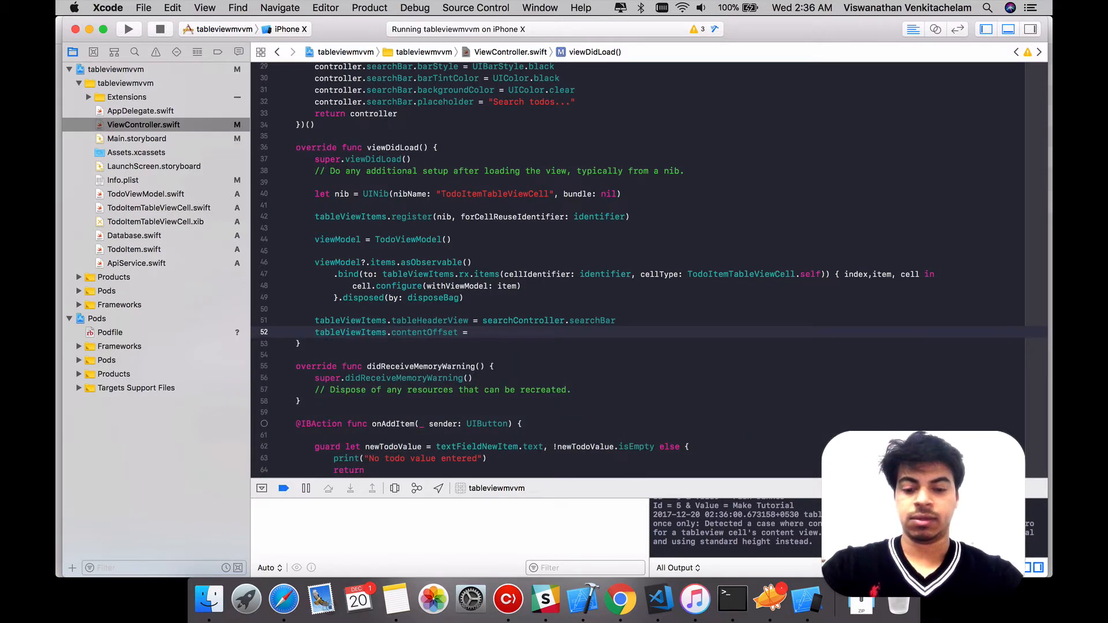
pyautogui.write('CG')
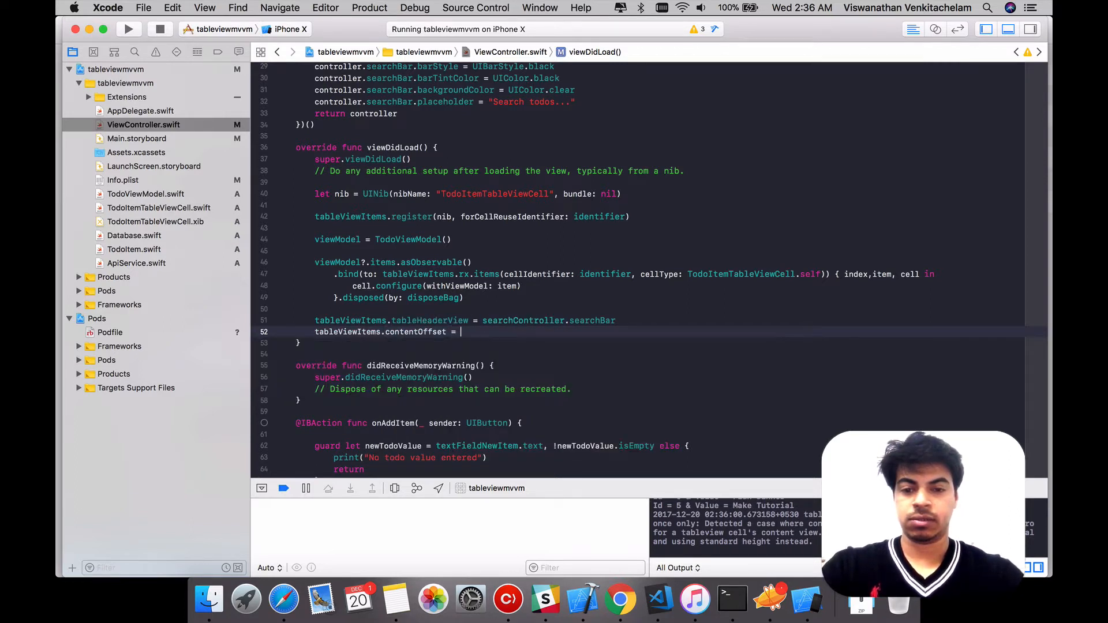
pyautogui.write('CGPoint')
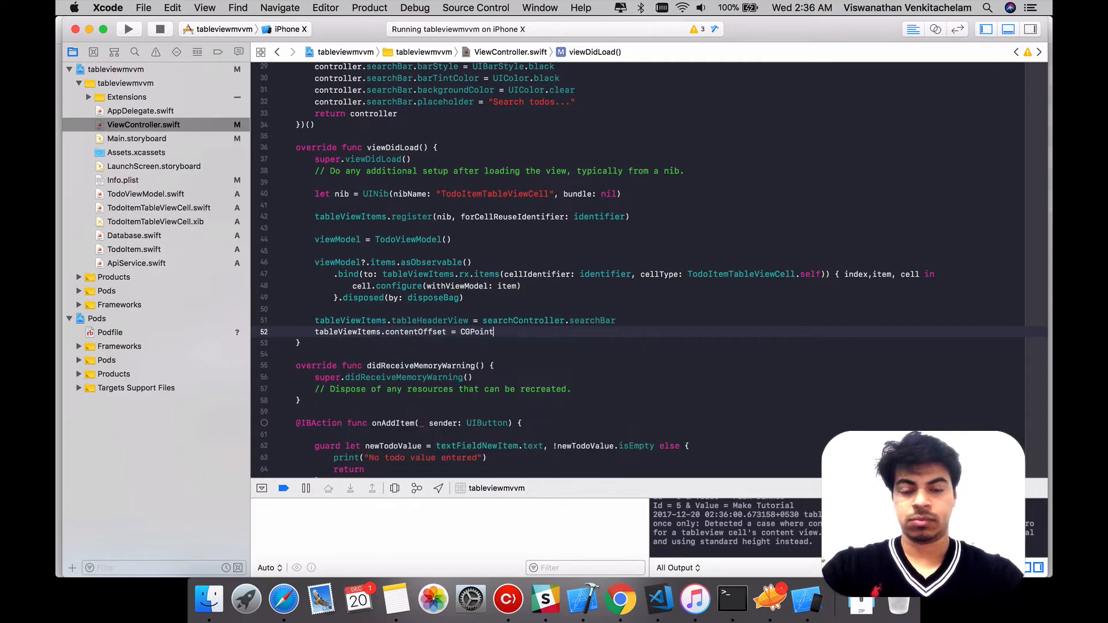
pyautogui.write('(x: CGFloat, y: CGFloat')
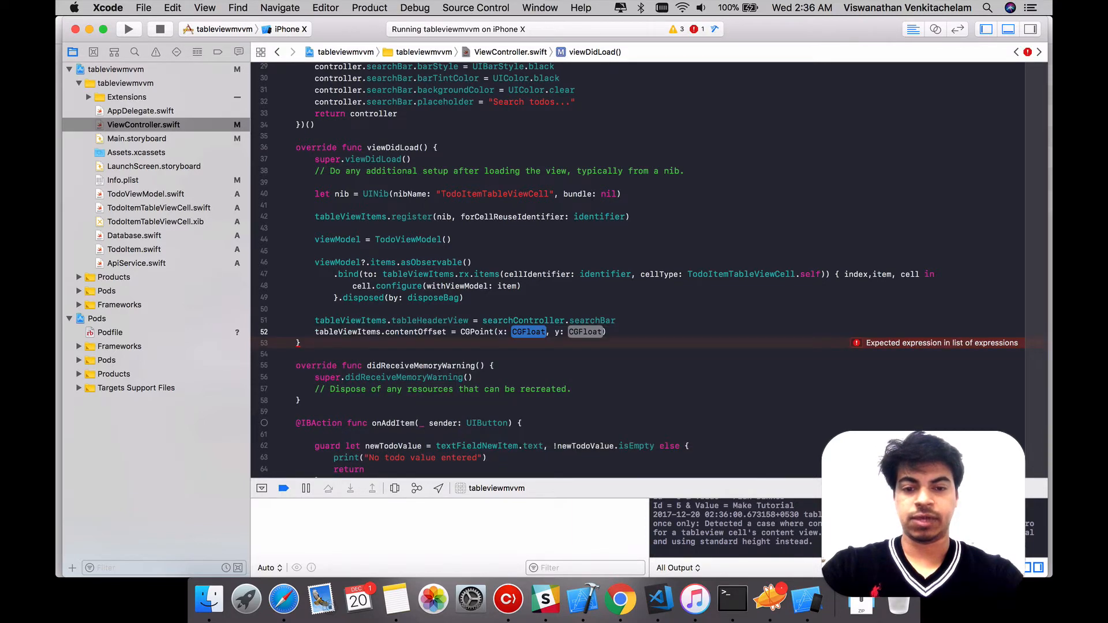
pyautogui.write('0')
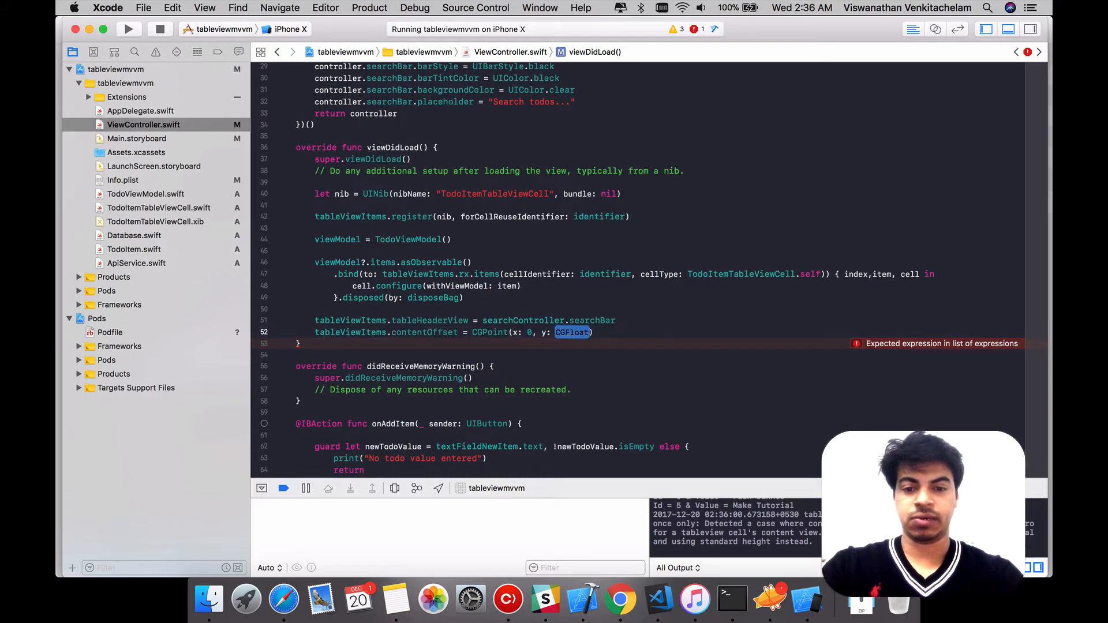
pyautogui.write('sear')
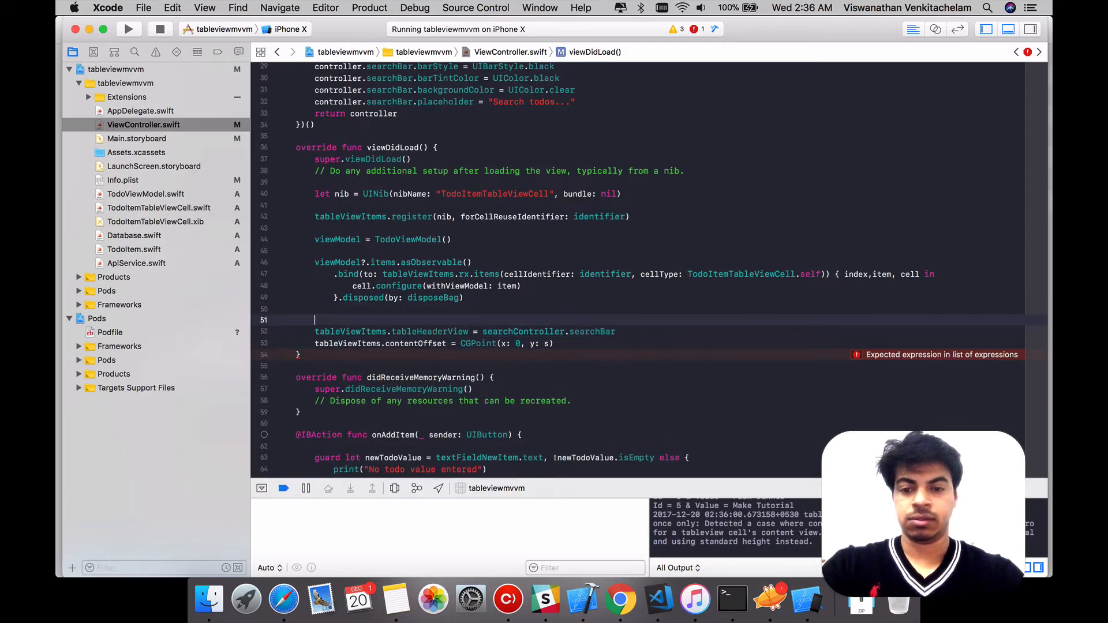
# Add let searchBar = searchController.searchBar and use searchBar.frame.size.height as the offset's y
pyautogui.write('let searchBar')
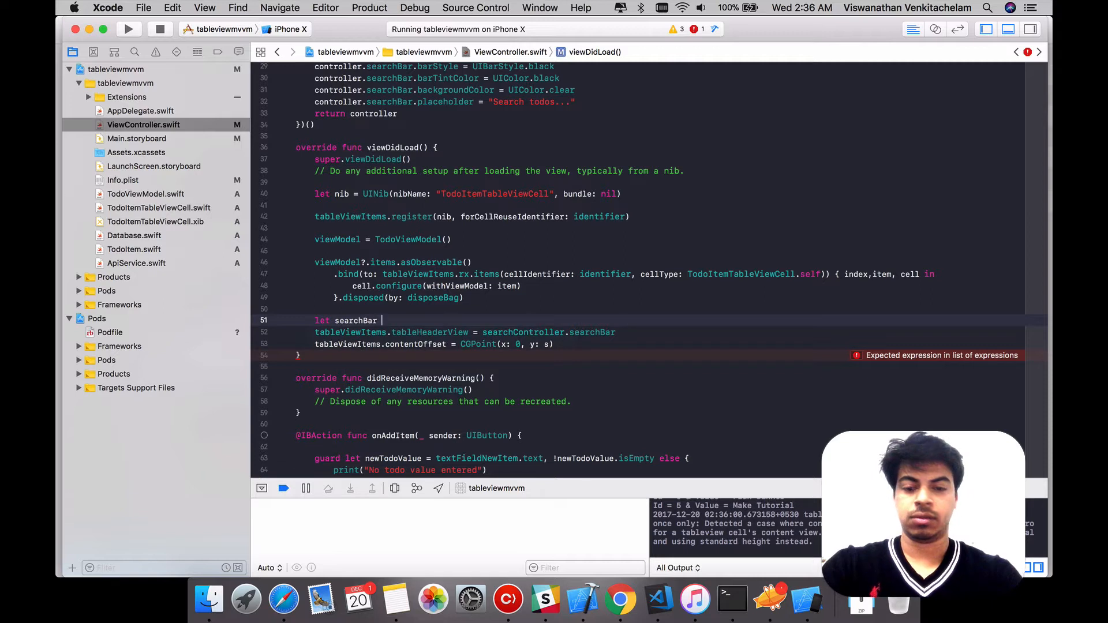
pyautogui.write('= searchController.searchBar')
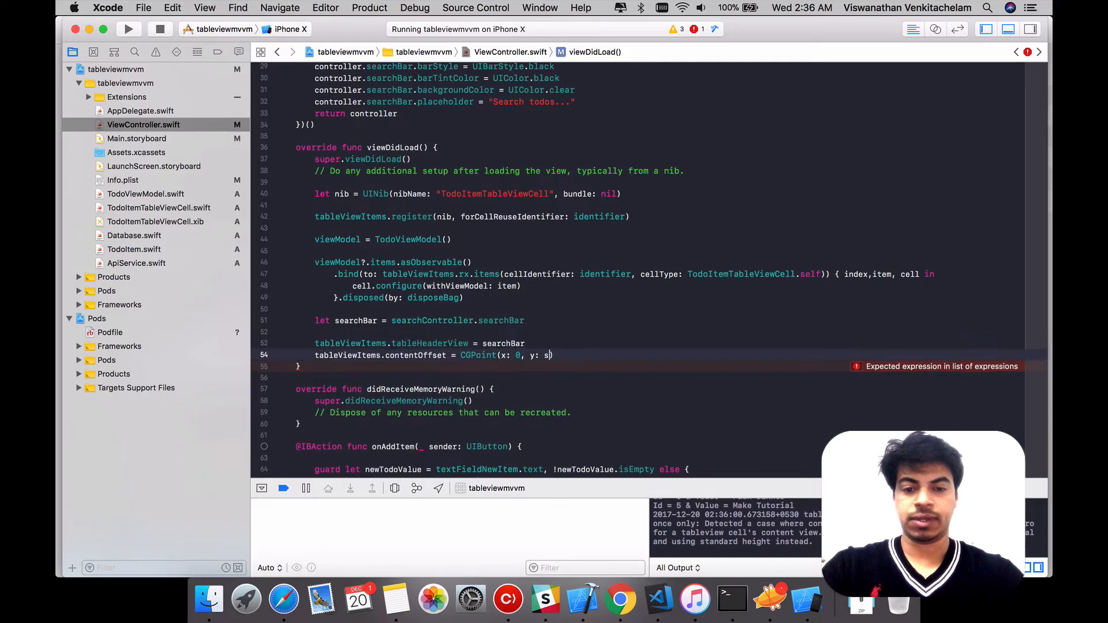
pyautogui.write('earchBar')
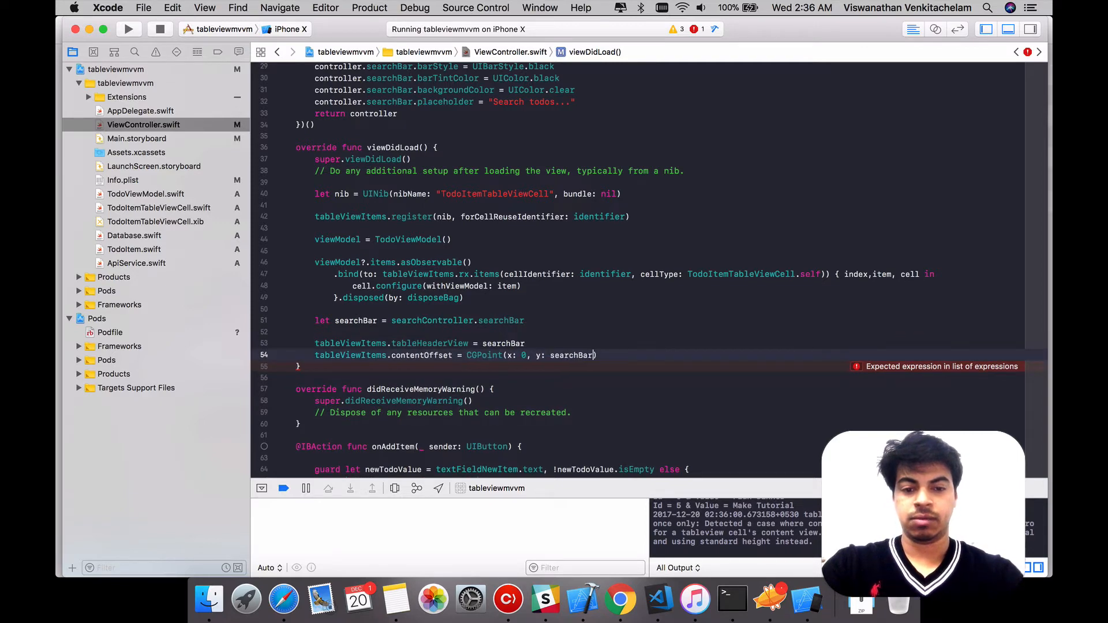
pyautogui.write('.frame.size.')
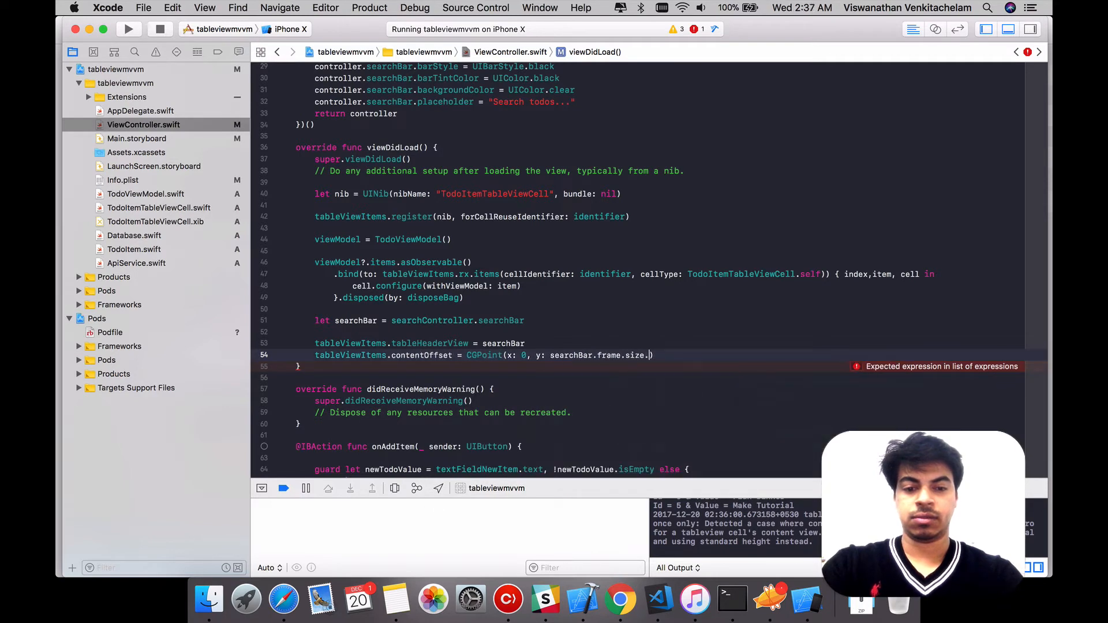
pyautogui.write('height')
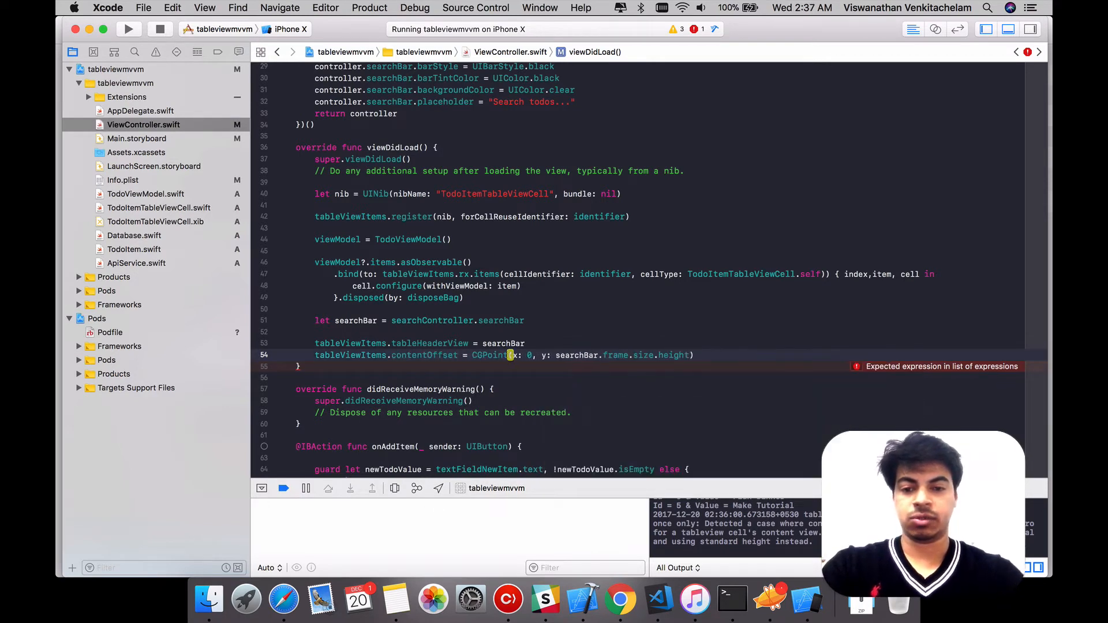
pyautogui.write(')')
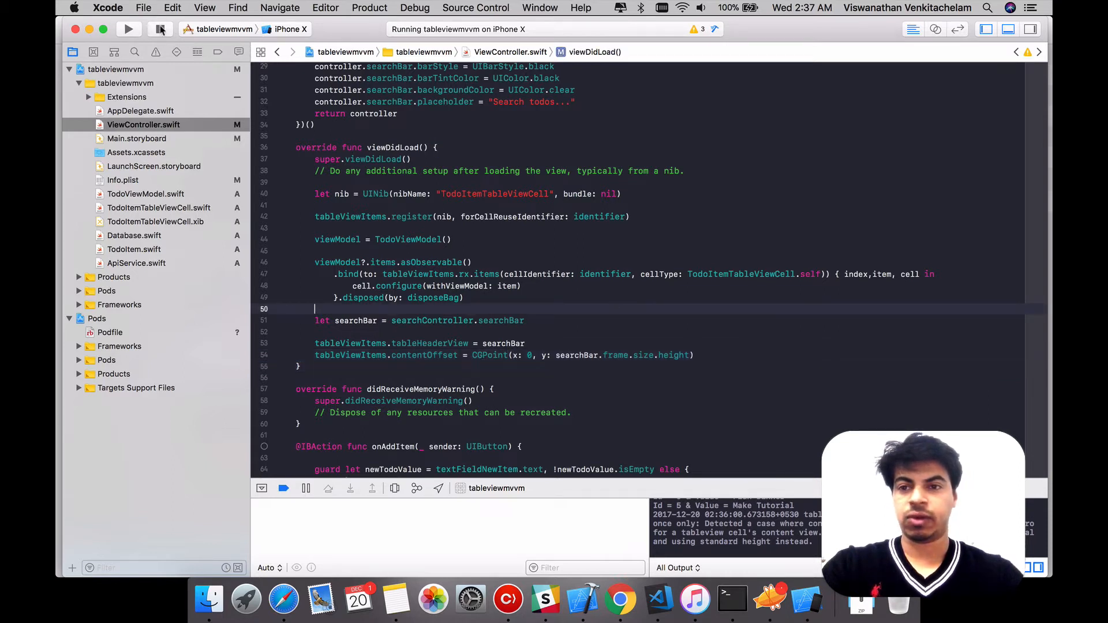
# Rerun the app and enter 'Sample' in the Simulator search field, then return to the editor
pyautogui.click(128, 29)
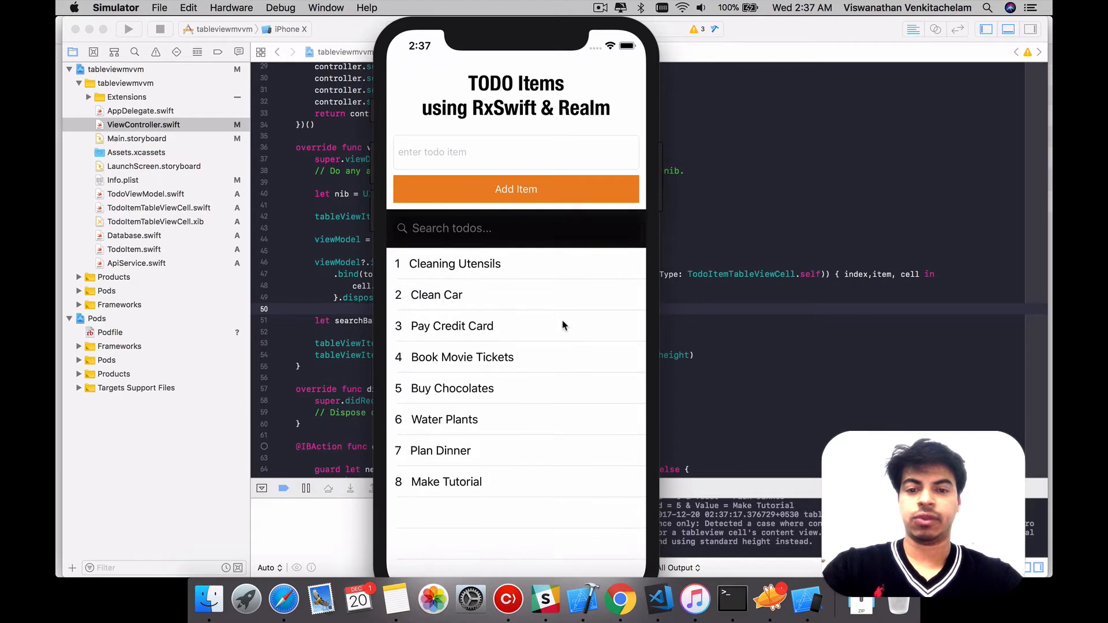
pyautogui.moveTo(566, 310)
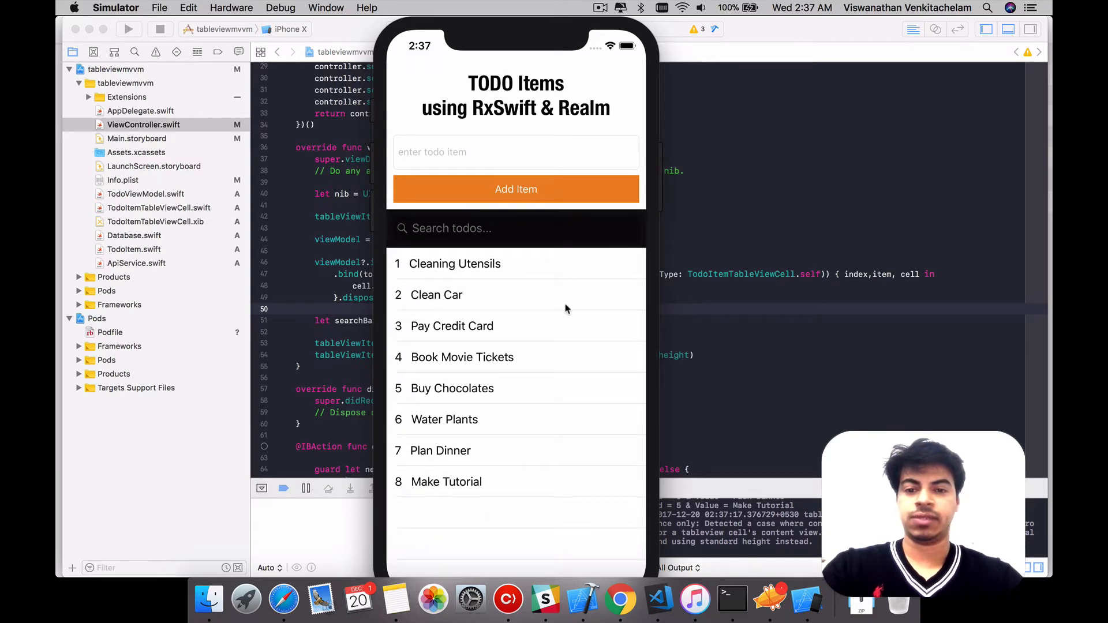
pyautogui.write('Samp')
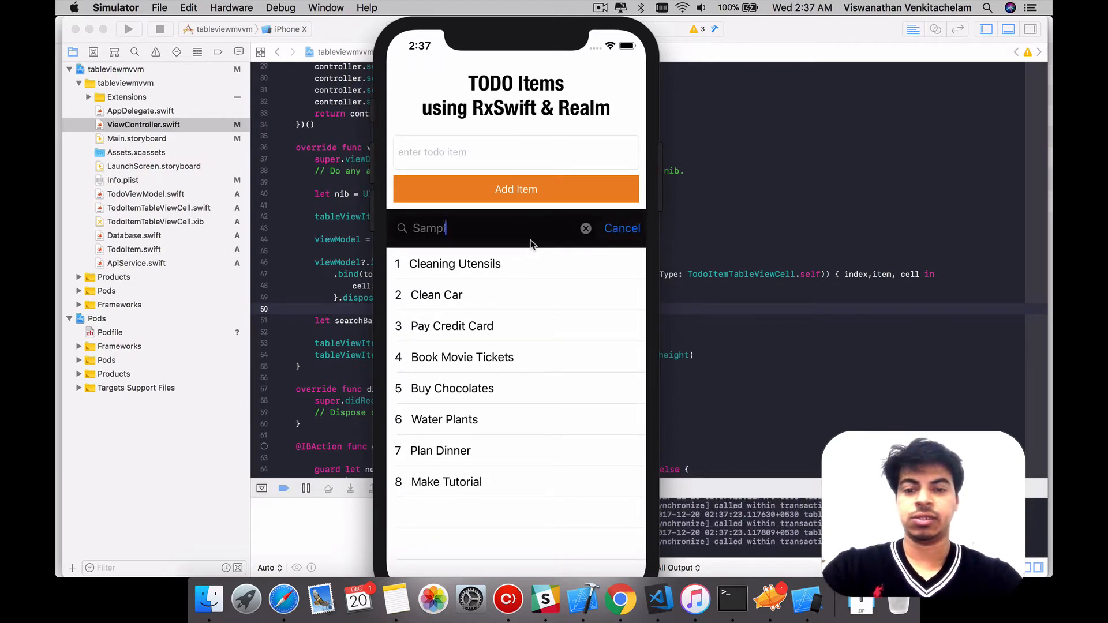
pyautogui.write('le')
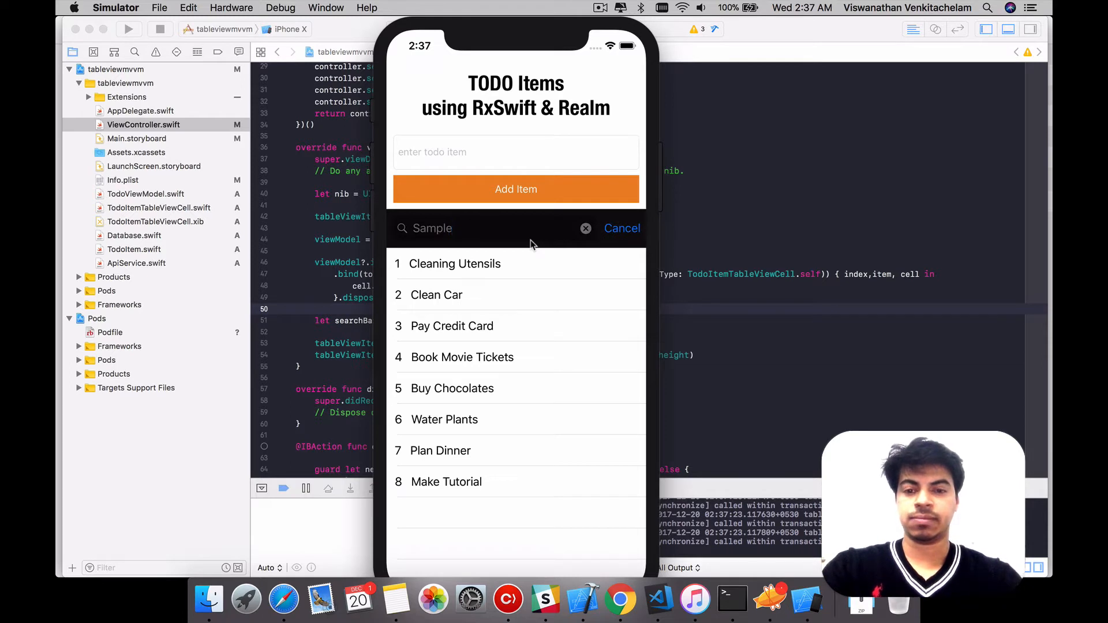
pyautogui.click(585, 227)
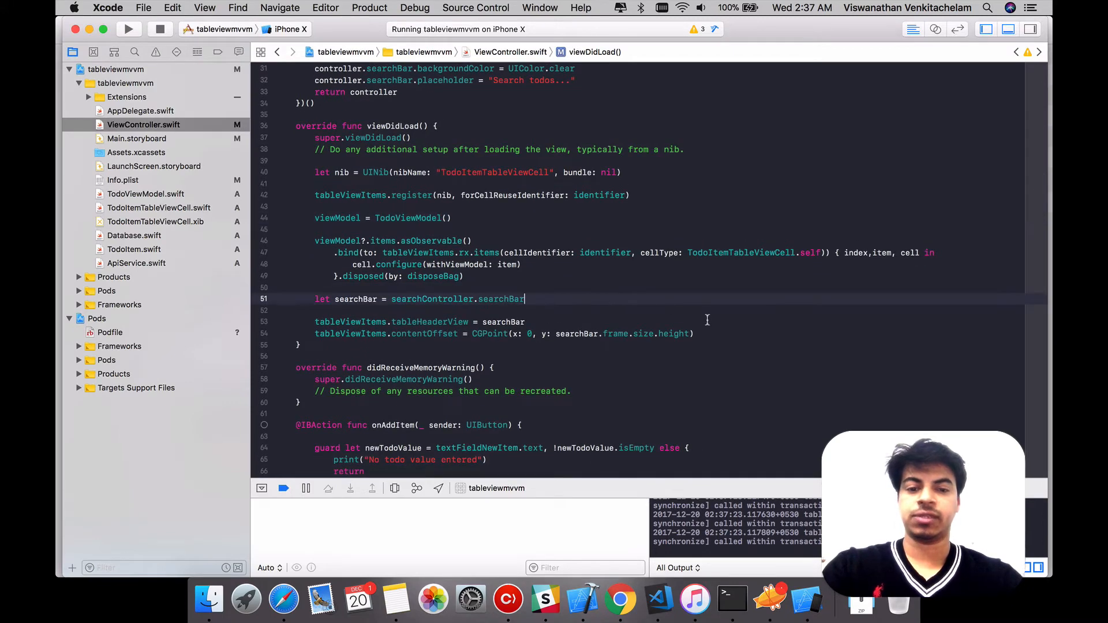
# Start the chain searchBar.rx.text.orEmpty on the search bar's text
pyautogui.write('se')
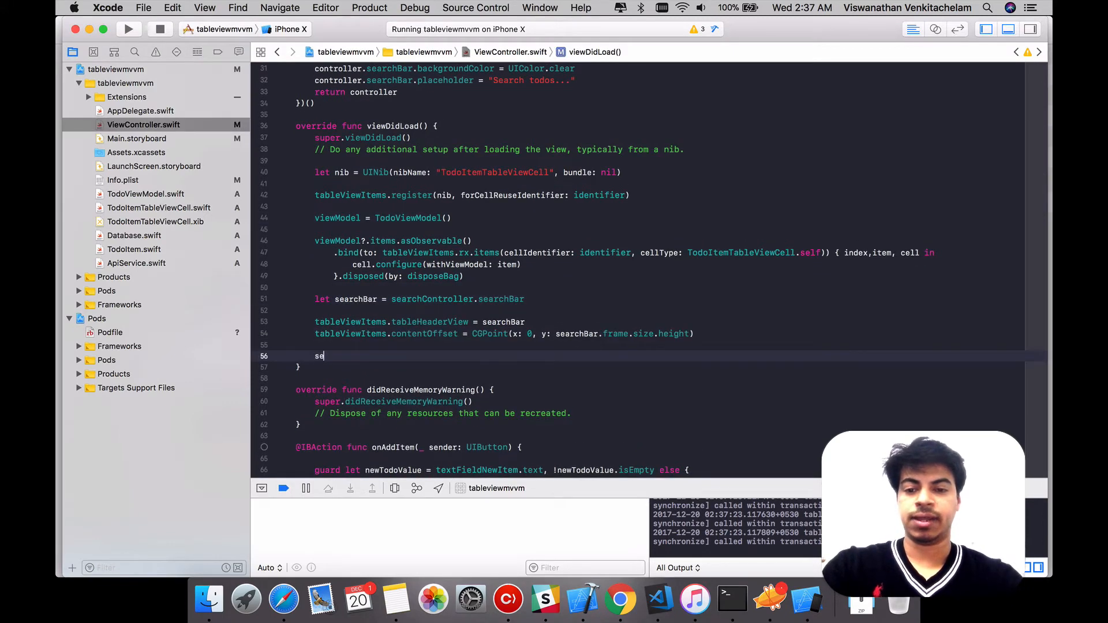
pyautogui.write('archBar.')
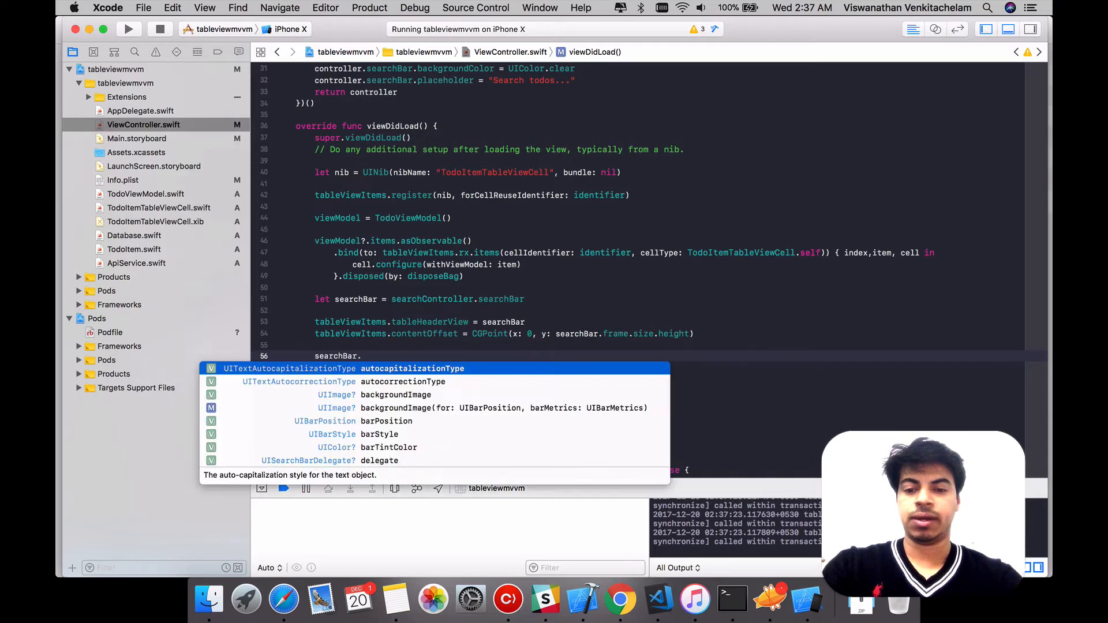
pyautogui.write('.rx')
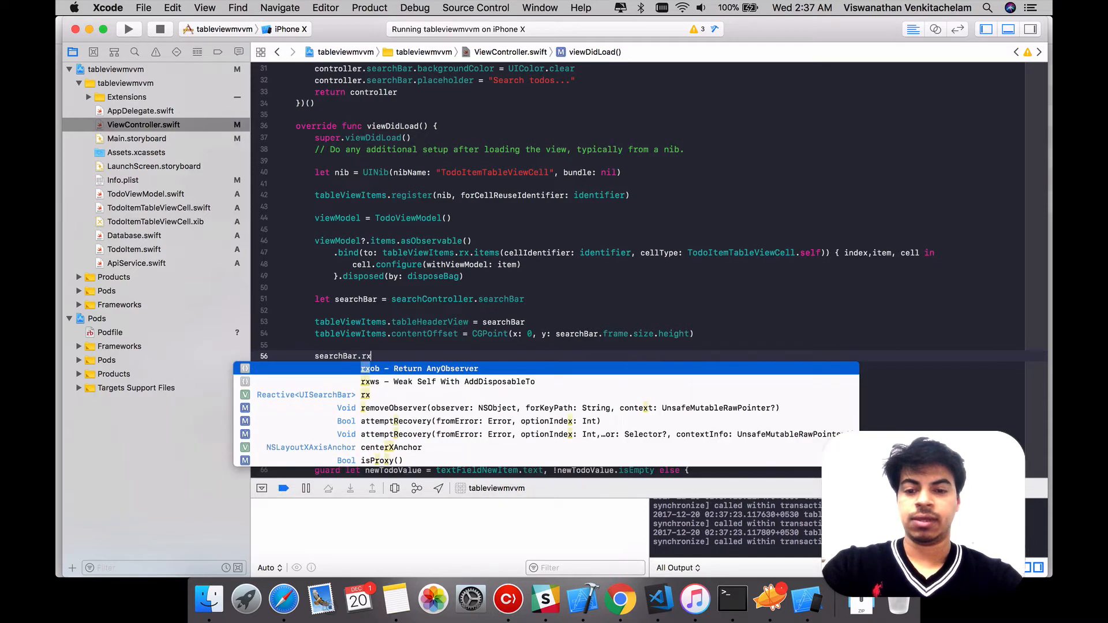
pyautogui.press('Escape')
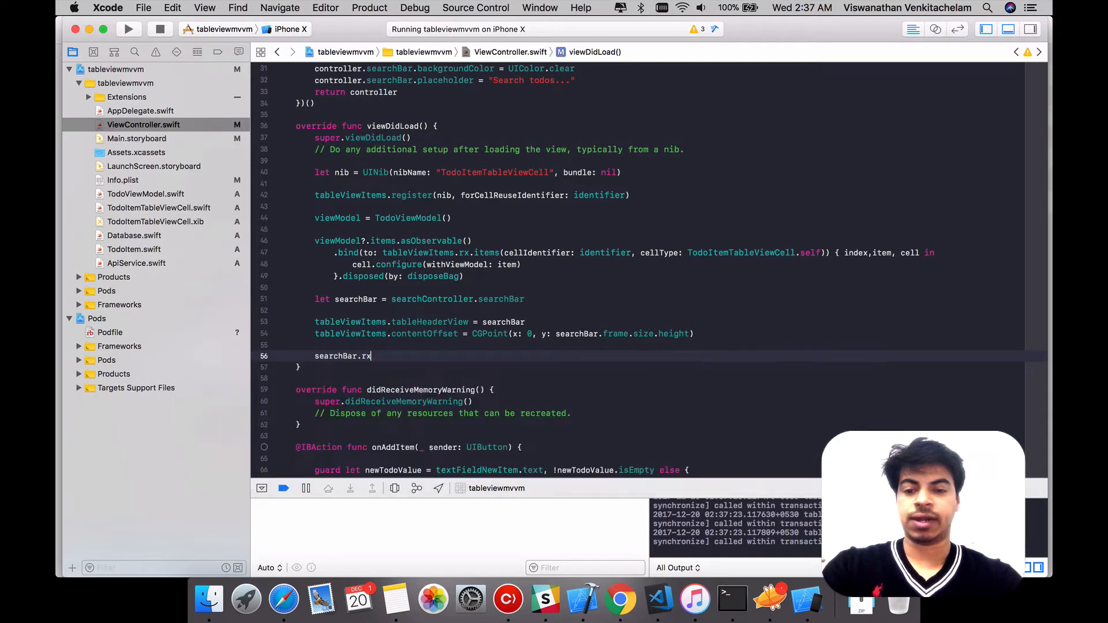
pyautogui.write('.text')
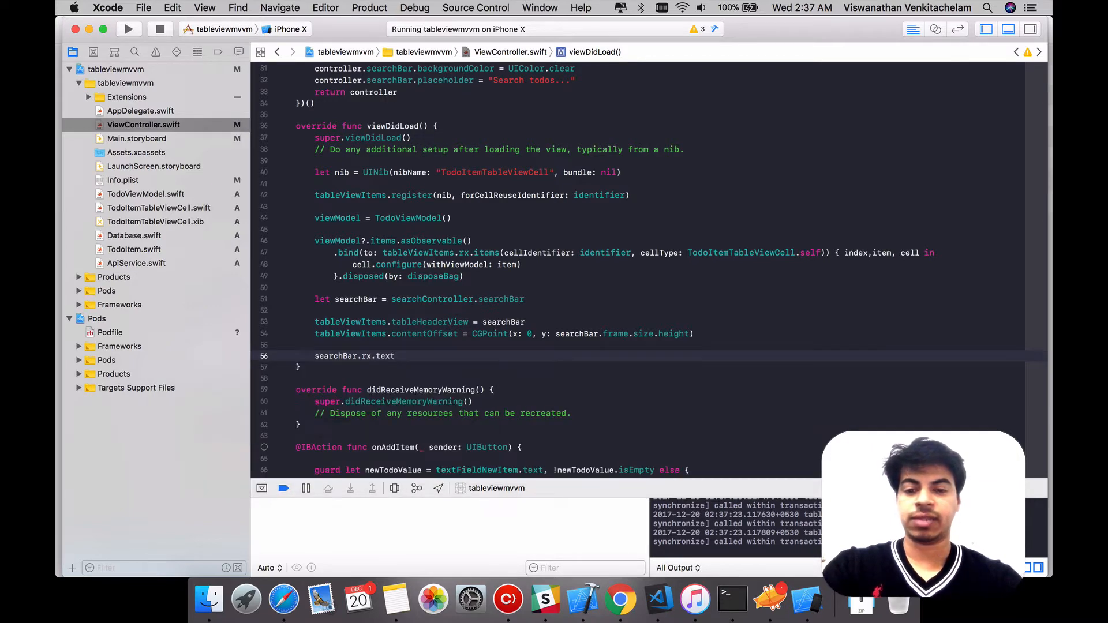
pyautogui.write('.')
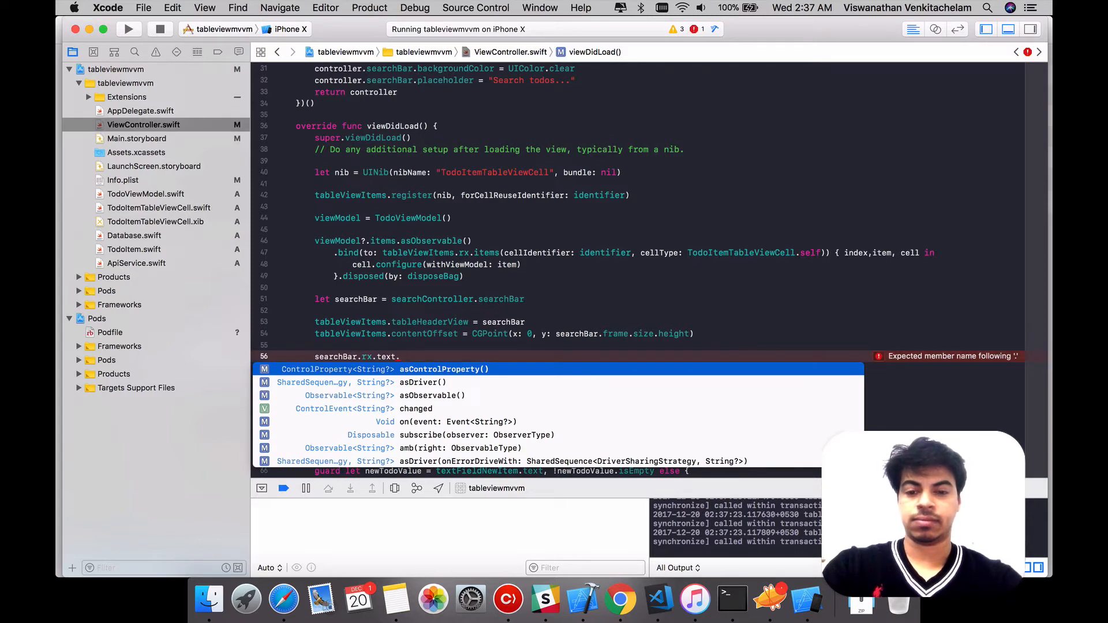
pyautogui.write('orEmpty')
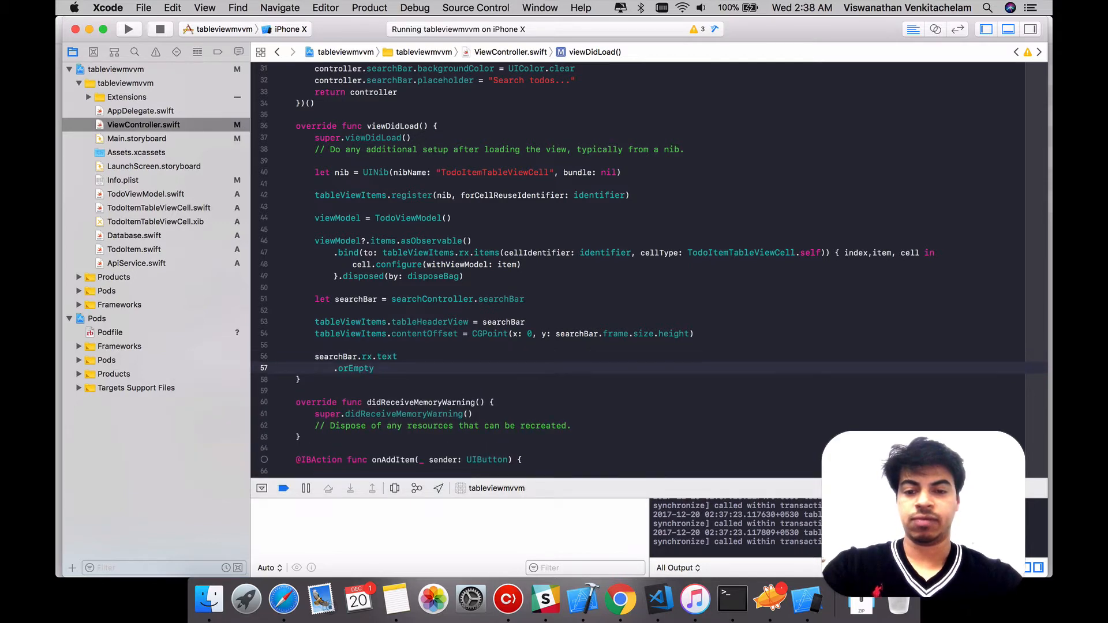
# Extend the chain with .distinctUntilChanged().bind from the autocomplete list
pyautogui.write('.')
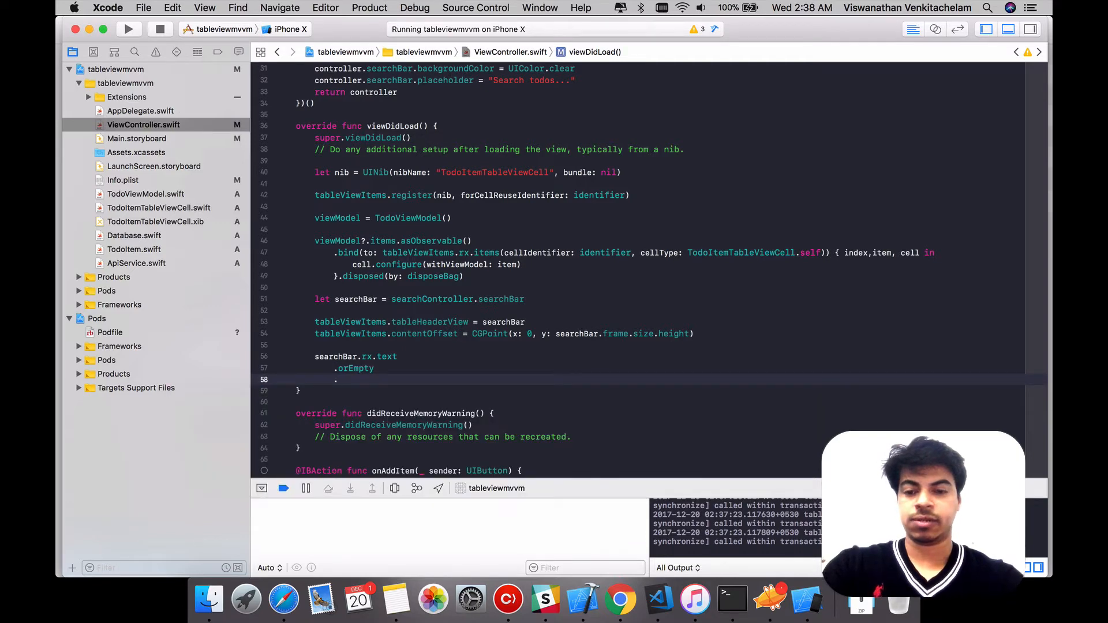
pyautogui.write('distinctUntilChanged(')
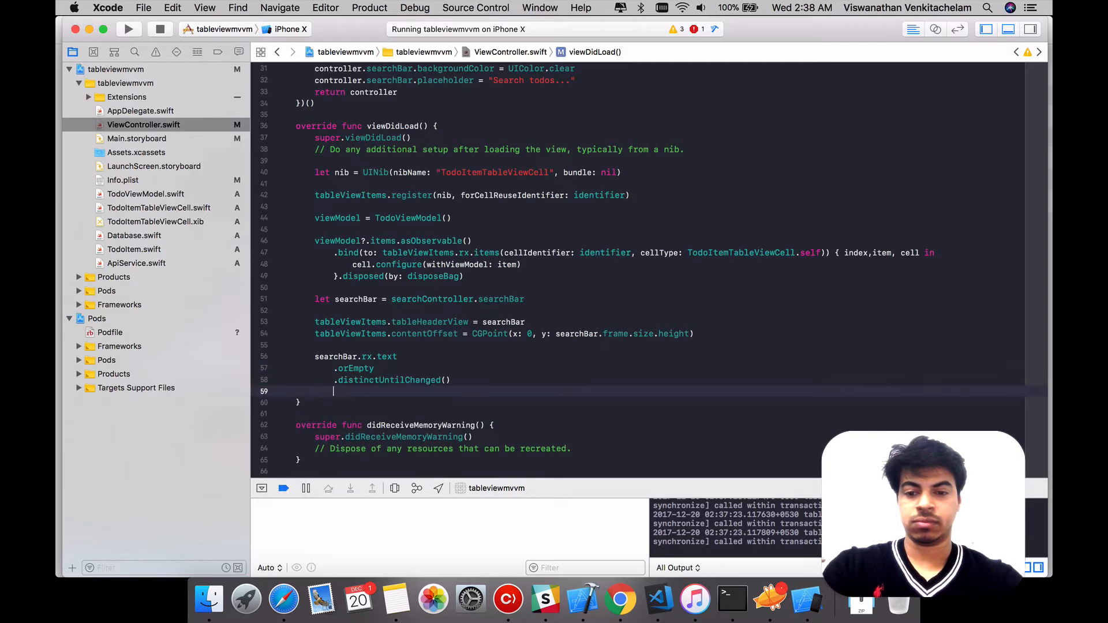
pyautogui.write('.')
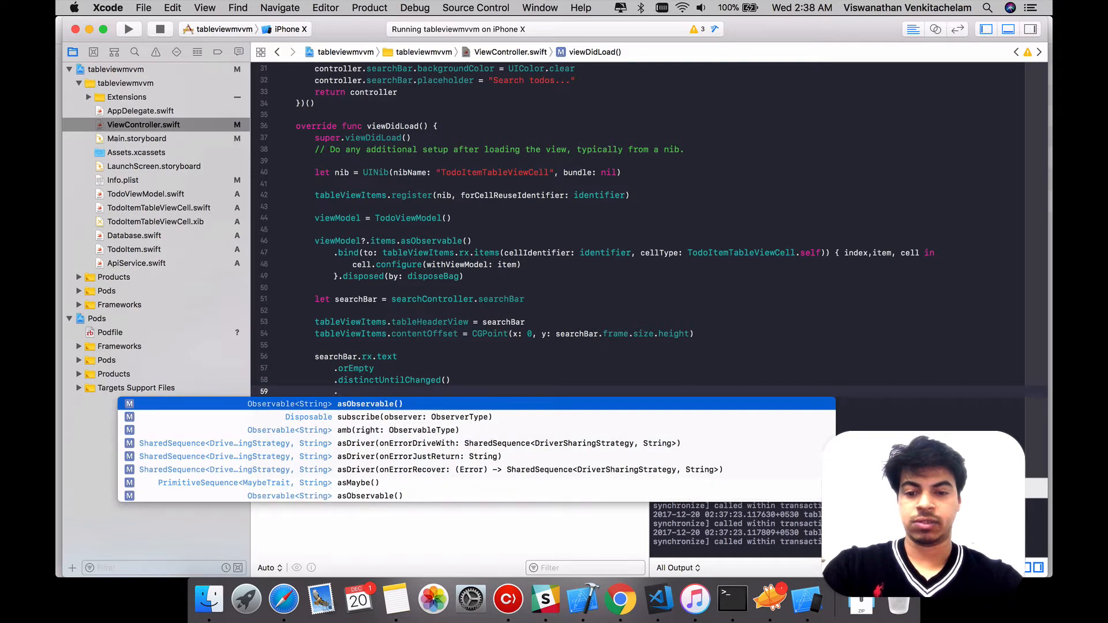
pyautogui.write('.bind')
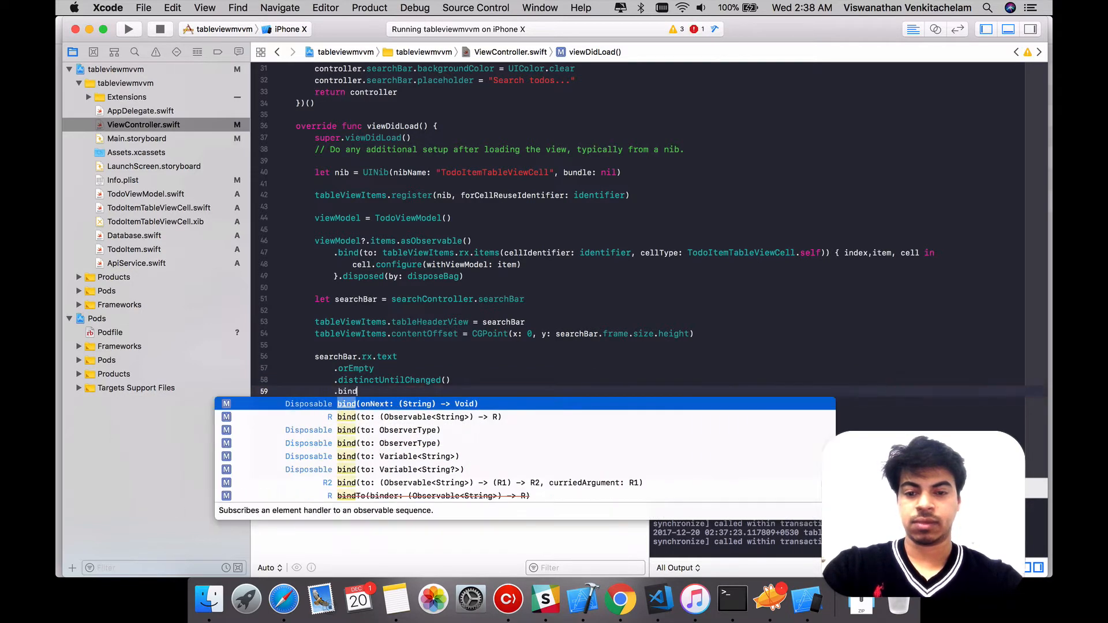
pyautogui.click(408, 404)
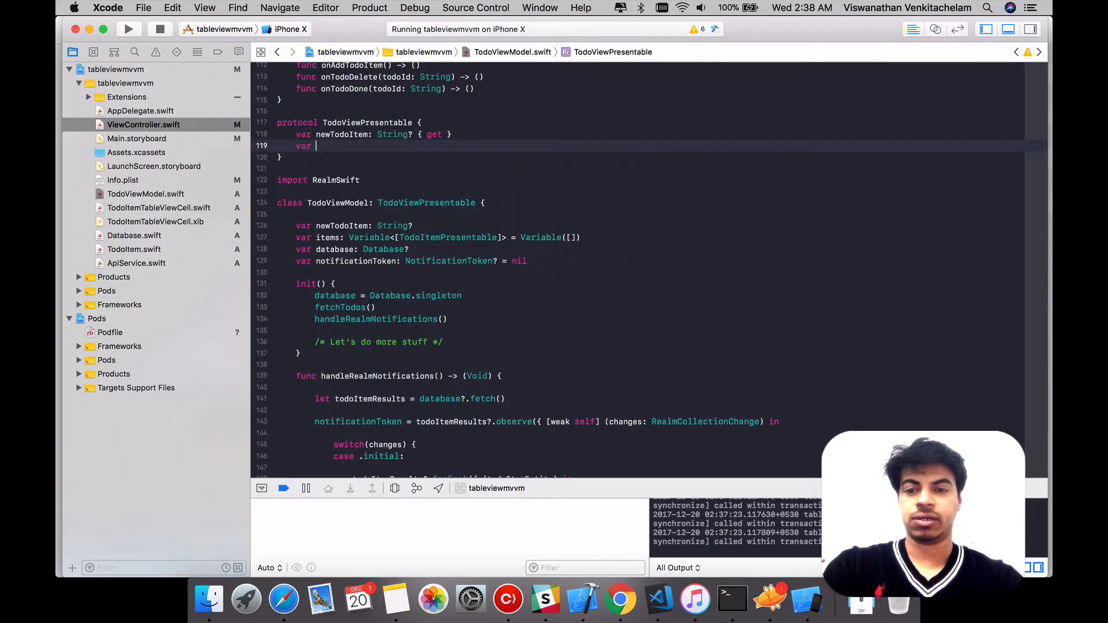
# Add var searchValue: Variable<String> { get } to the TodoViewPresentable protocol
pyautogui.write('searchValue: V')
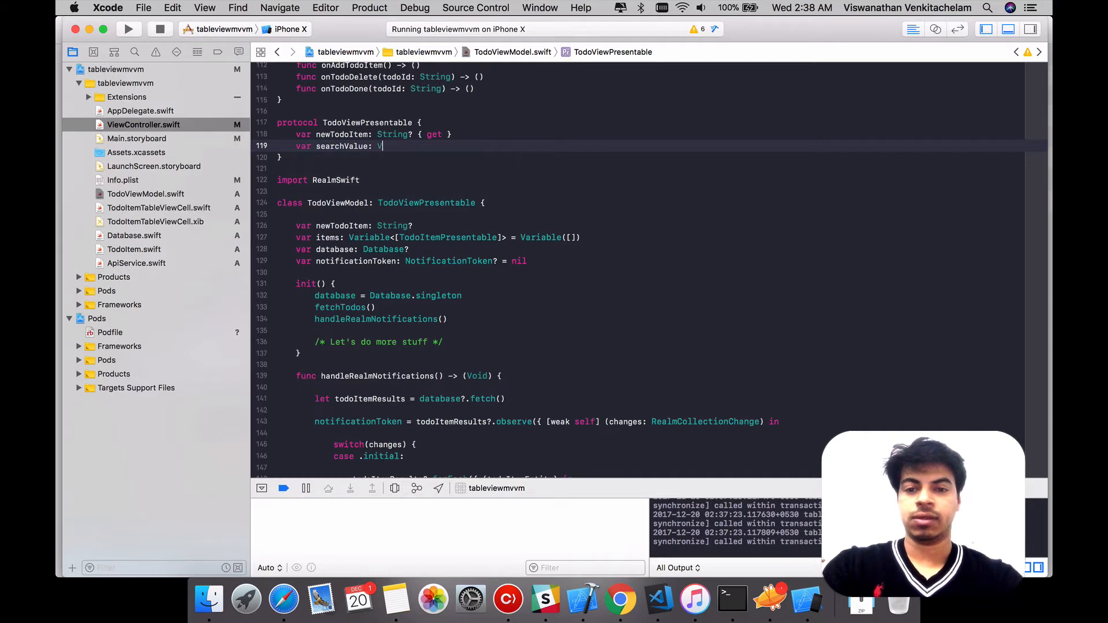
pyautogui.write('ariable')
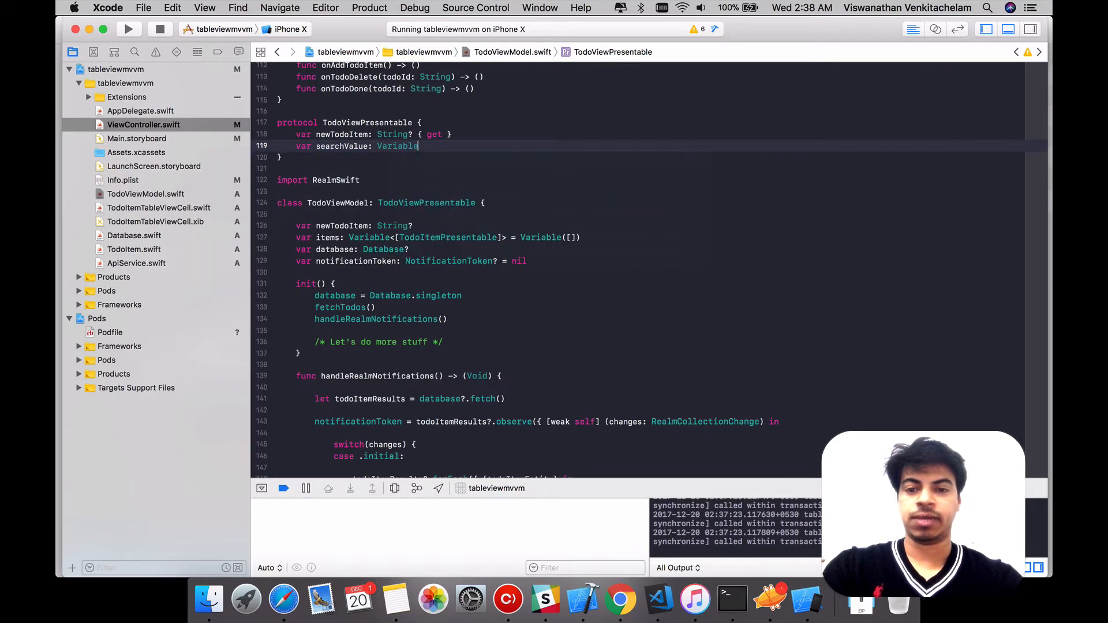
pyautogui.write('<String>')
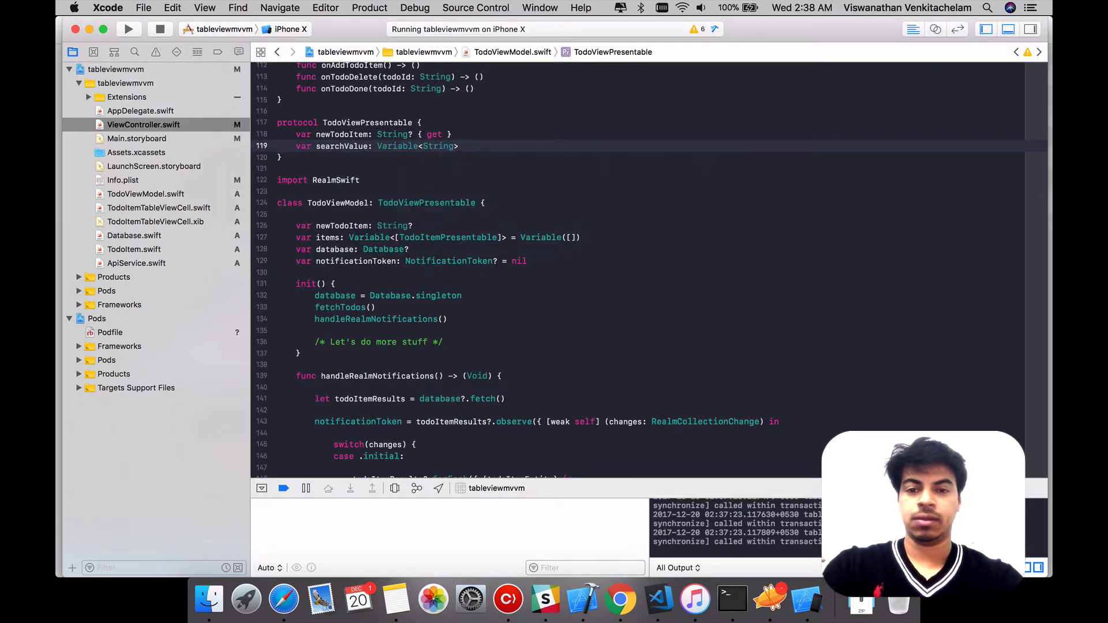
pyautogui.write('{ get')
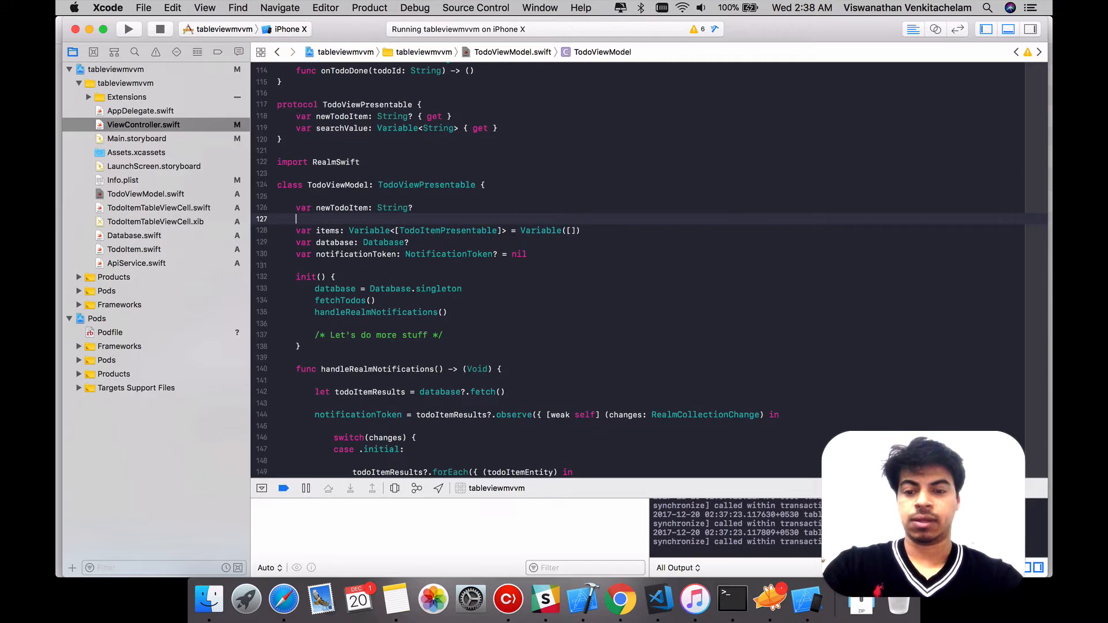
# Add var searchValue: Variable<String> = Variable(...) to TodoViewModel
pyautogui.write('var searchValue: Variable<String>')
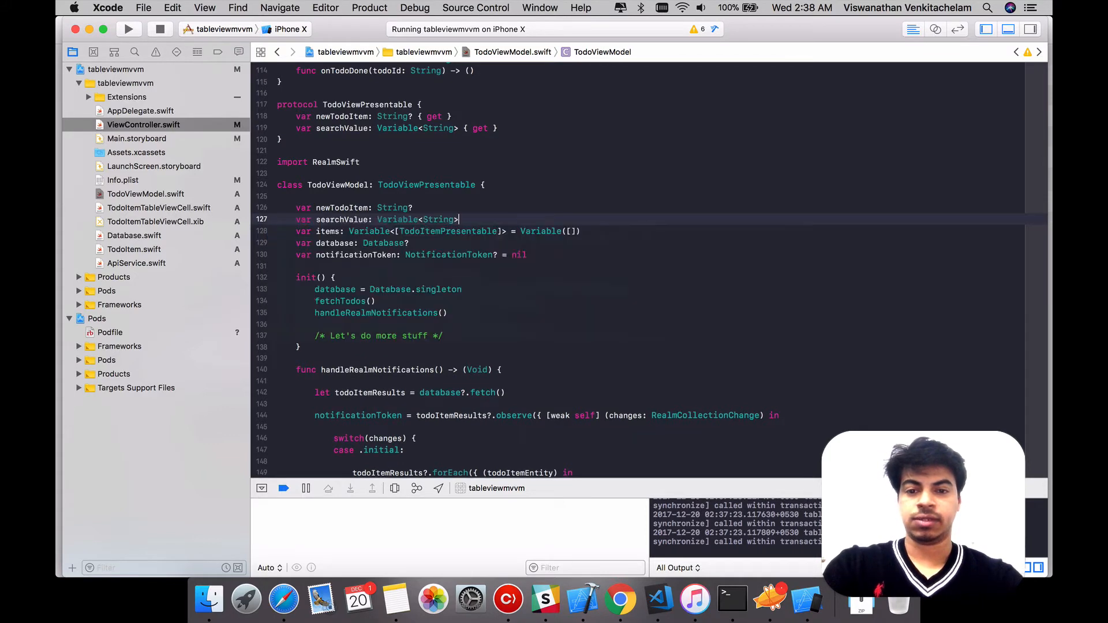
pyautogui.write('= V')
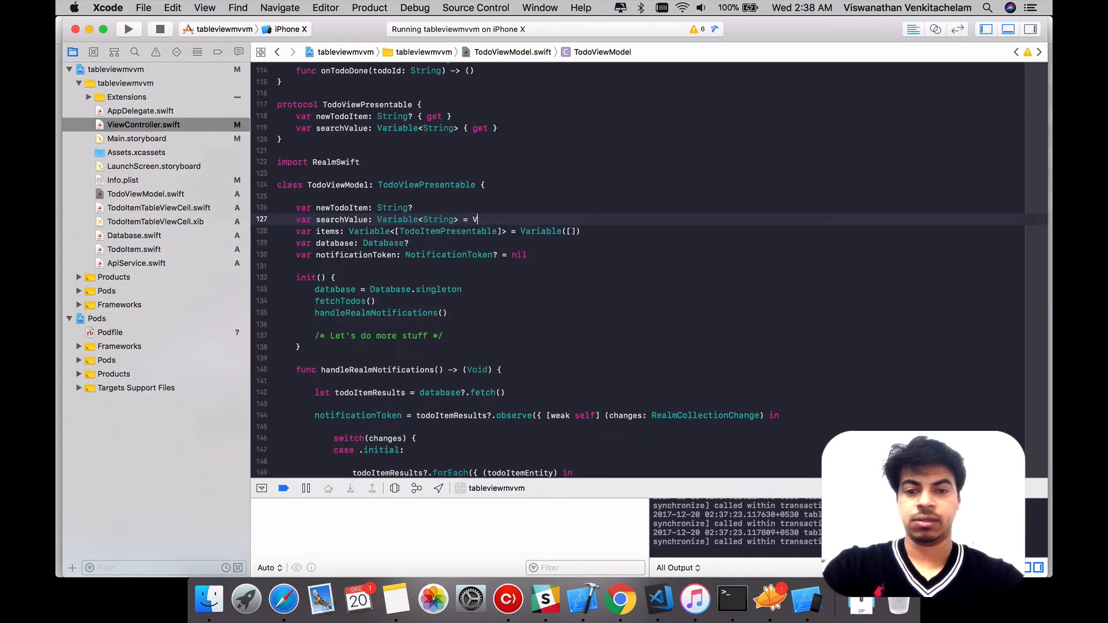
pyautogui.write('ariable(')
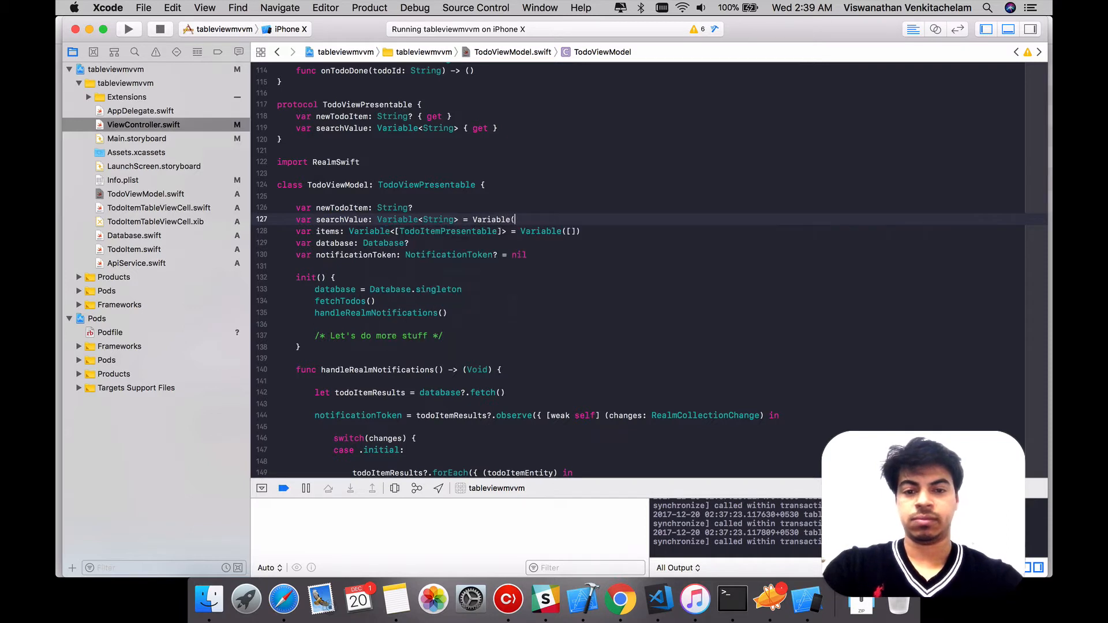
pyautogui.write(')')
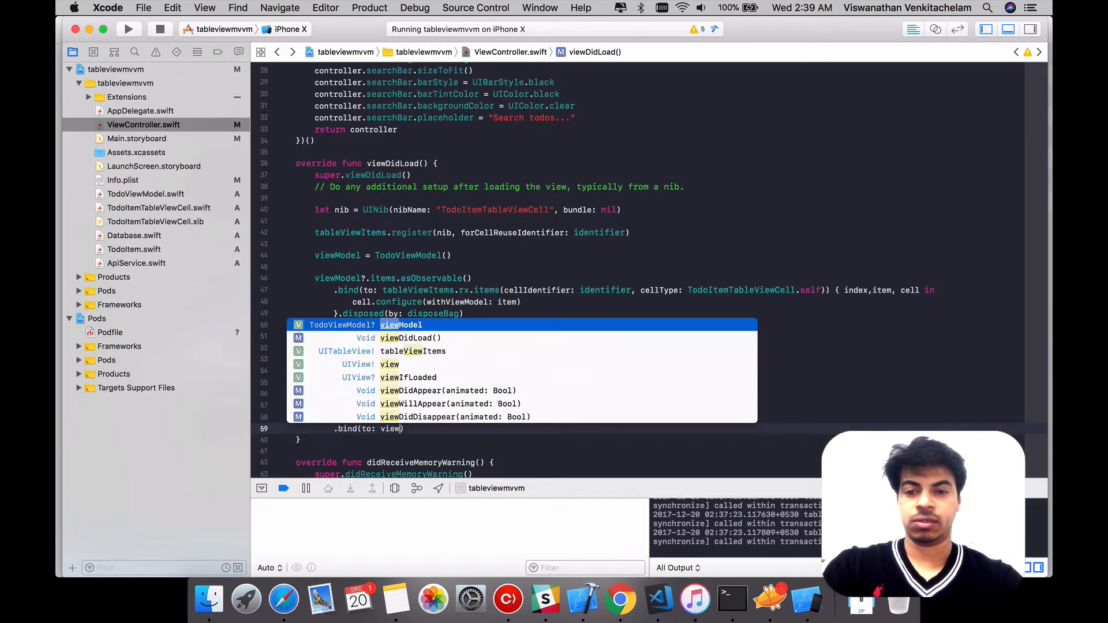
# Complete .bind(to: (viewModel?.searchValue)!).disposed(by: disposeBag) on the search-text chain
pyautogui.write('.searchValue')
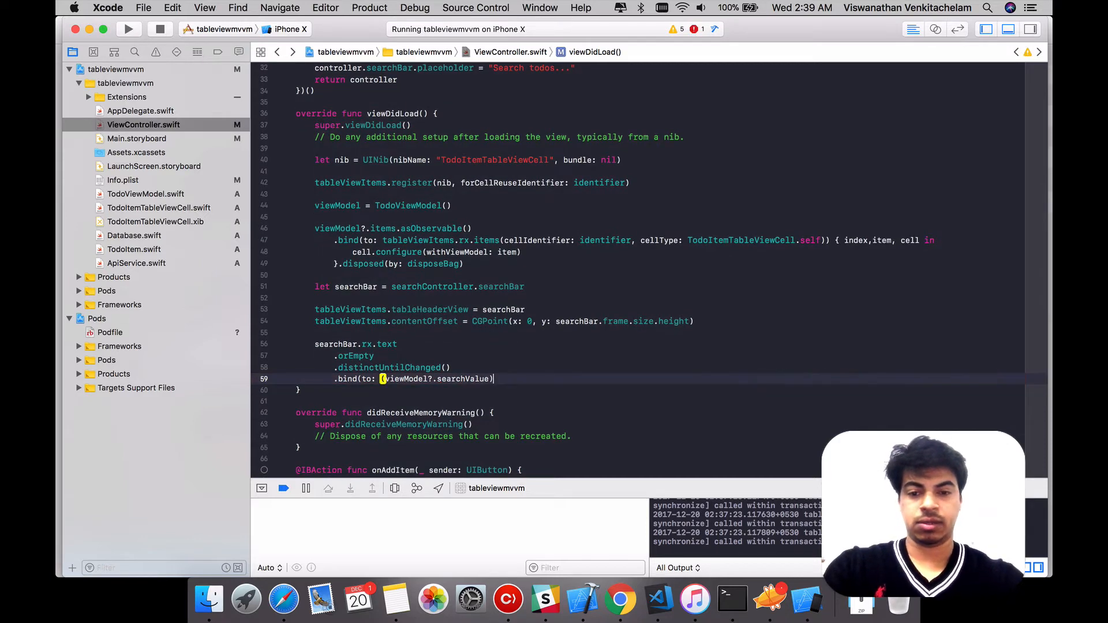
pyautogui.write('!)')
pyautogui.write('.')
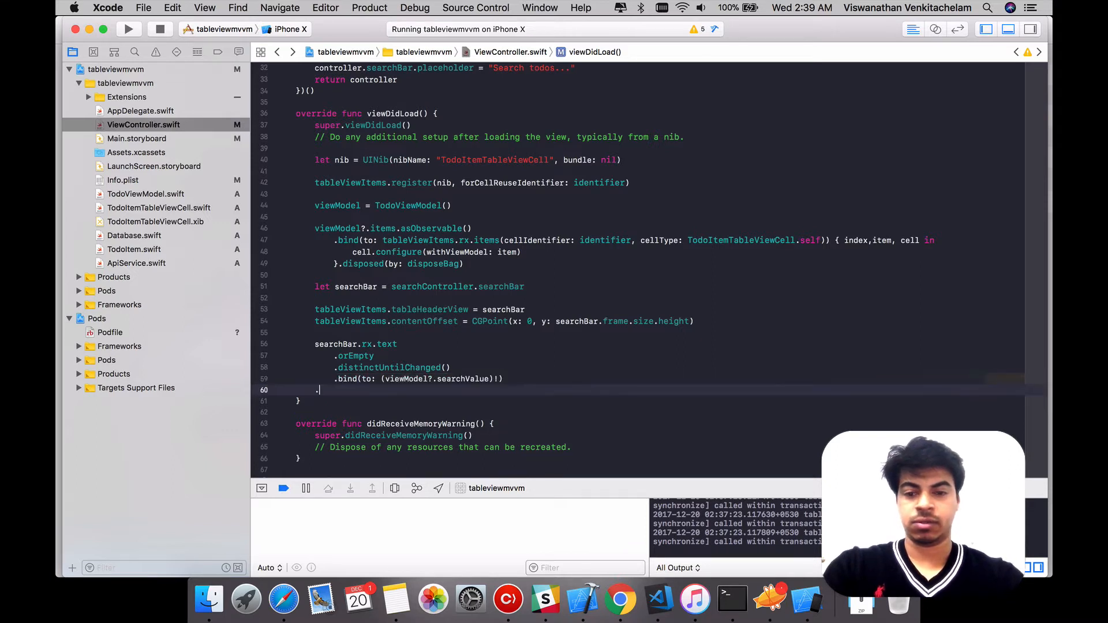
pyautogui.write('disposed(by: disposeBag)')
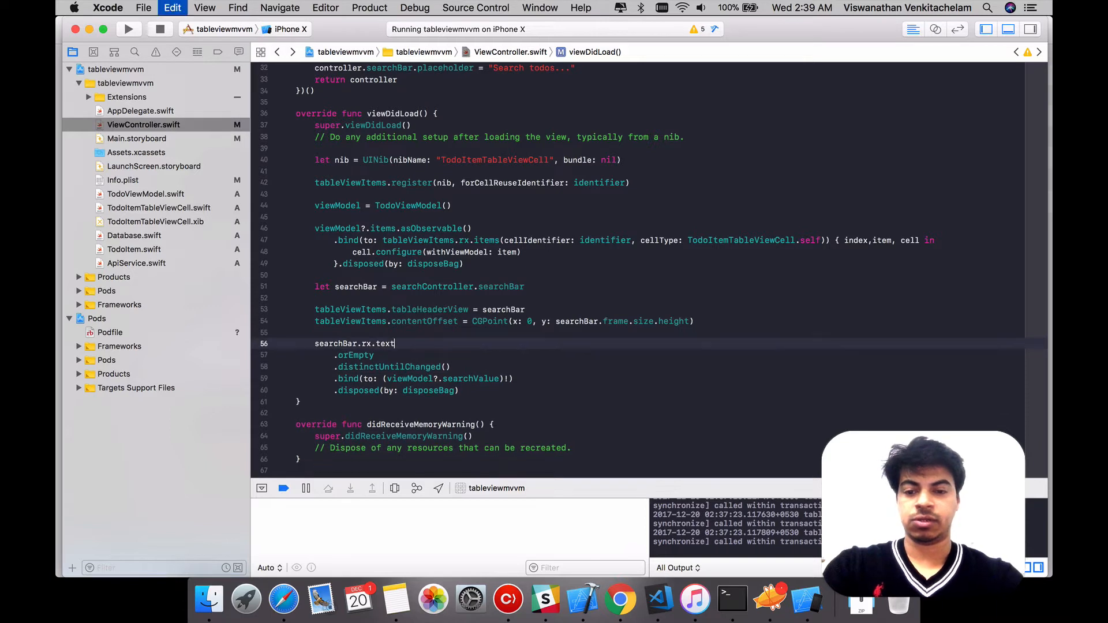
pyautogui.press('return')
pyautogui.write('.')
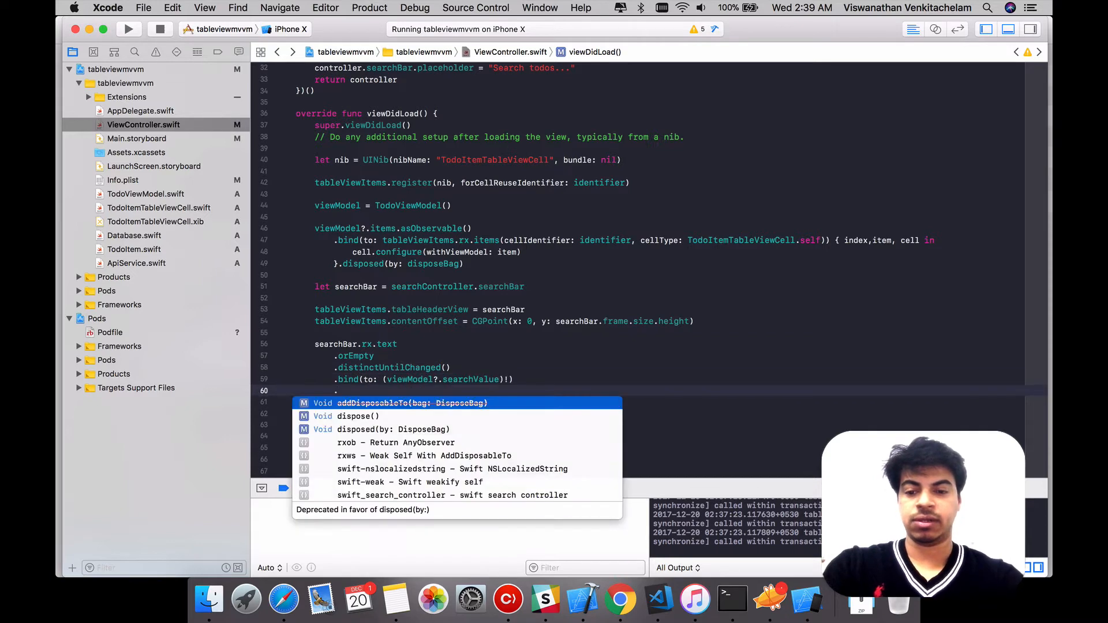
# Insert a .debug() step before .bind(to:) in the chain
pyautogui.write('disposed(by: disposeBag')
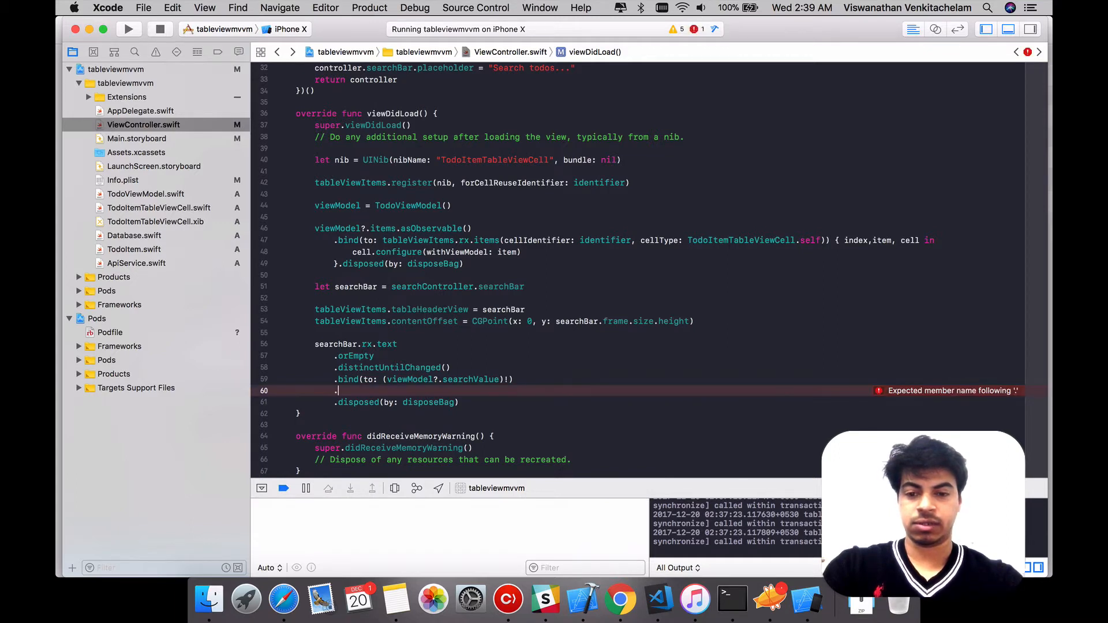
pyautogui.write('d')
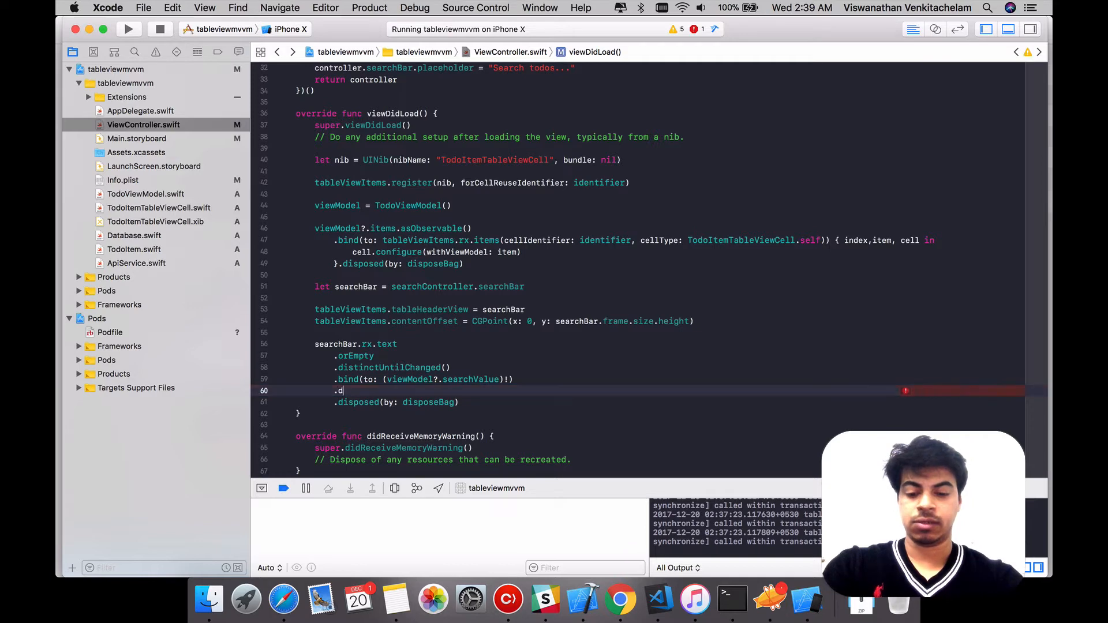
pyautogui.write('e')
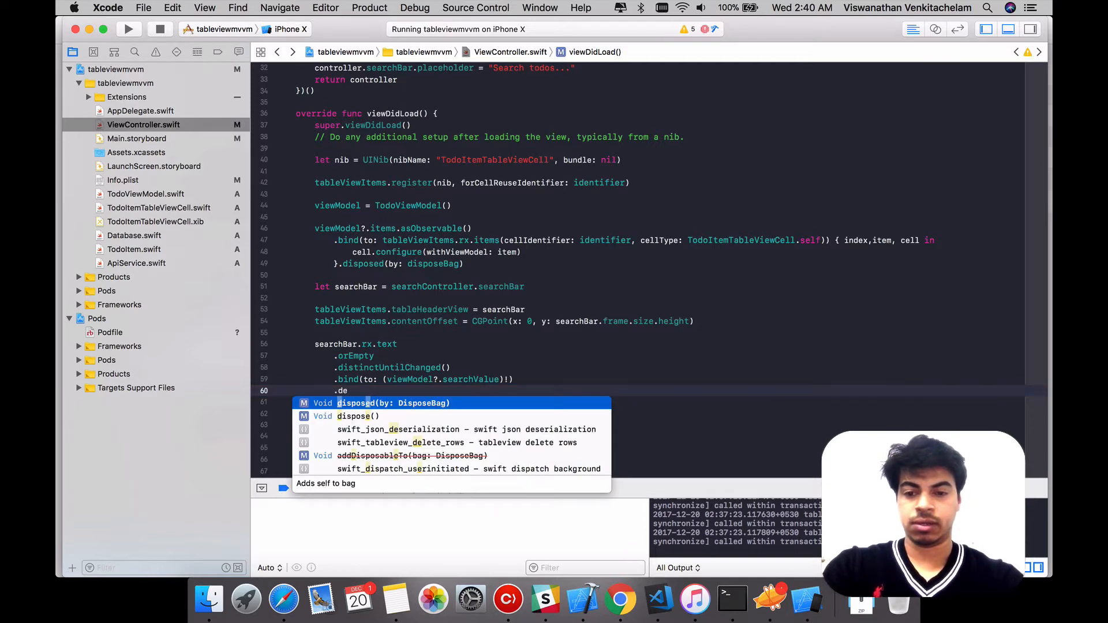
pyautogui.write('d(by: disposeBag')
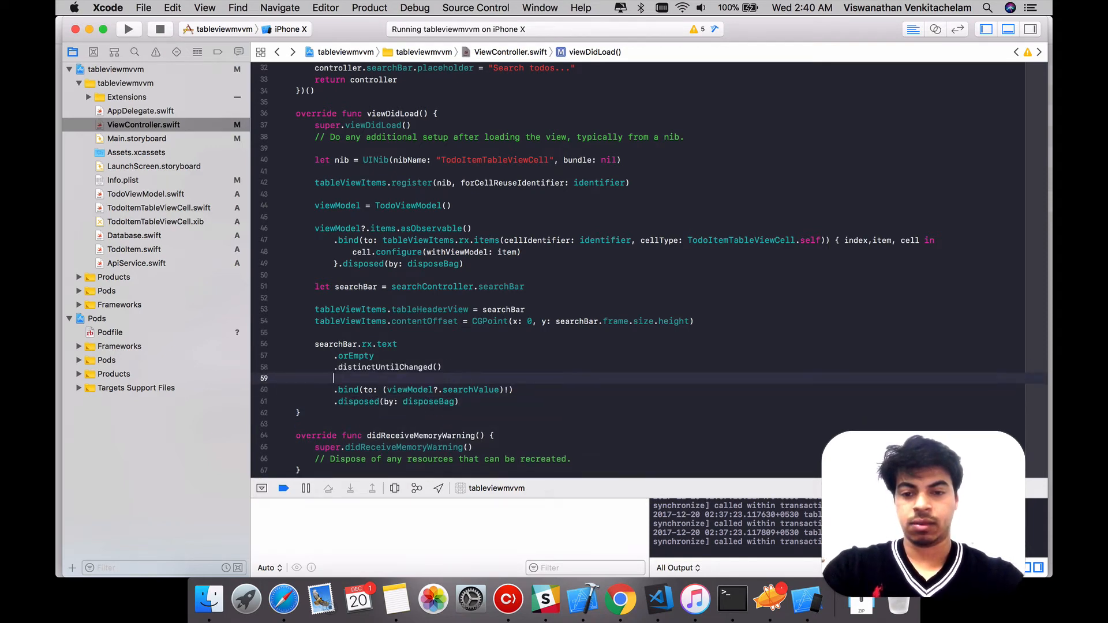
pyautogui.write('.b')
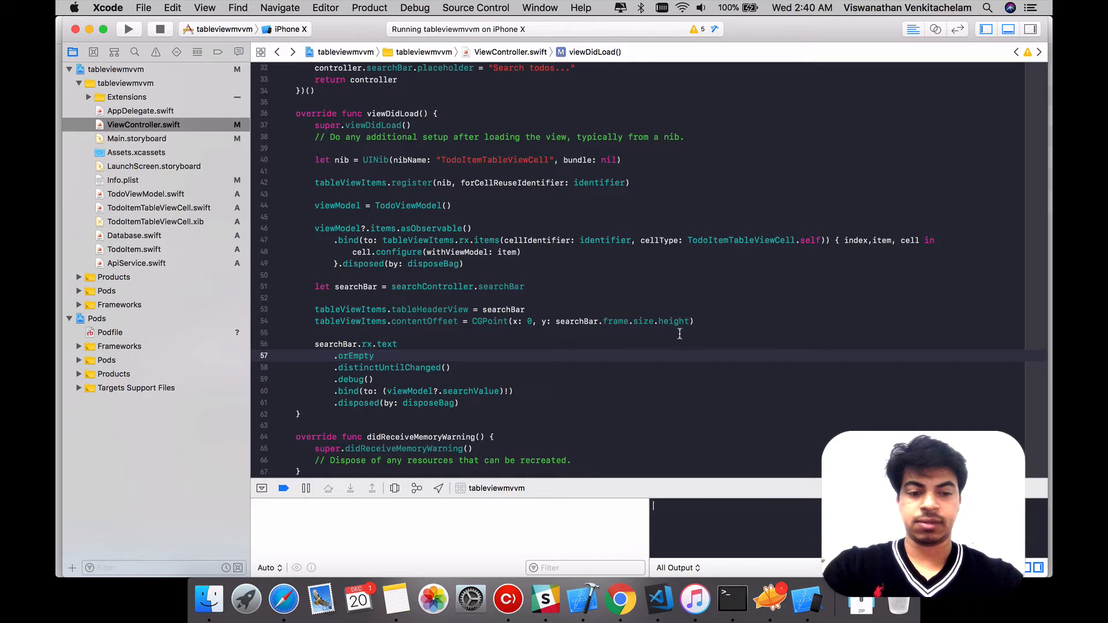
# Stop the running app, rebuild with search logging, and relaunch on the iPhone X simulator
pyautogui.click(159, 29)
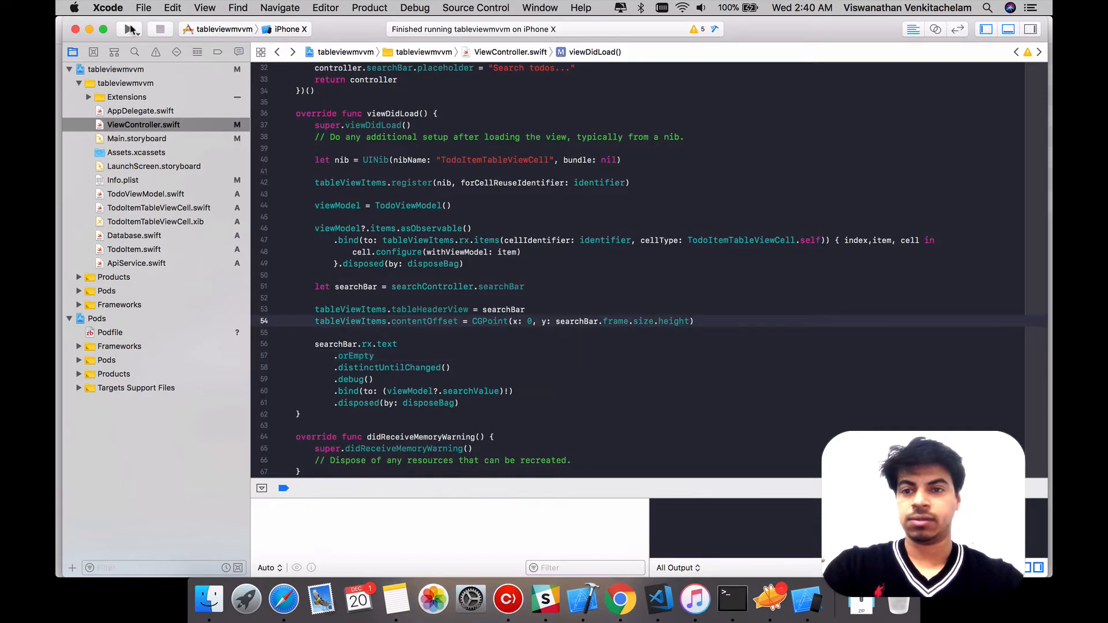
pyautogui.click(128, 29)
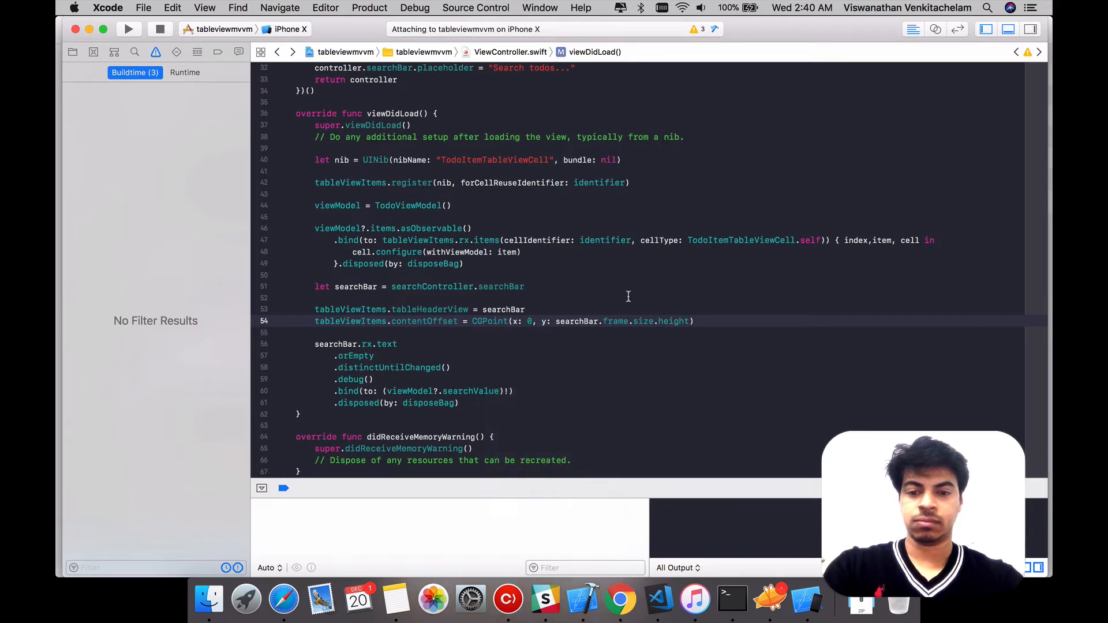
pyautogui.click(128, 29)
pyautogui.write('S')
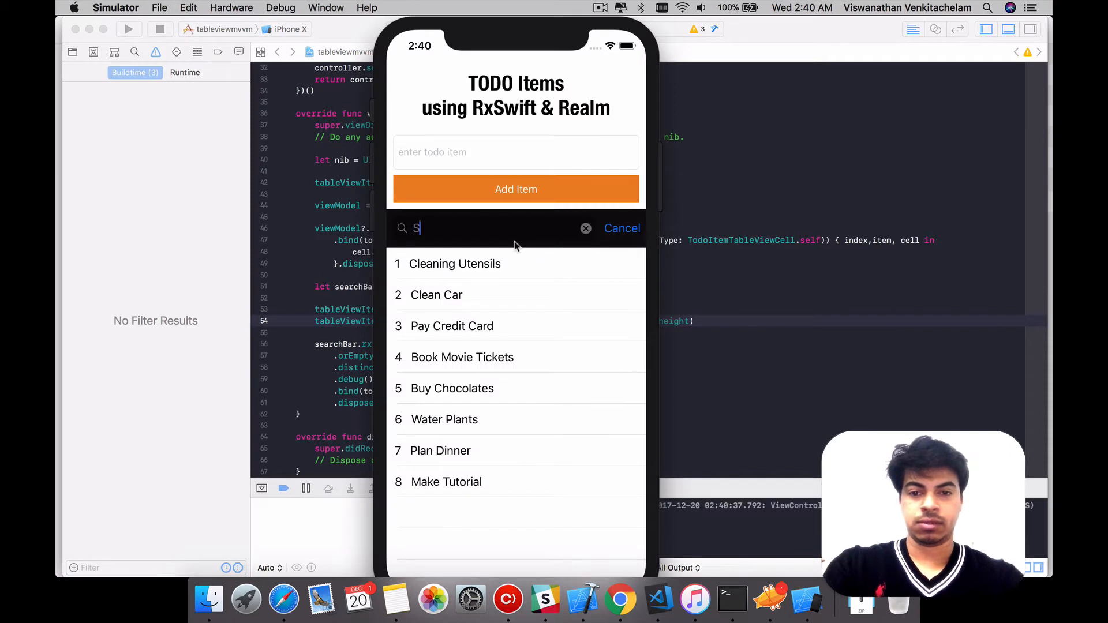
# Type 'Sample' then edit it down in the todo search field, watching each change print to the console
pyautogui.write('ample')
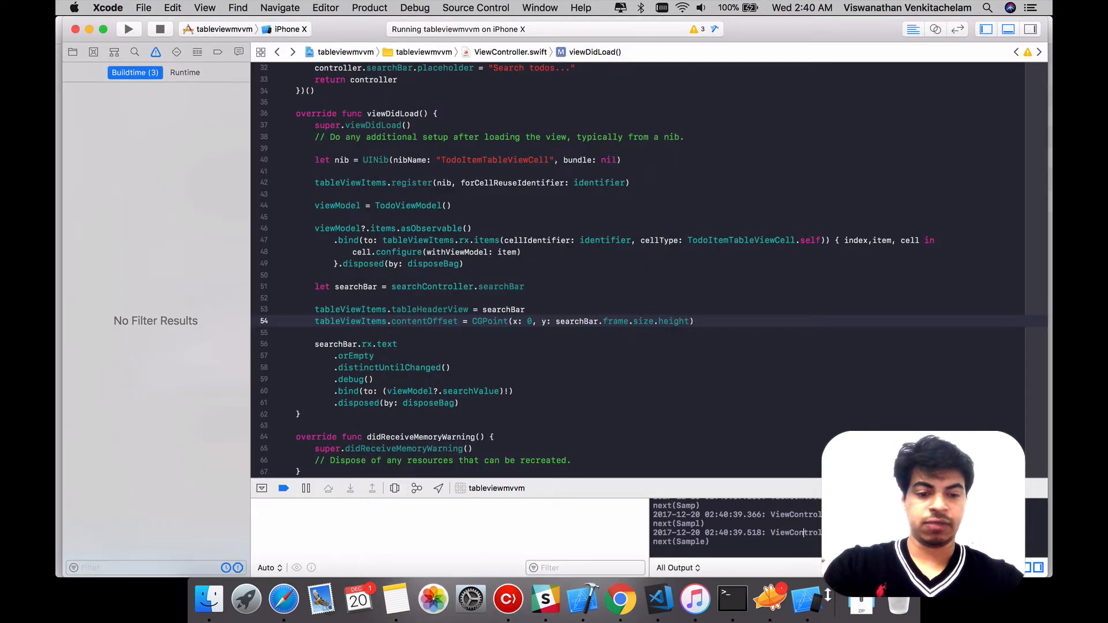
pyautogui.write('Samp')
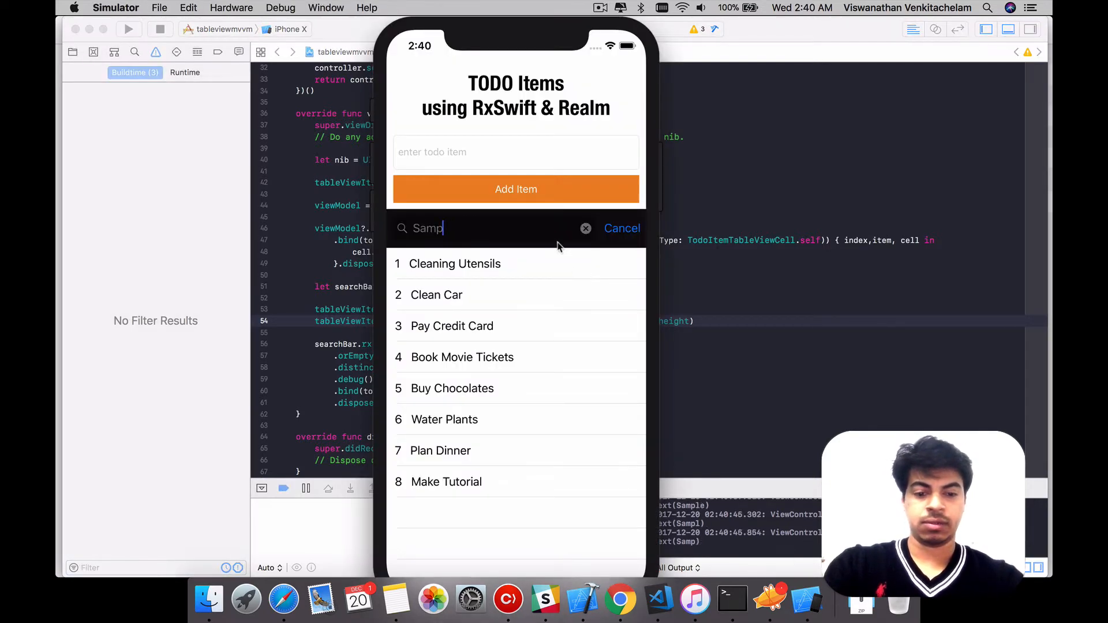
pyautogui.press('Backspace')
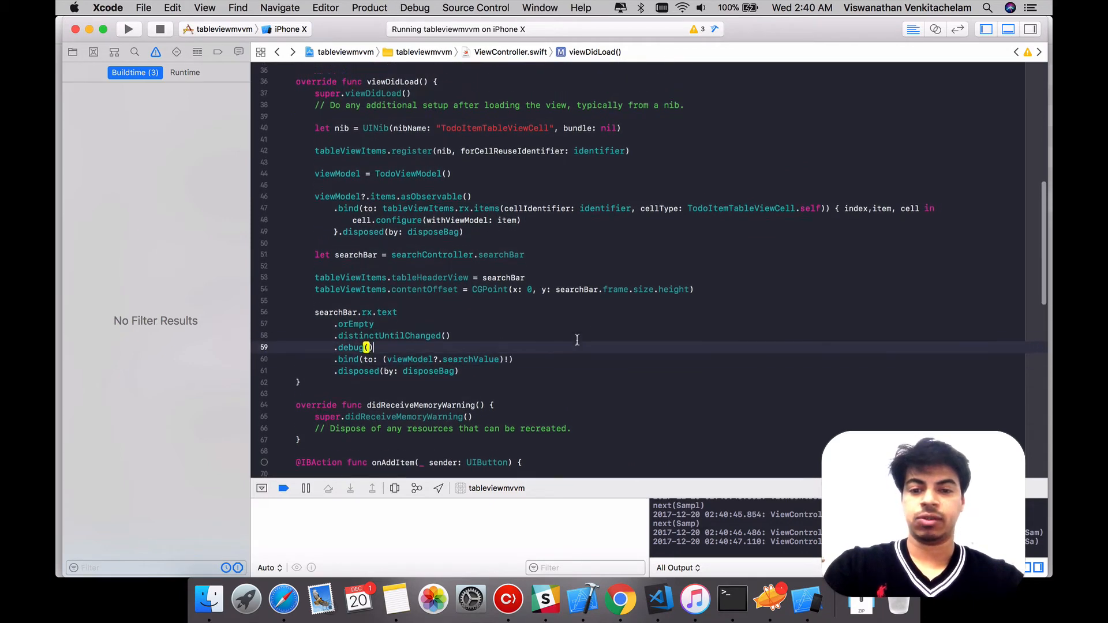
# Declare lazy var searchValueObservable: Observable<String> in TodoViewModel
pyautogui.rightClick(412, 230)
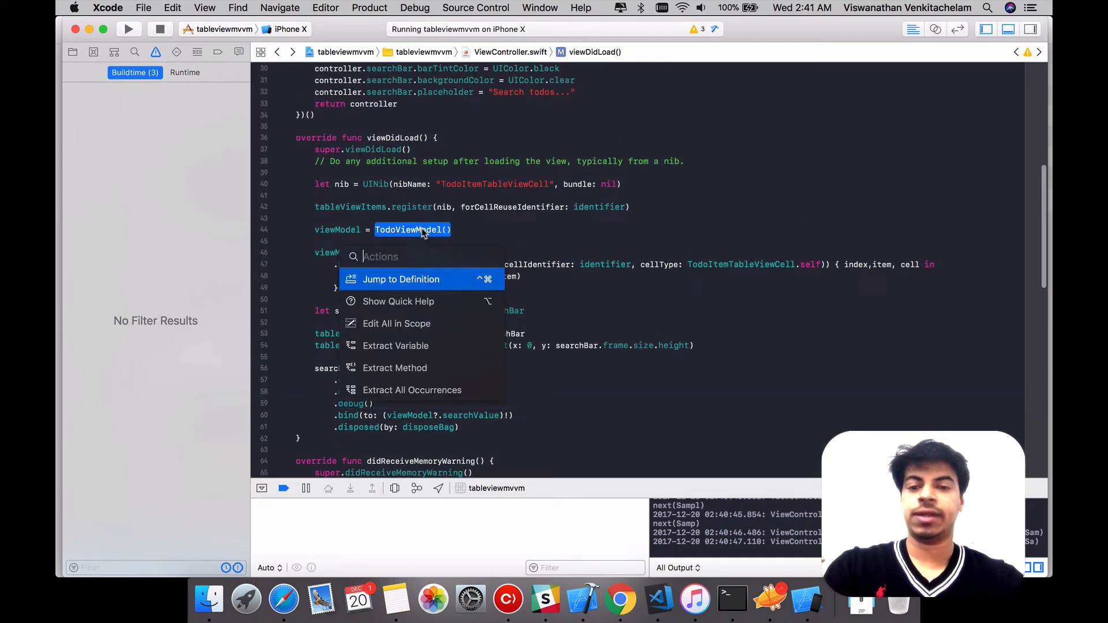
pyautogui.click(400, 279)
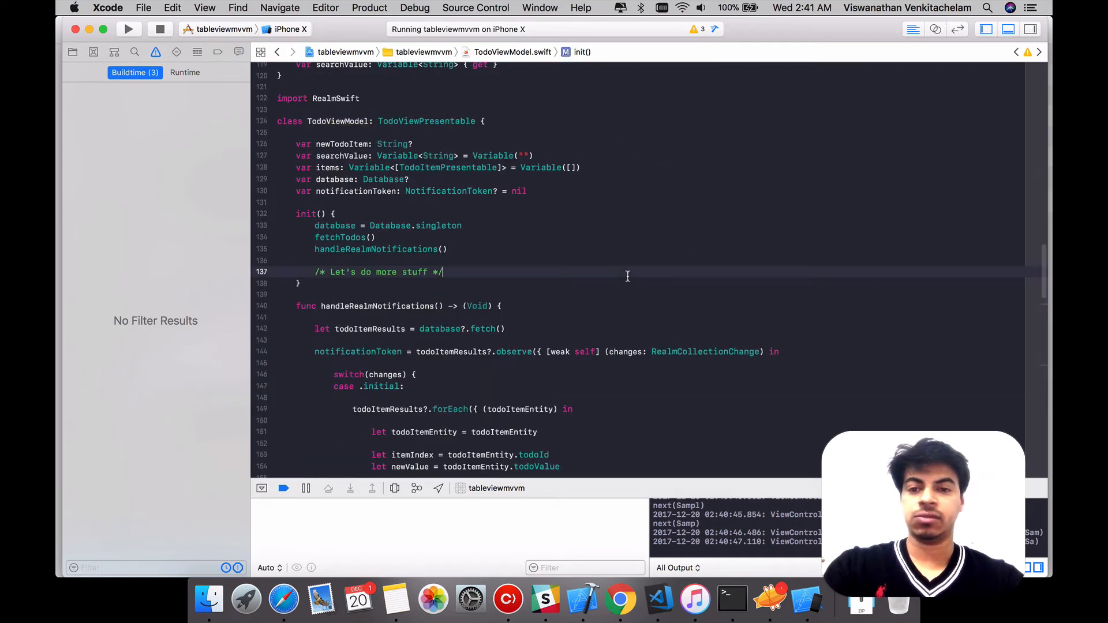
pyautogui.press('enter')
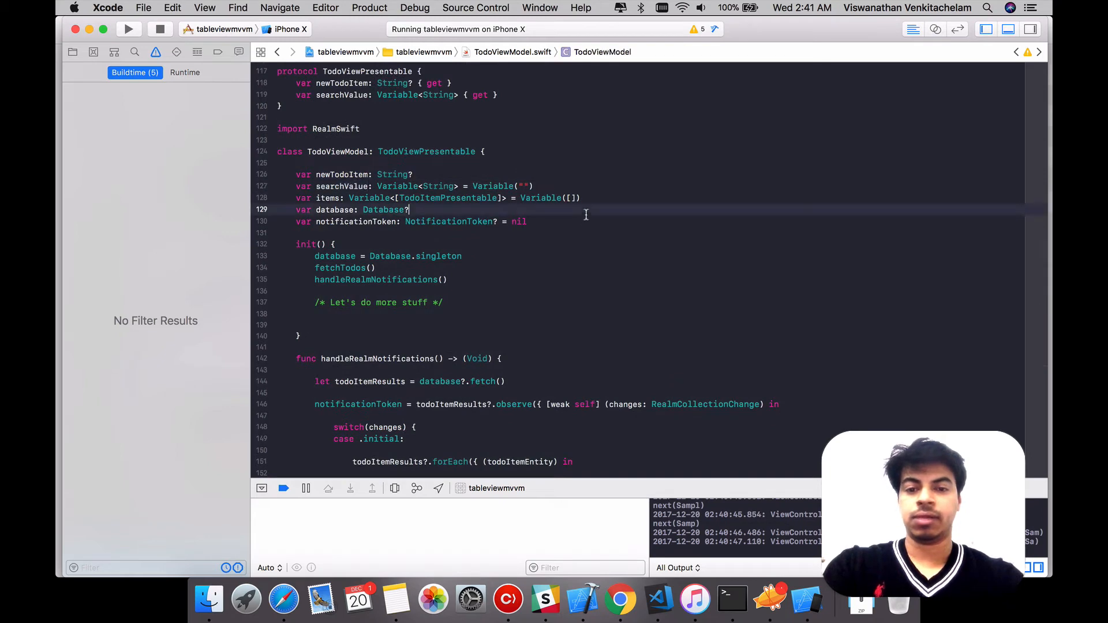
pyautogui.write('le')
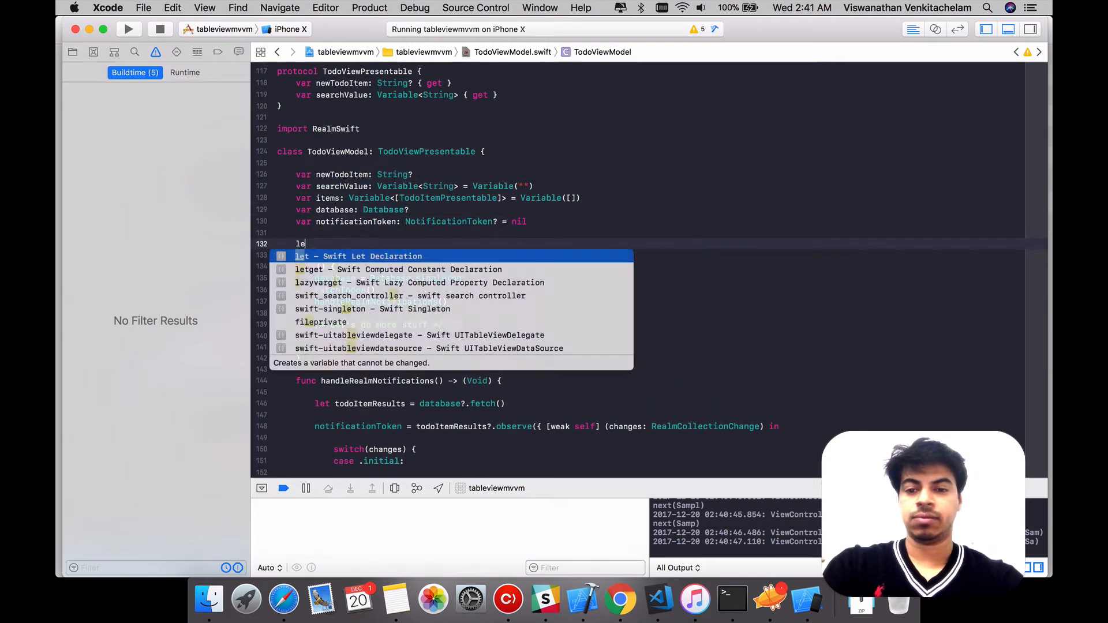
pyautogui.write('azy var s')
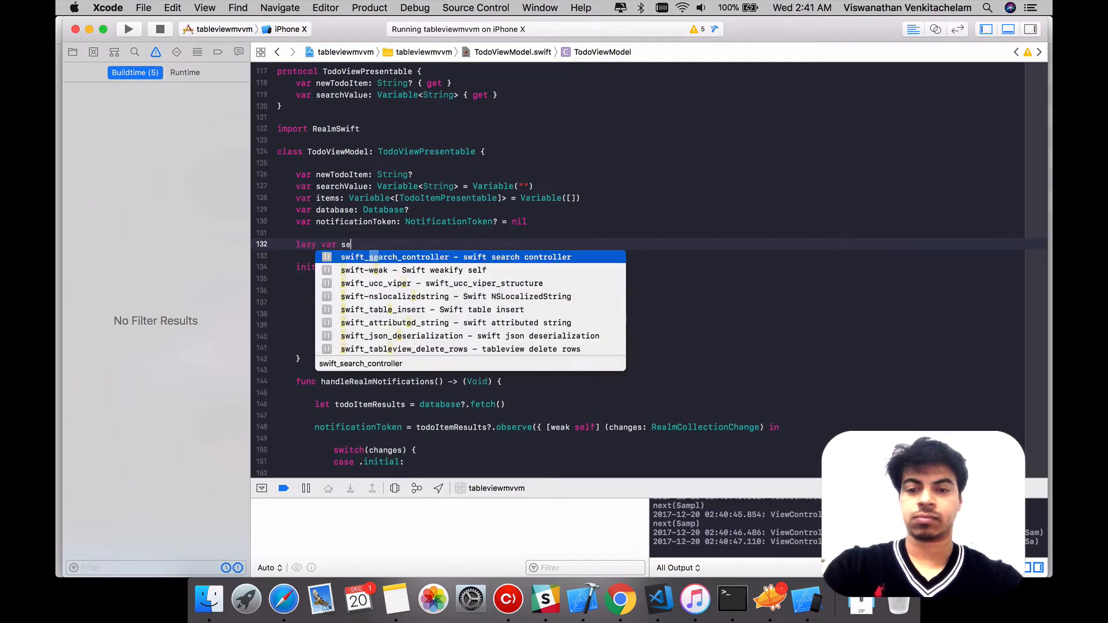
pyautogui.write('archValue')
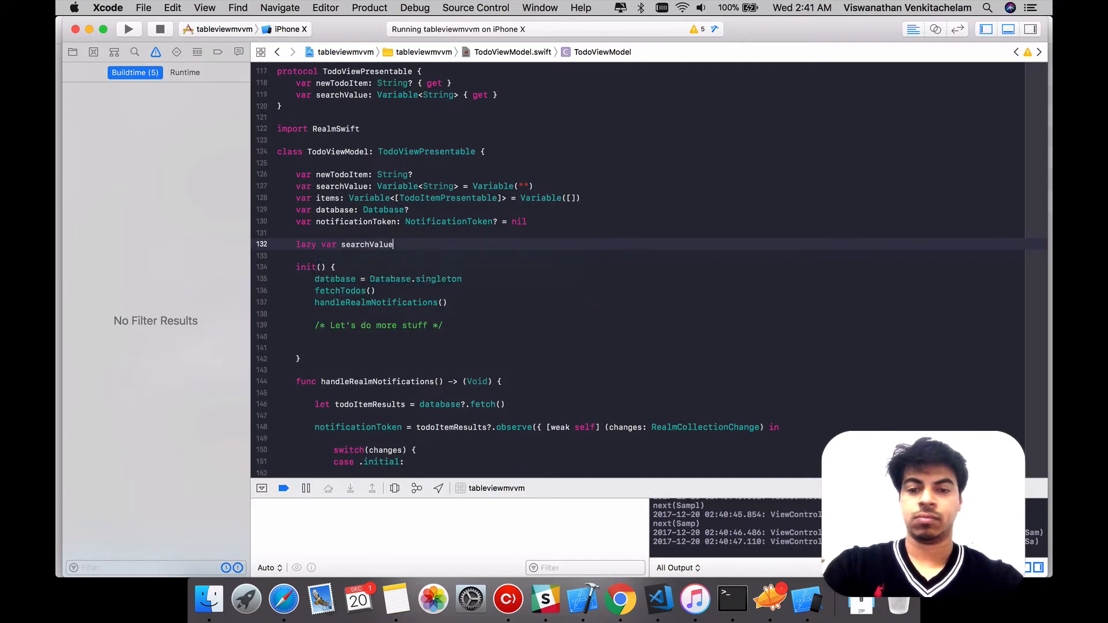
pyautogui.write('Observable')
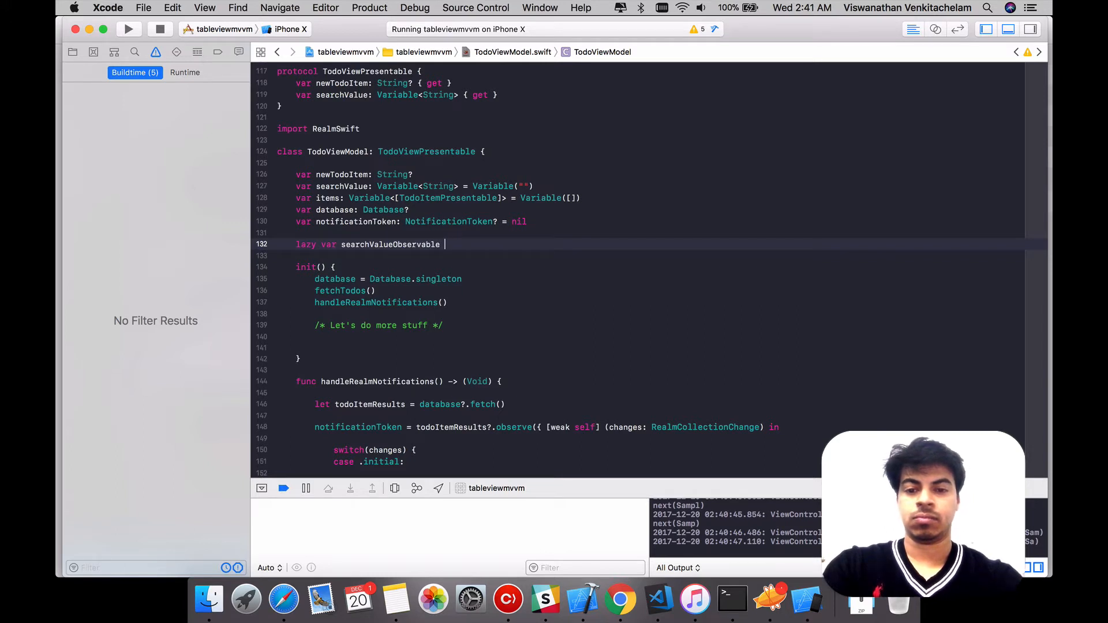
pyautogui.write(': O')
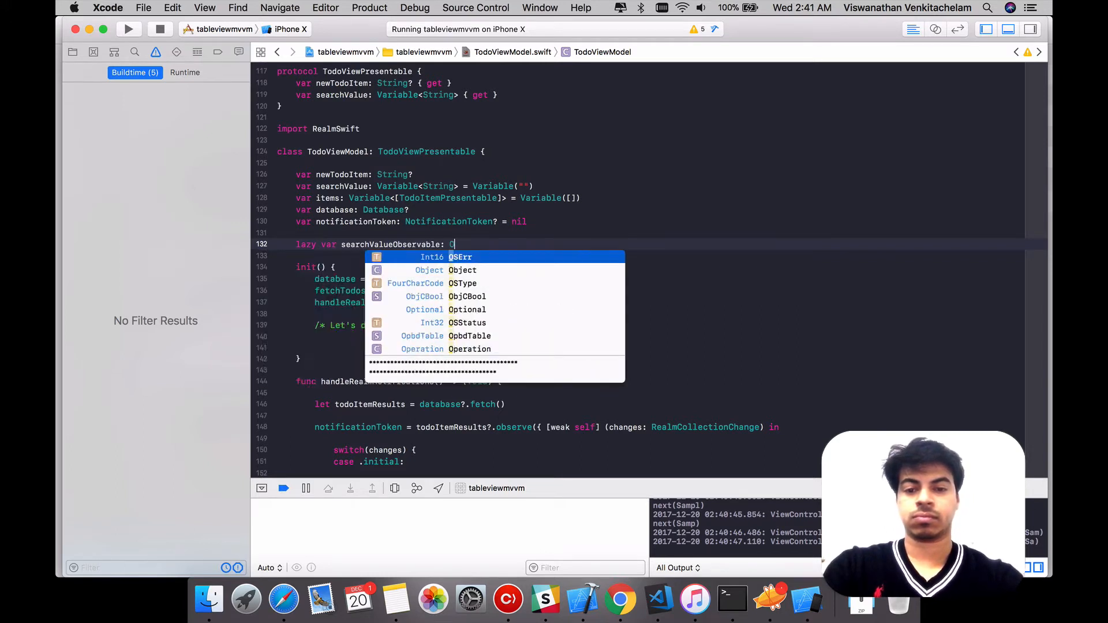
pyautogui.write('bservable<String>')
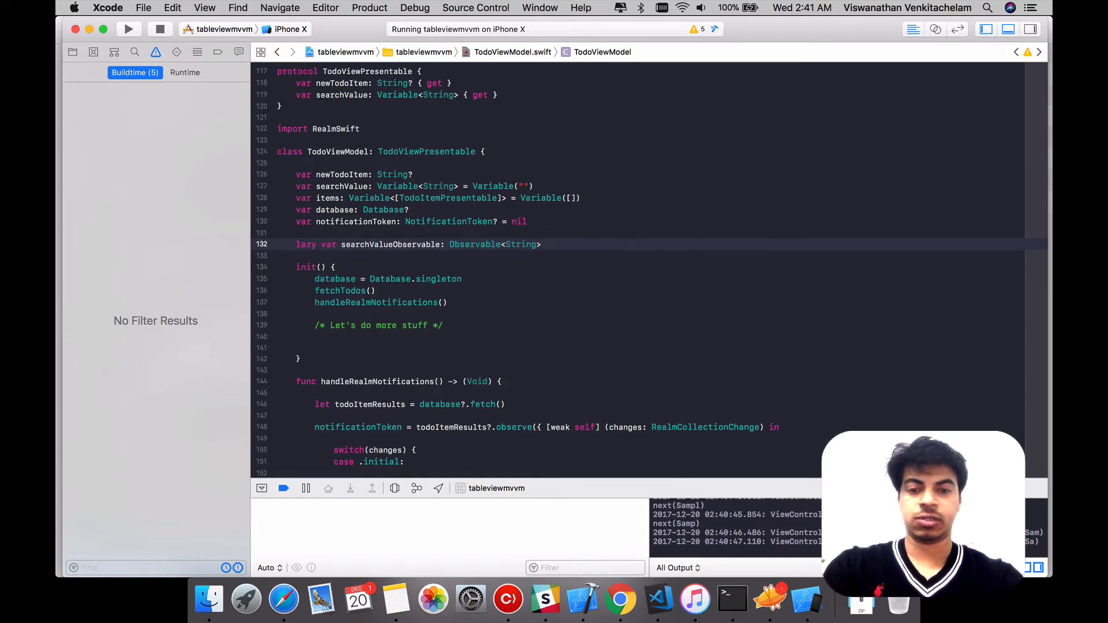
# Initialize searchValueObservable with self.searchValue.asObservable() and select its name for reuse
pyautogui.write('= self.')
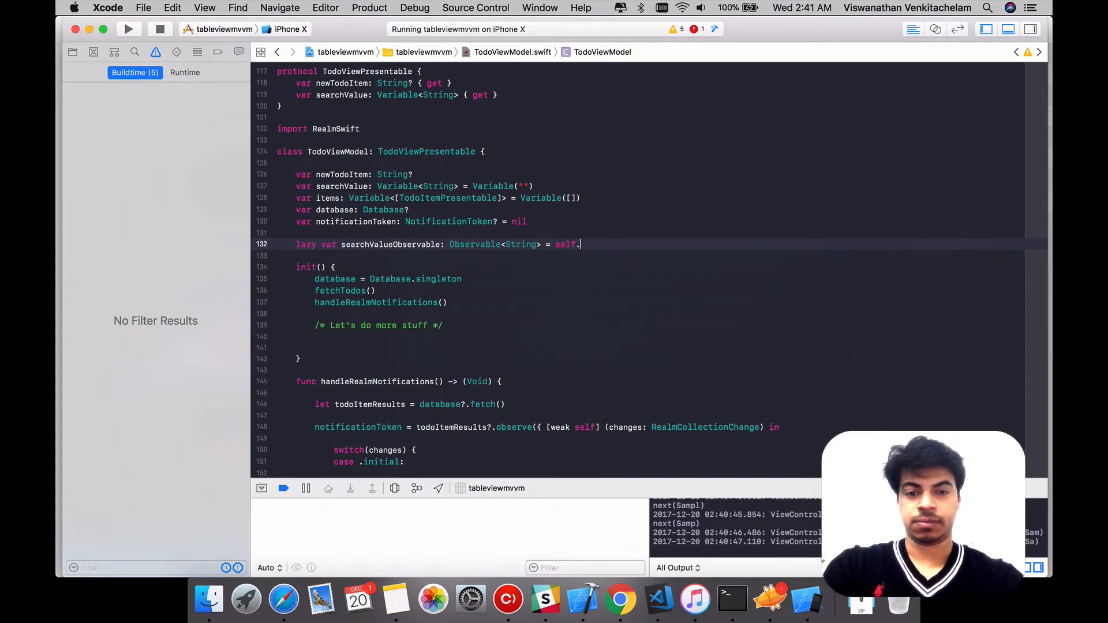
pyautogui.write('searchValue.')
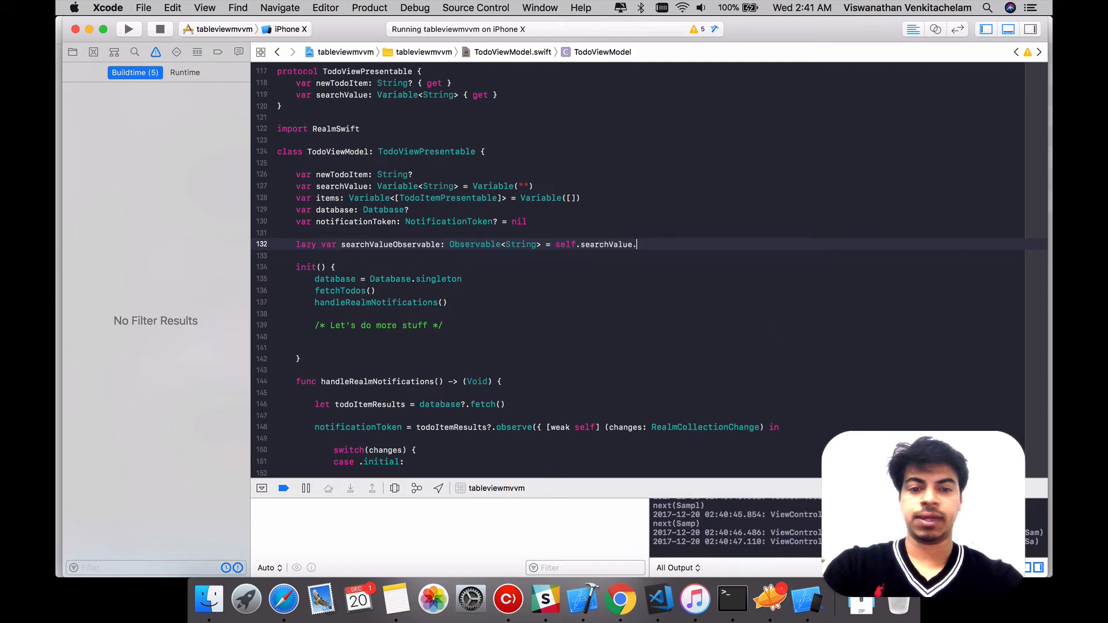
pyautogui.write('asObservable()')
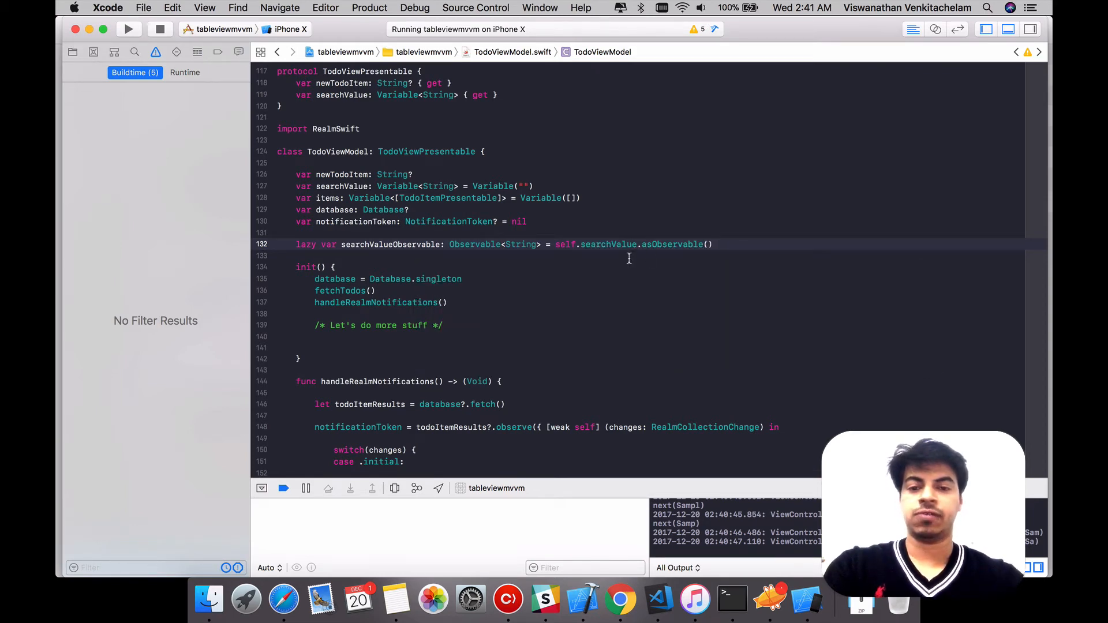
pyautogui.doubleClick(391, 244)
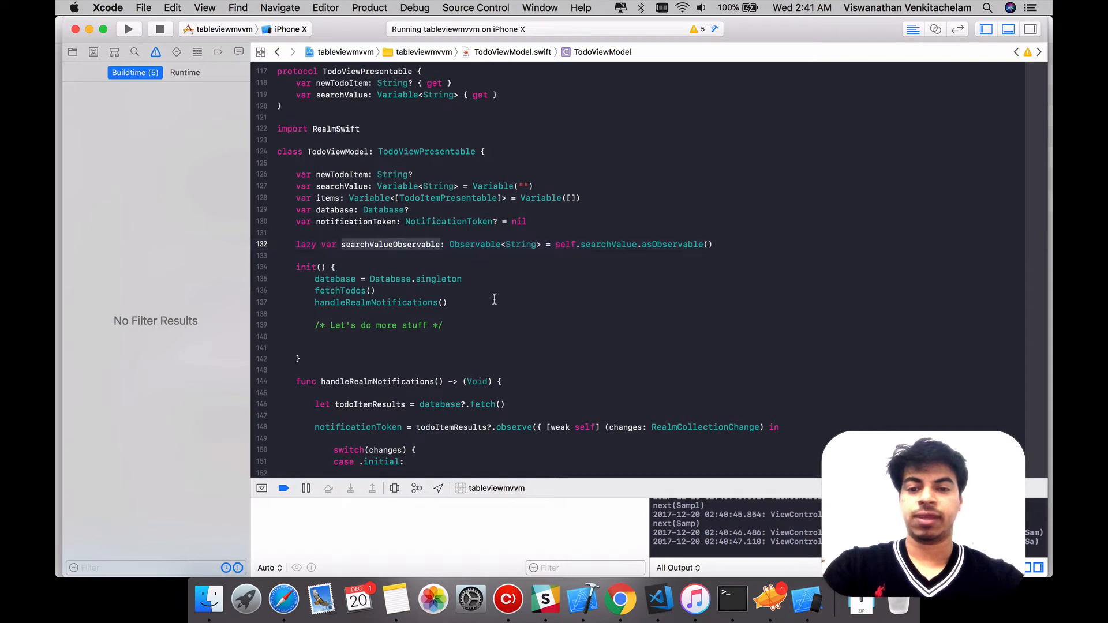
# Subscribe to searchValueObservable in init and chain .disposed(by:)
pyautogui.write('searchValueObservable.')
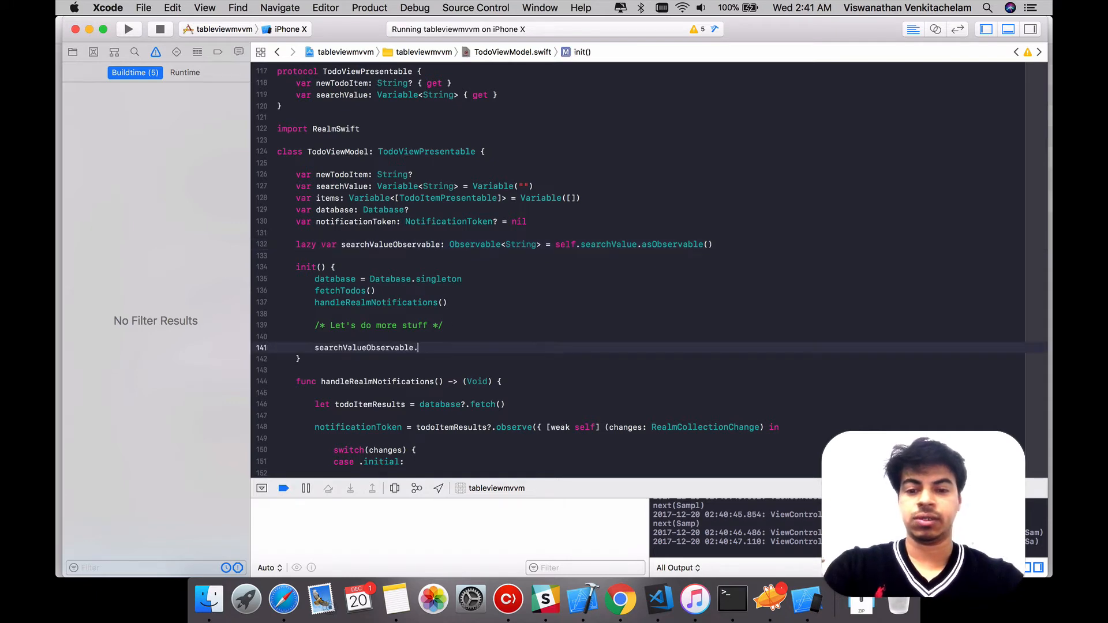
pyautogui.write('subscribe(onNext: { (value) in')
pyautogui.write('}).')
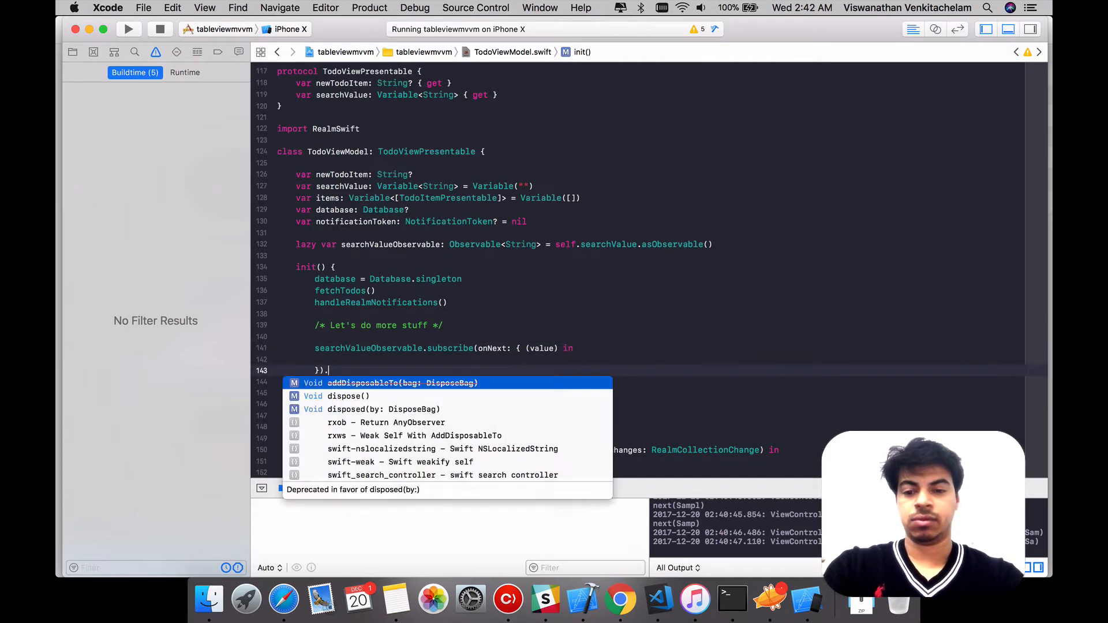
pyautogui.write('disposed(by: DisposeBag')
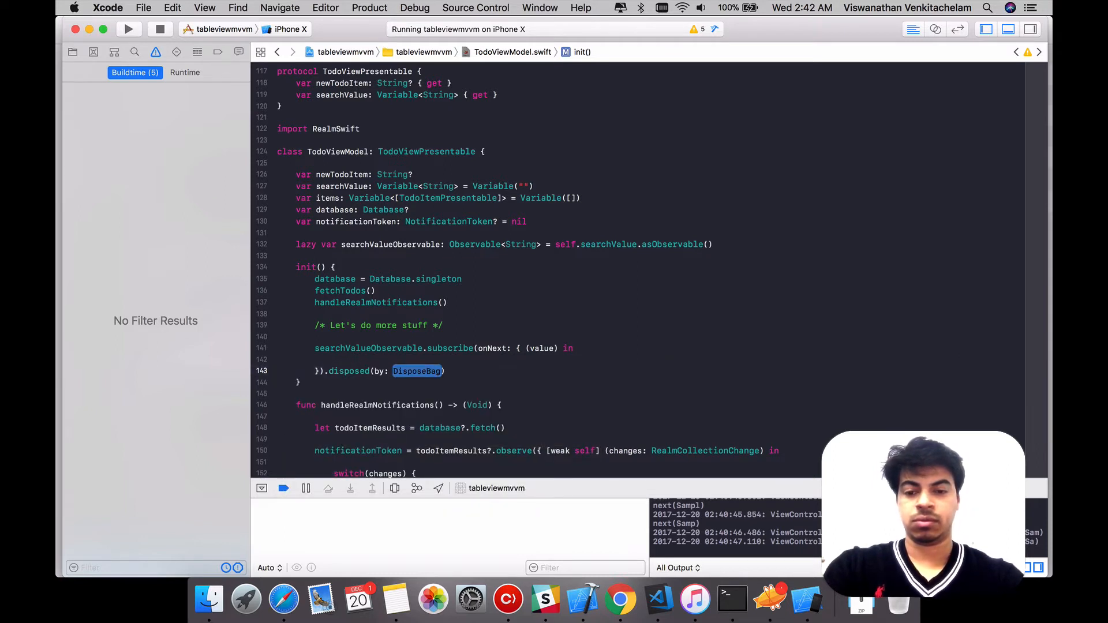
pyautogui.write('dispo')
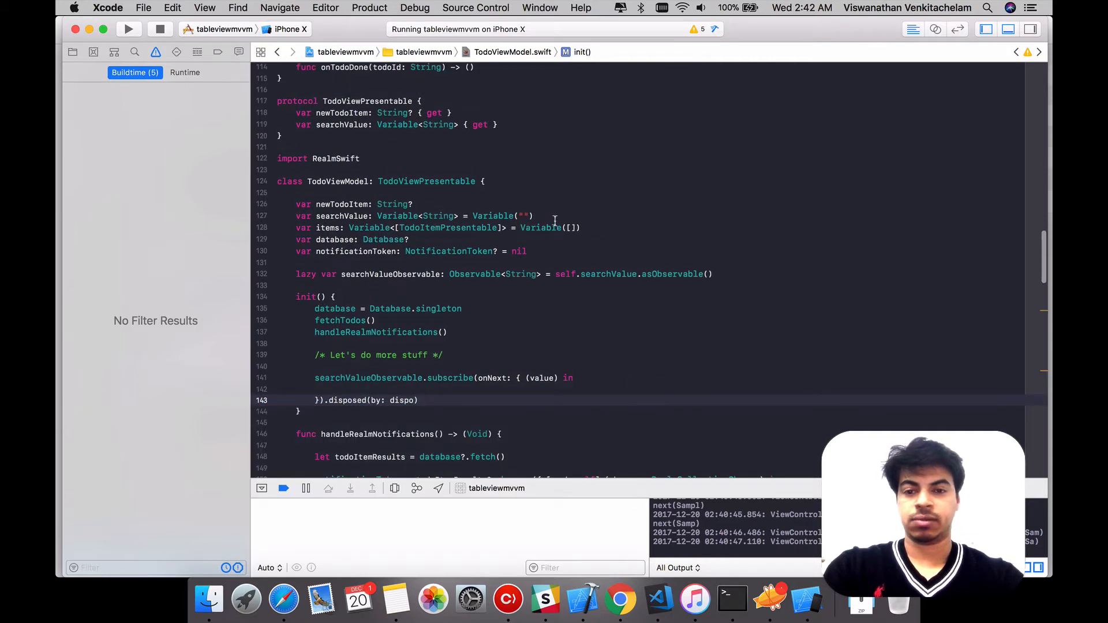
# Declare let disposeBag = DisposeBag(), use it for disposal, and print 'Search value received \(value)'
pyautogui.write('let disposeBag -')
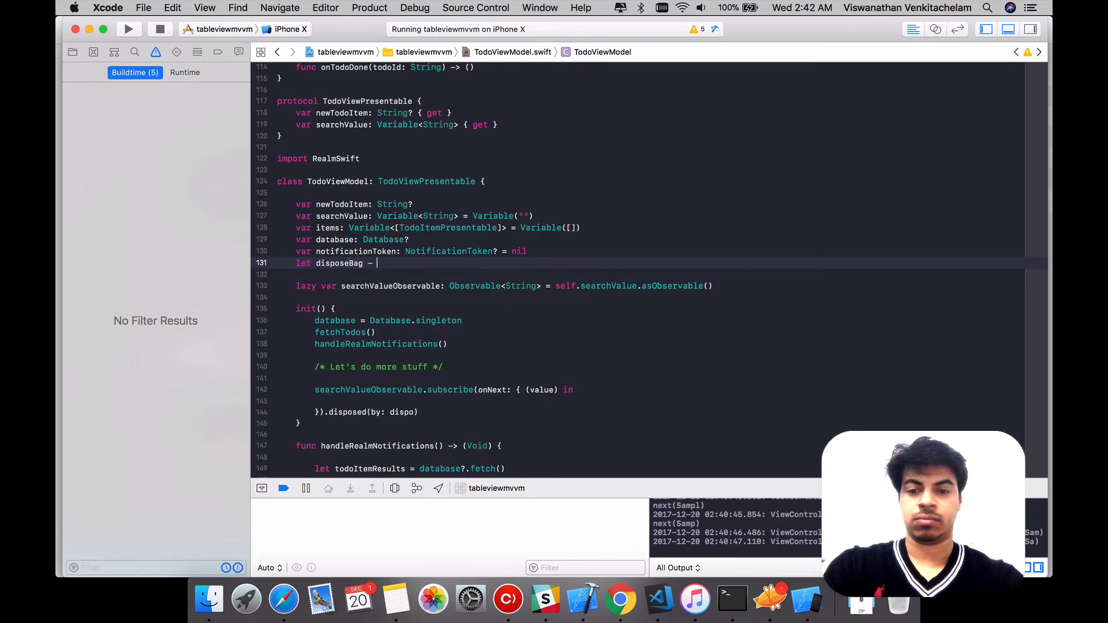
pyautogui.write('DIsposeBag(')
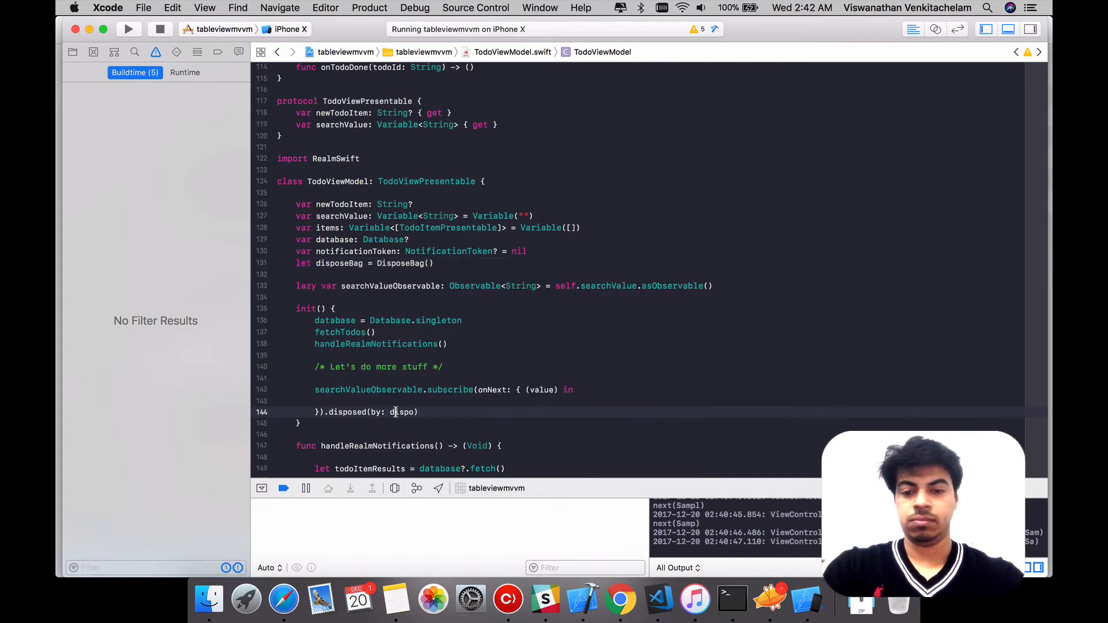
pyautogui.write('disposeBag')
pyautogui.click(546, 400)
pyautogui.write('print(')
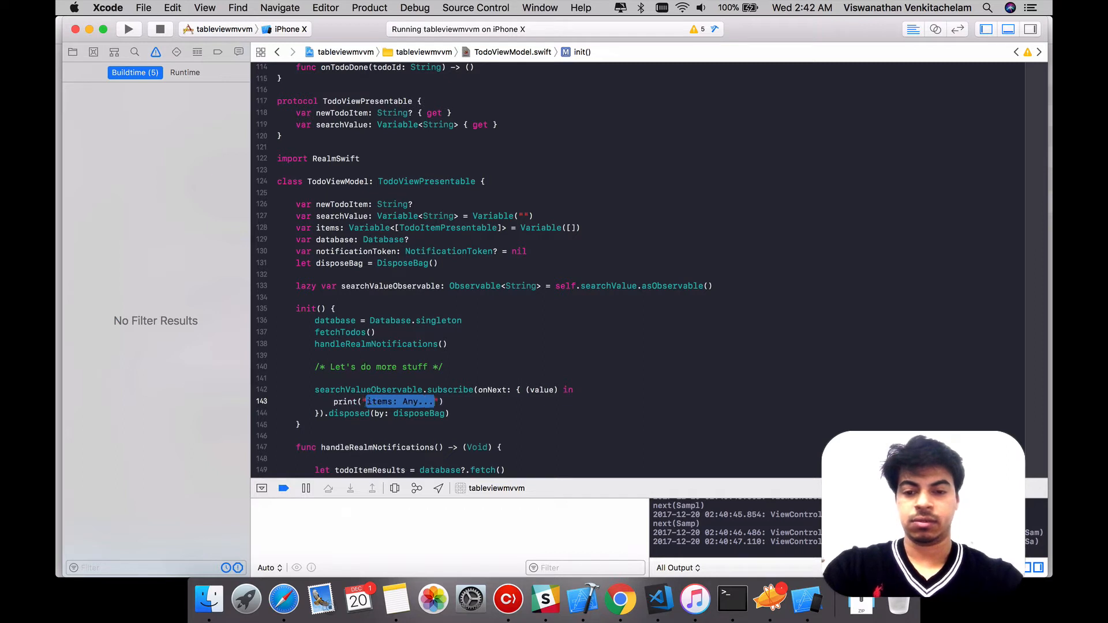
pyautogui.write('Search value received')
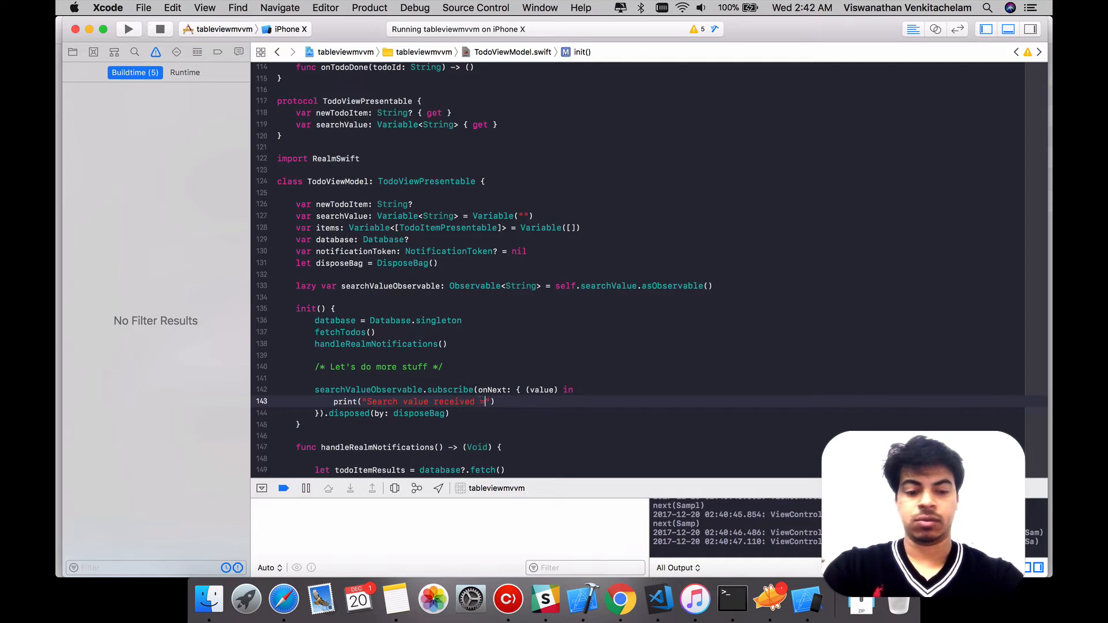
pyautogui.write('\\(value')
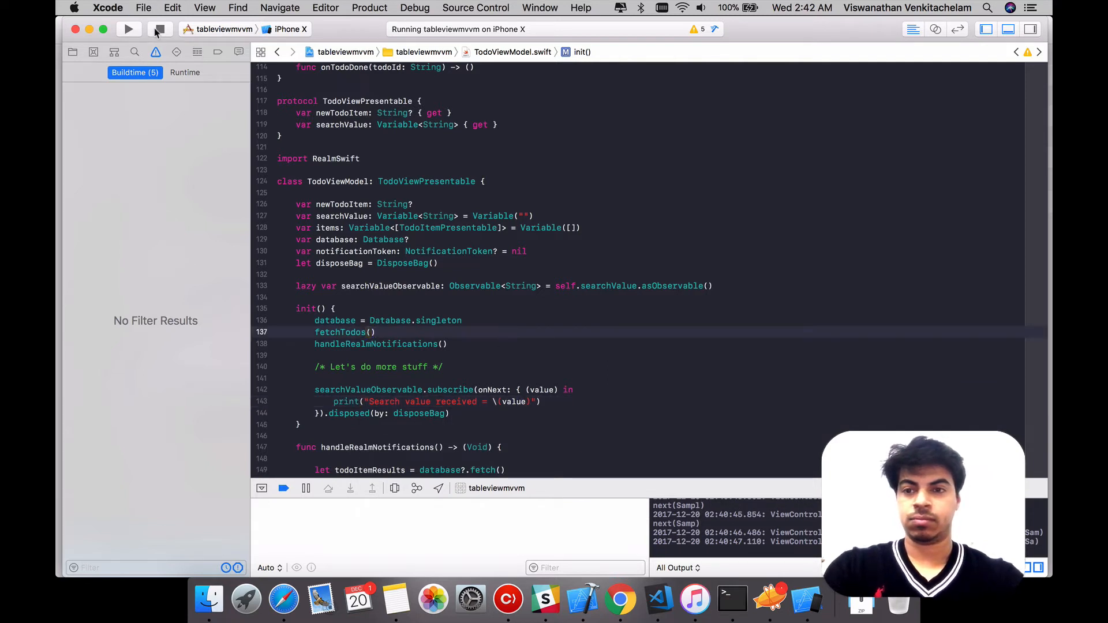
# Relaunch the app and search for 'Search' so the console logs each received value
pyautogui.click(128, 29)
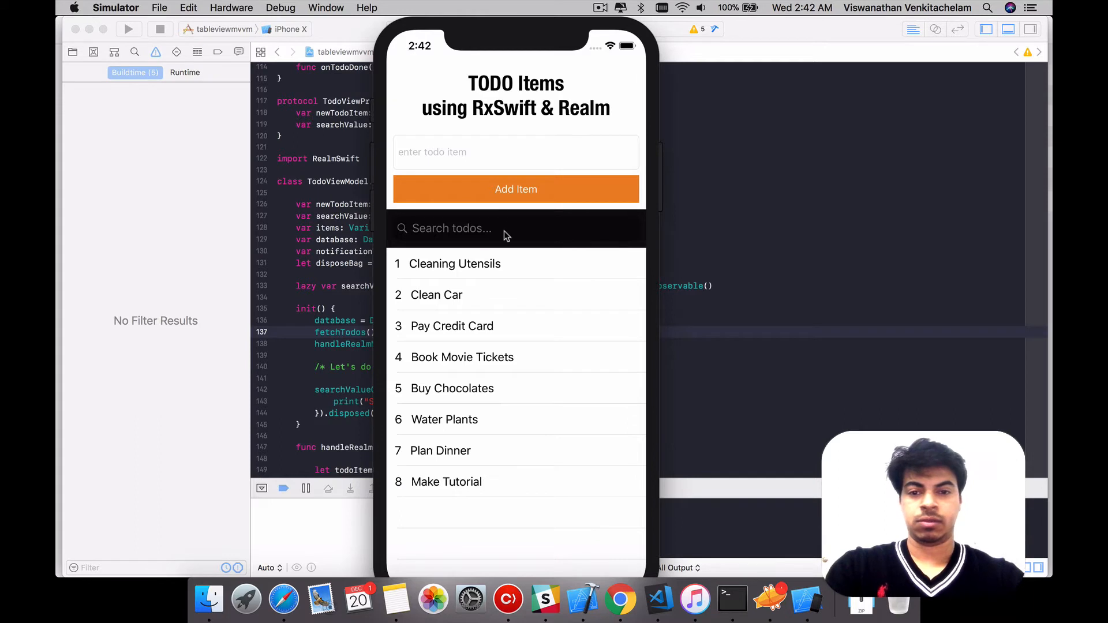
pyautogui.write('Sear')
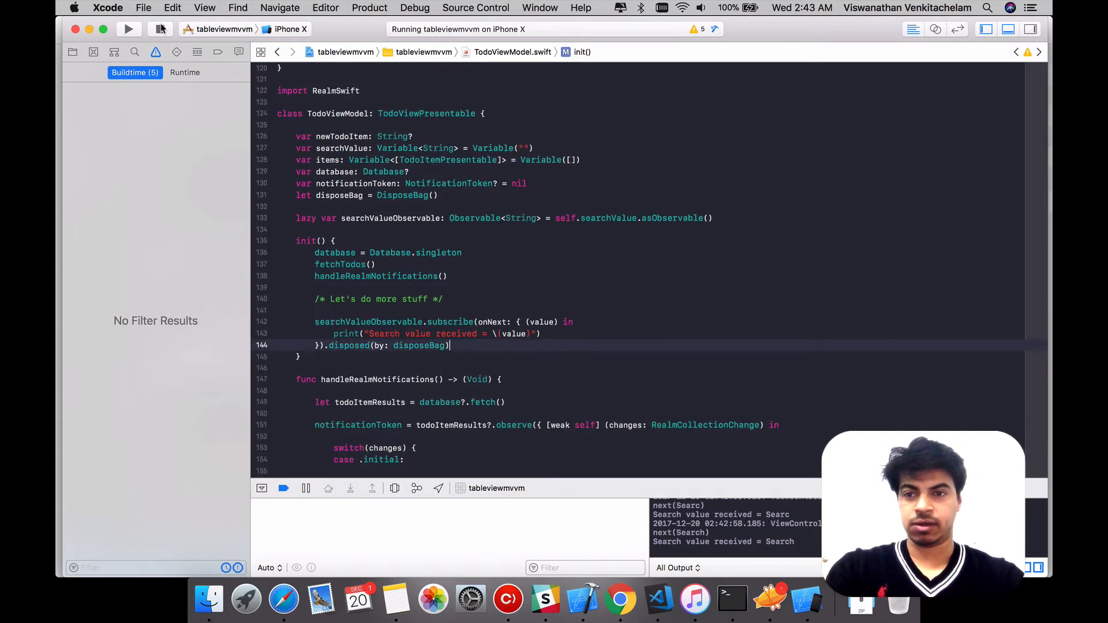
# Stop the app and declare lazy var itemsObservable: Observable<[TodoItemPresentable]>
pyautogui.click(159, 29)
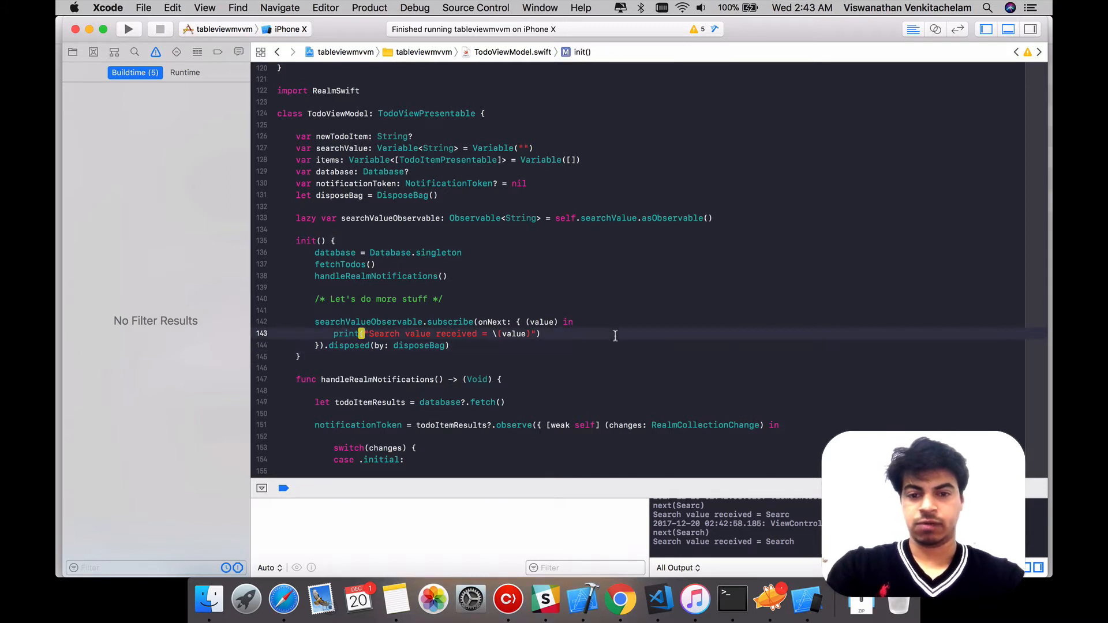
pyautogui.press('return')
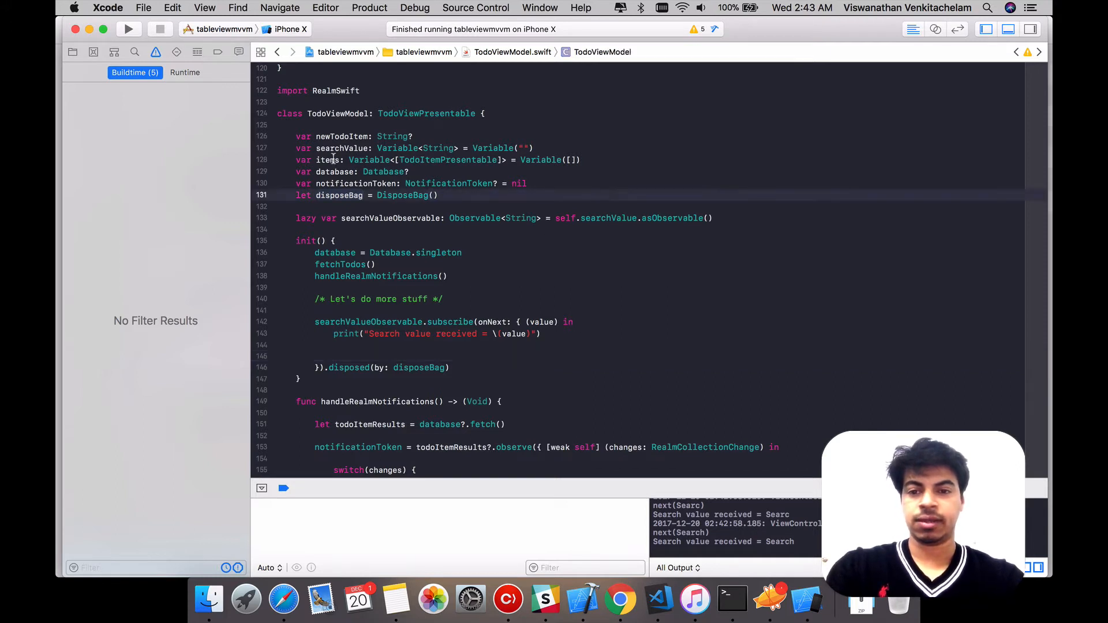
pyautogui.click(327, 160)
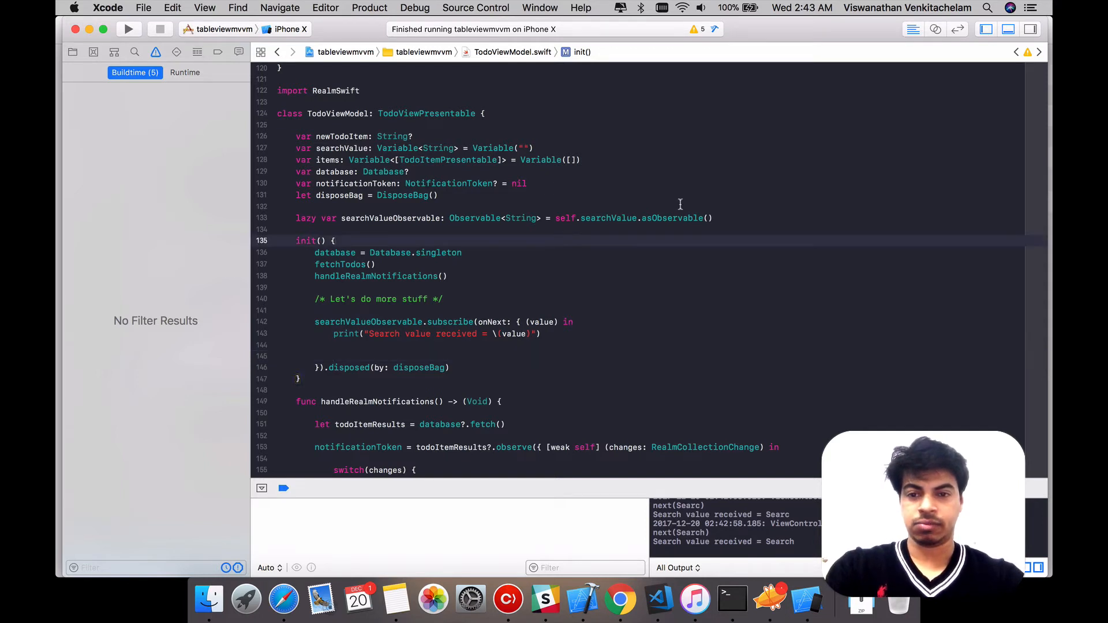
pyautogui.write('k')
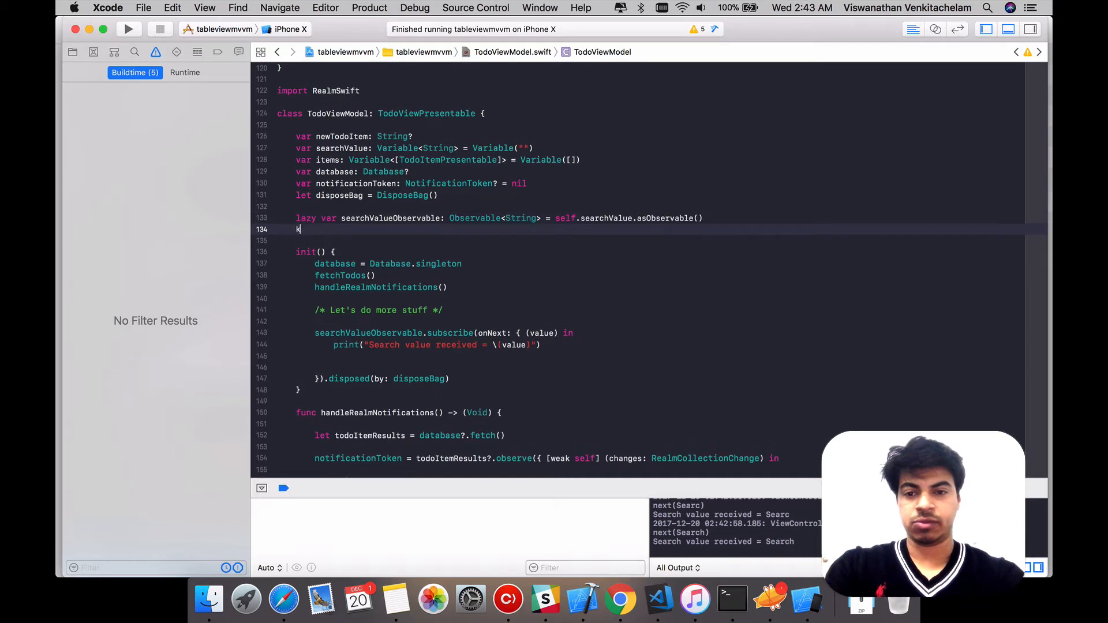
pyautogui.write('lazy var')
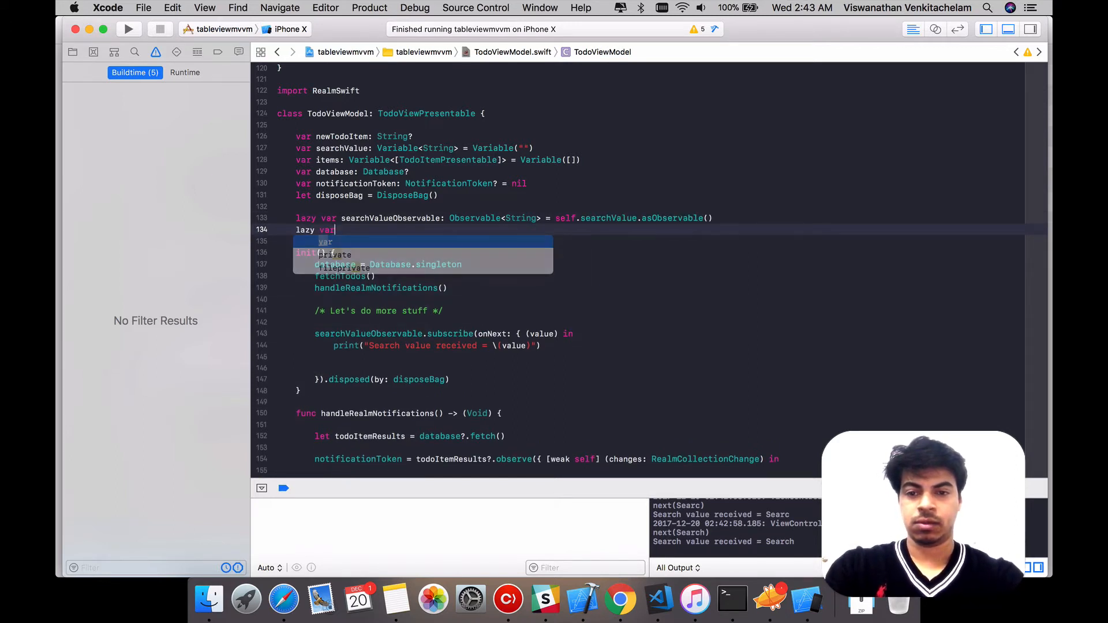
pyautogui.write('item')
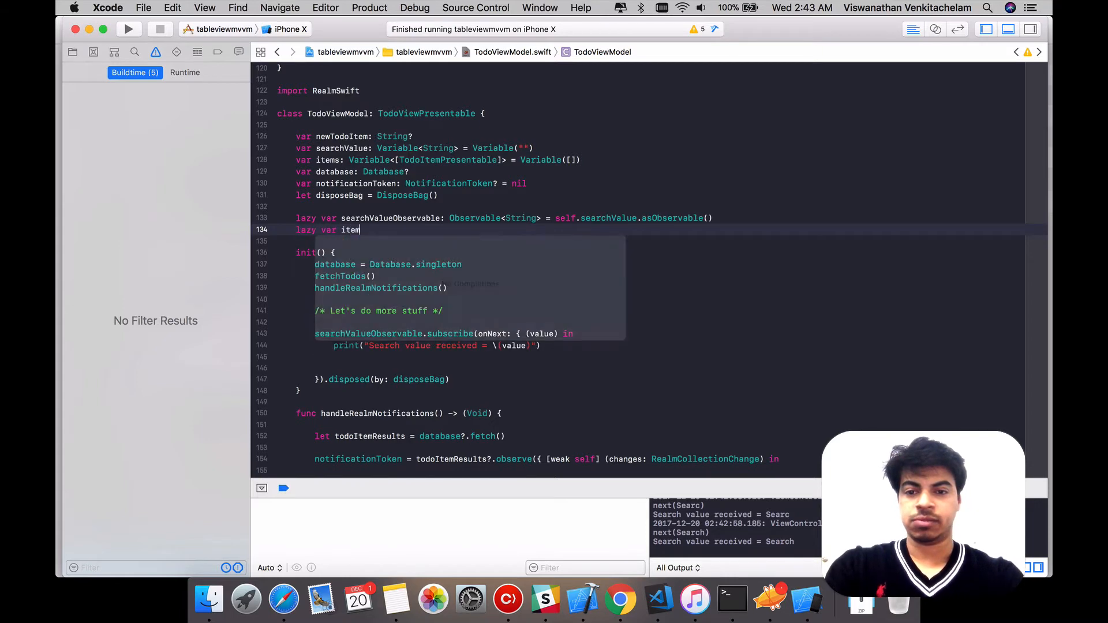
pyautogui.write('sObservable:')
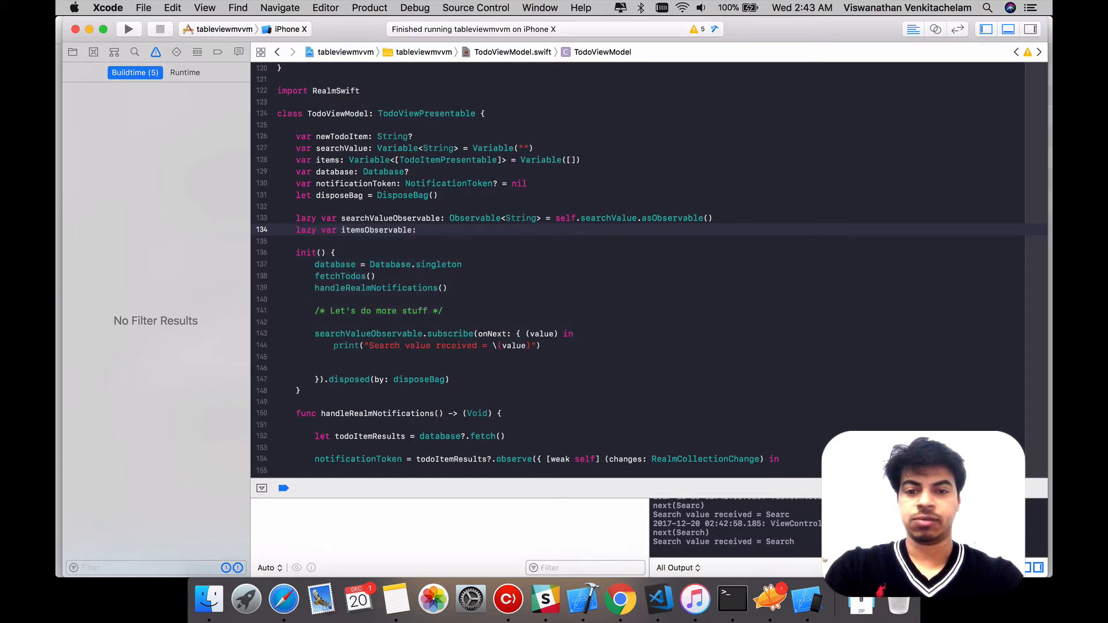
pyautogui.write('Observable')
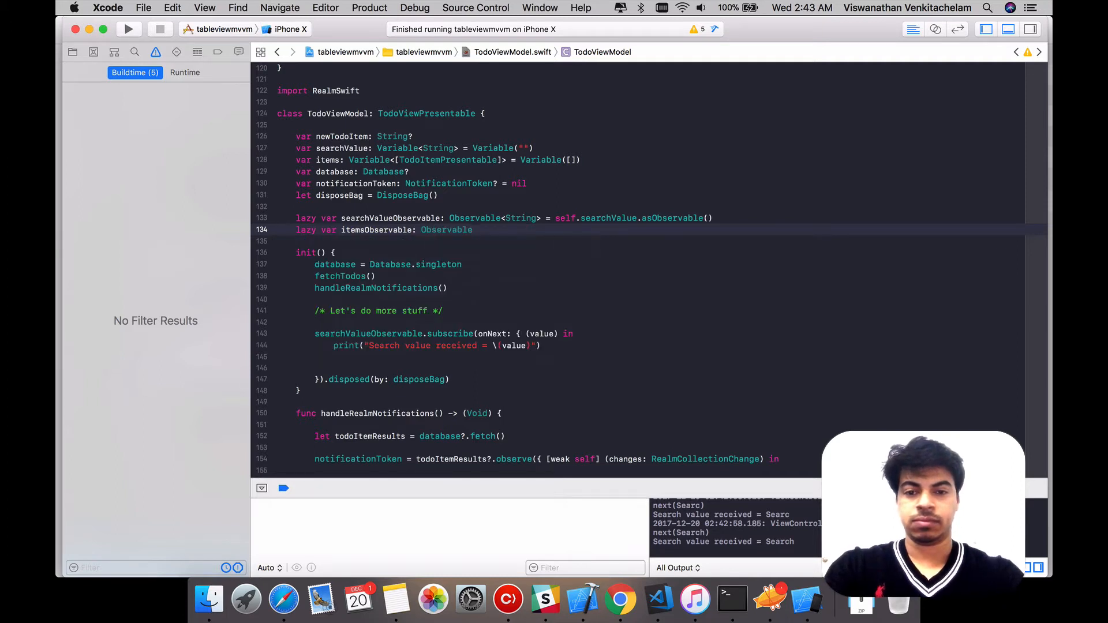
pyautogui.write('<>')
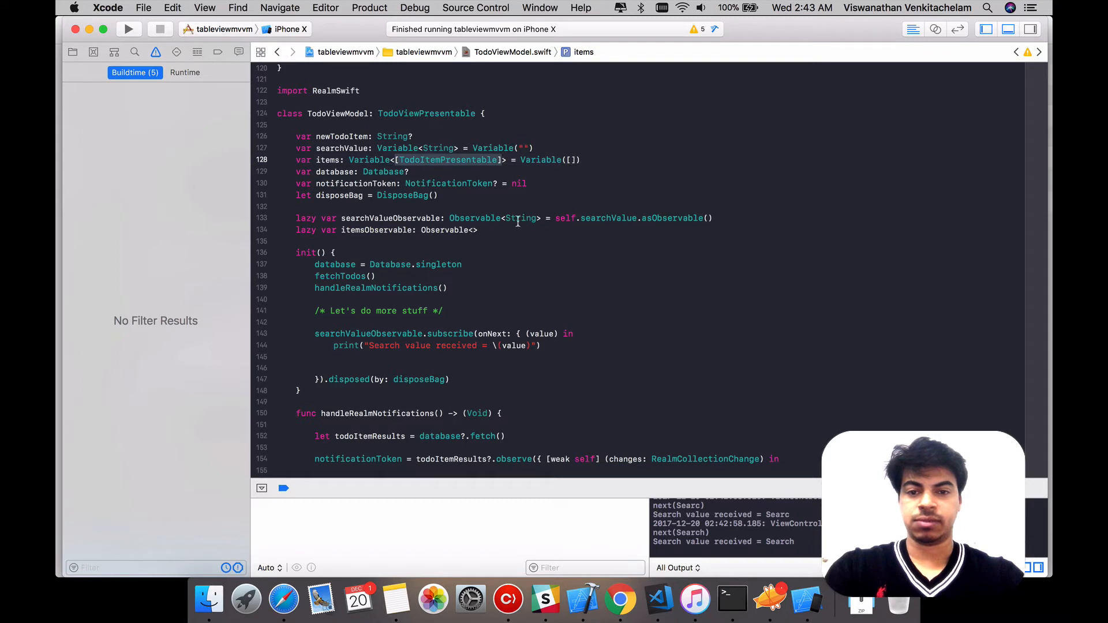
pyautogui.write('[TodoItemPresentable]')
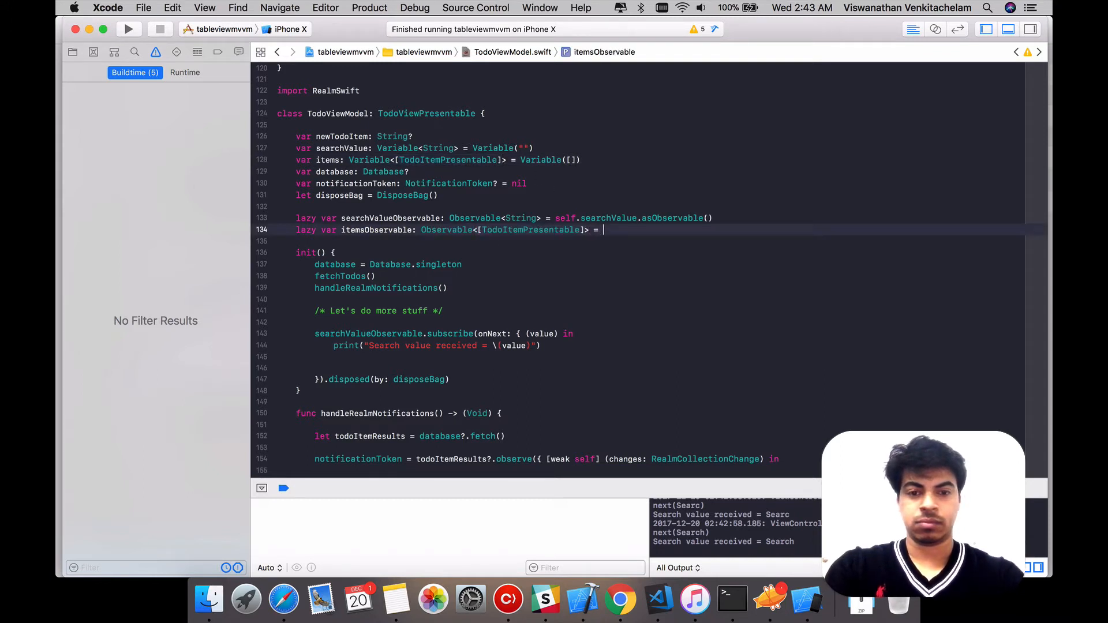
# Set itemsObservable to self.items.asObservable() and start an itemsObservable.filter call inside the subscription
pyautogui.write('self.')
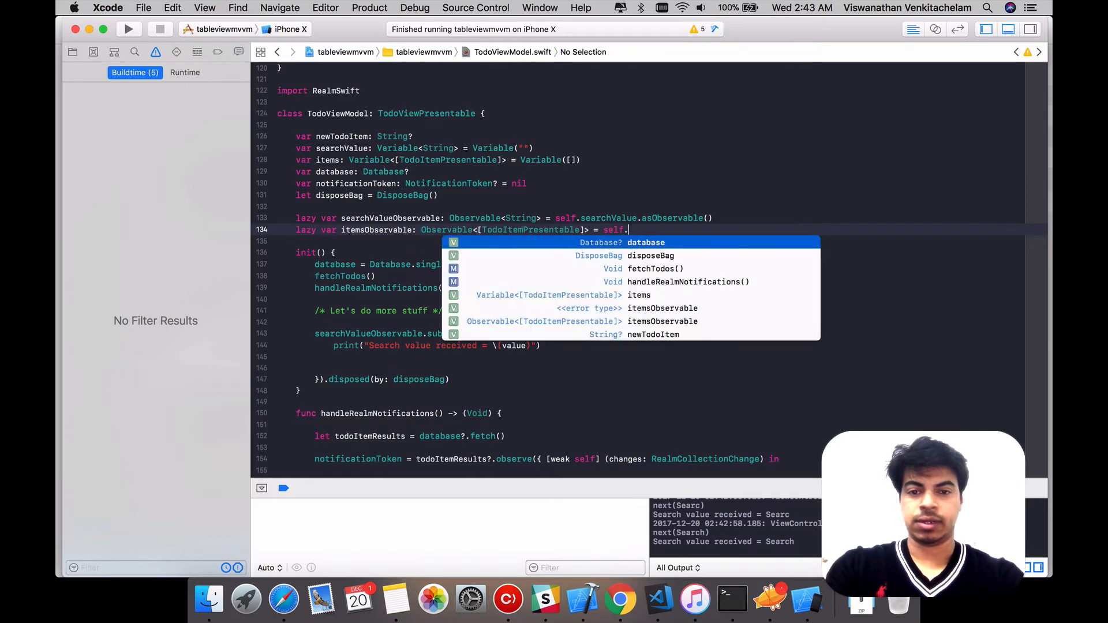
pyautogui.write('items.as')
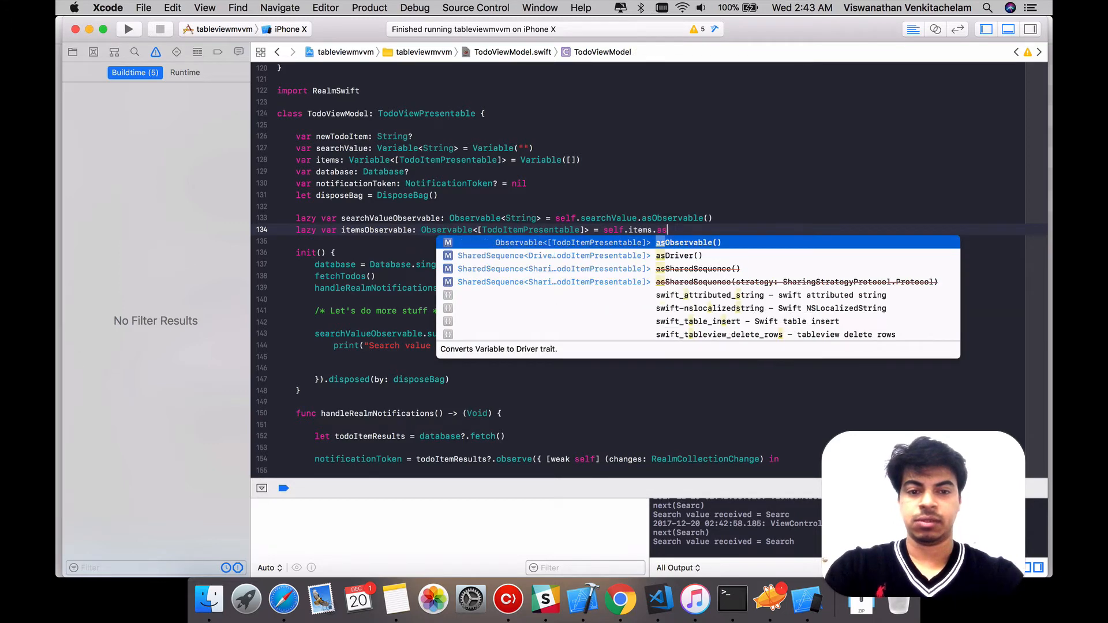
pyautogui.press('Return')
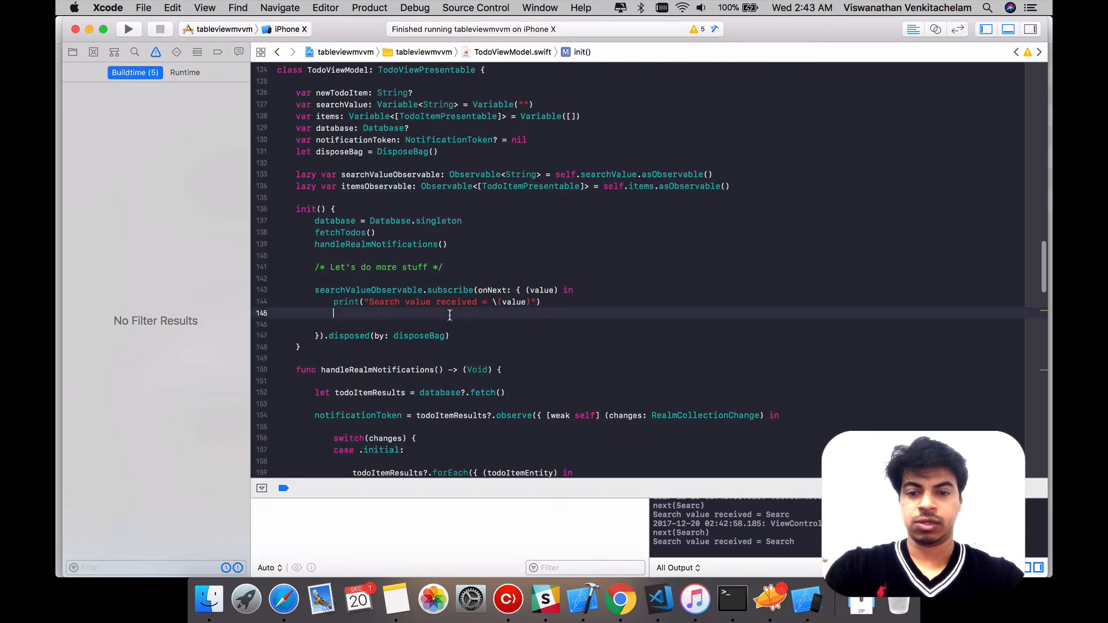
pyautogui.write('itemsObservable.')
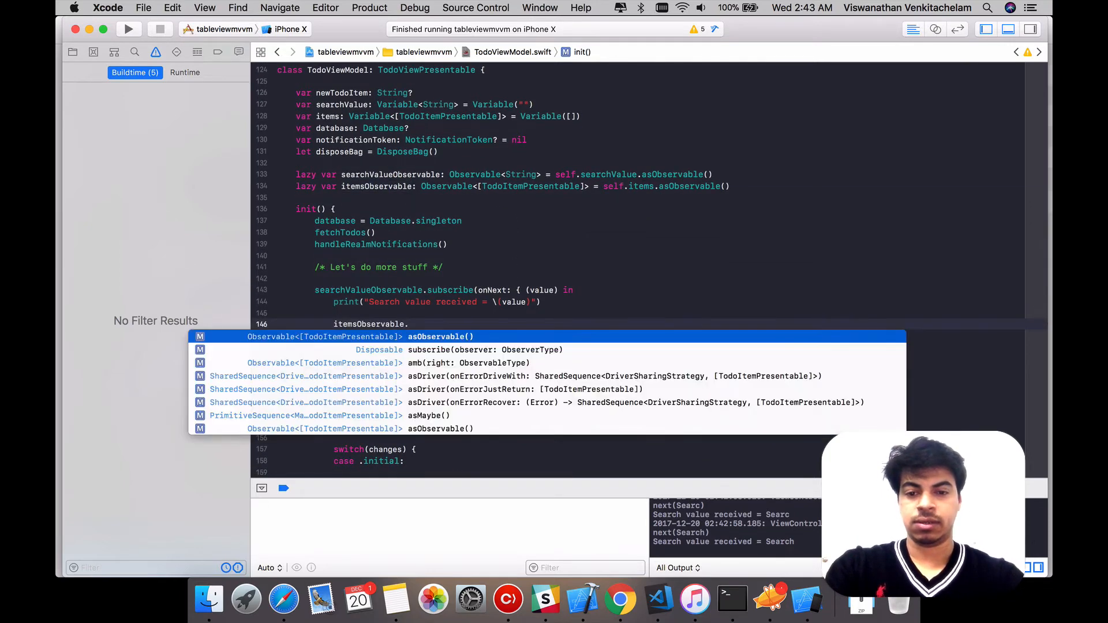
pyautogui.write('fil')
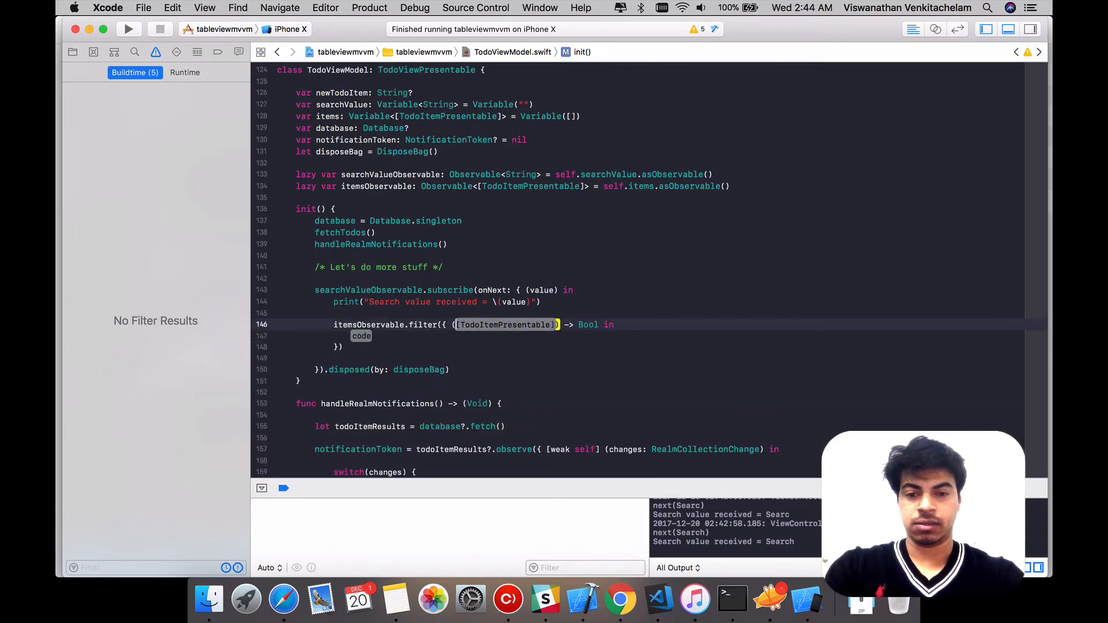
# Replace the filter with itemsObservable.map({ $0.filter }) over the items array
pyautogui.press('delete')
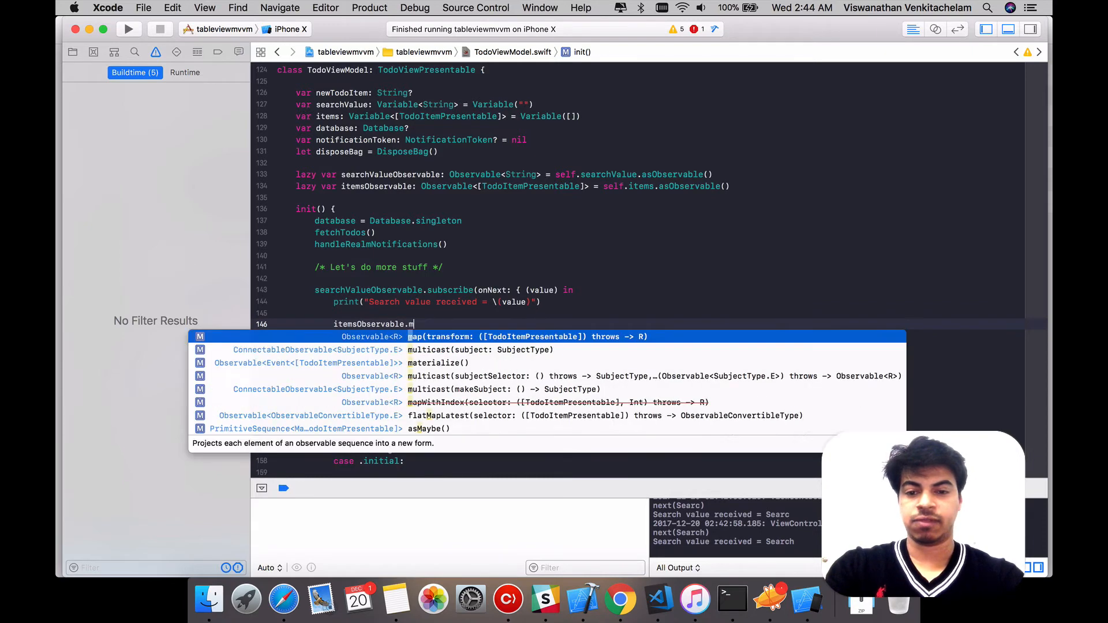
pyautogui.write('ap({')
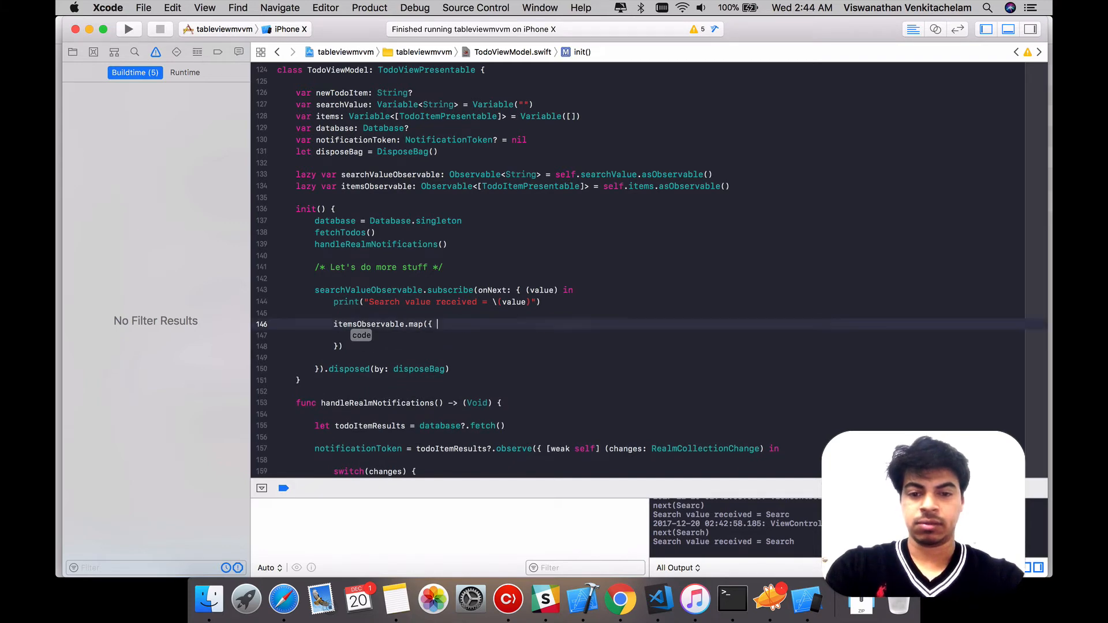
pyautogui.write('$0           })')
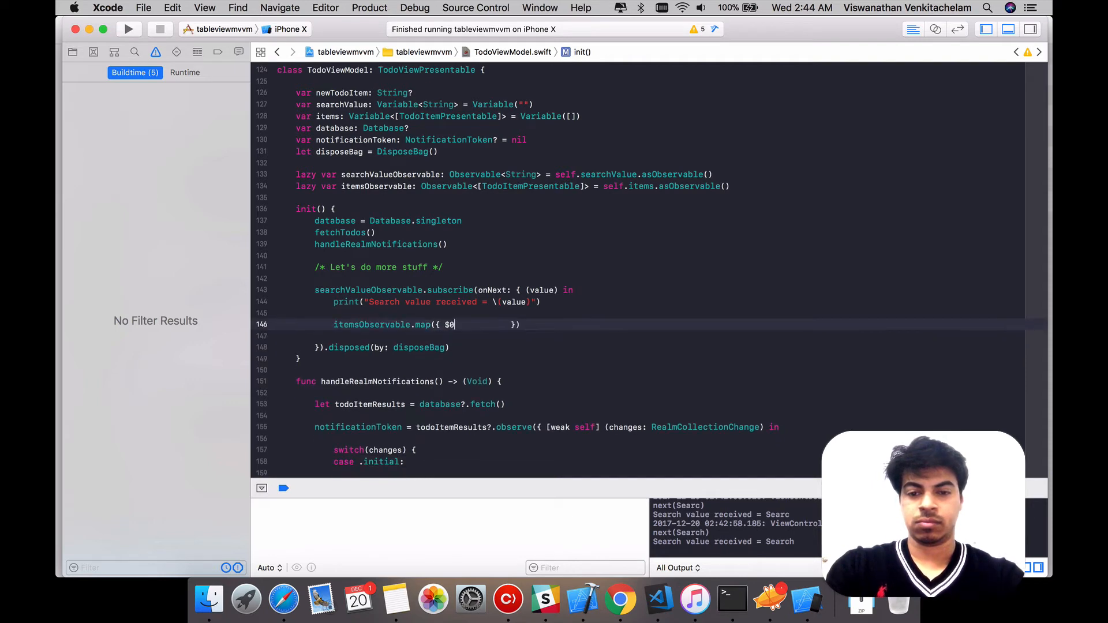
pyautogui.write('.')
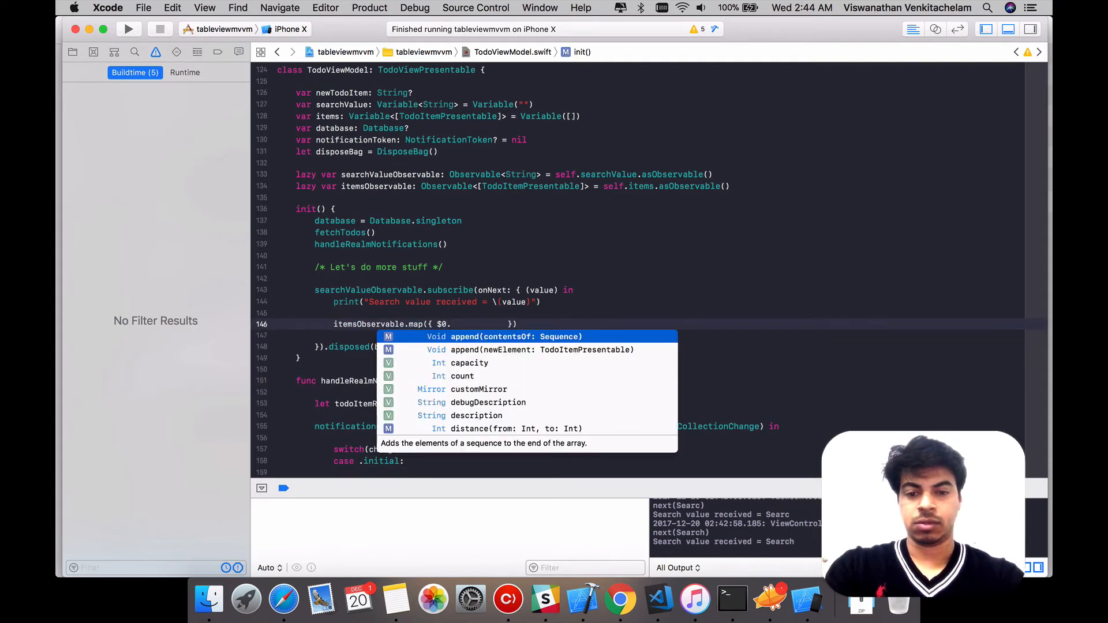
pyautogui.write('.filter(isIncluded: (TodoItemPresentable) throws -> Bool')
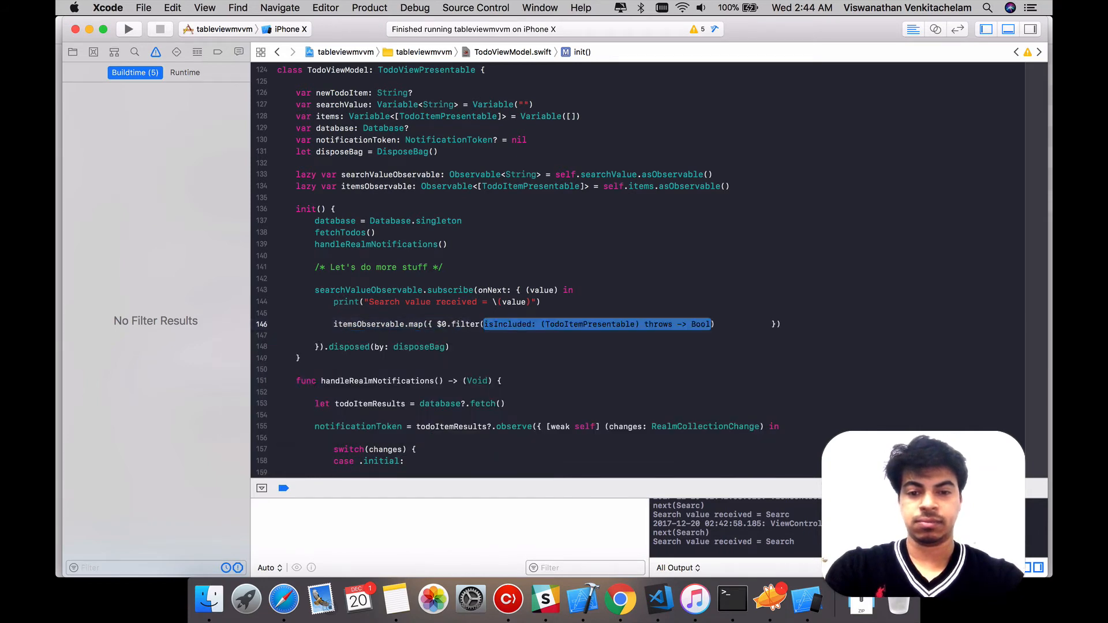
# Turn the filter into a closure reading each item's $0.textValue
pyautogui.press('Delete')
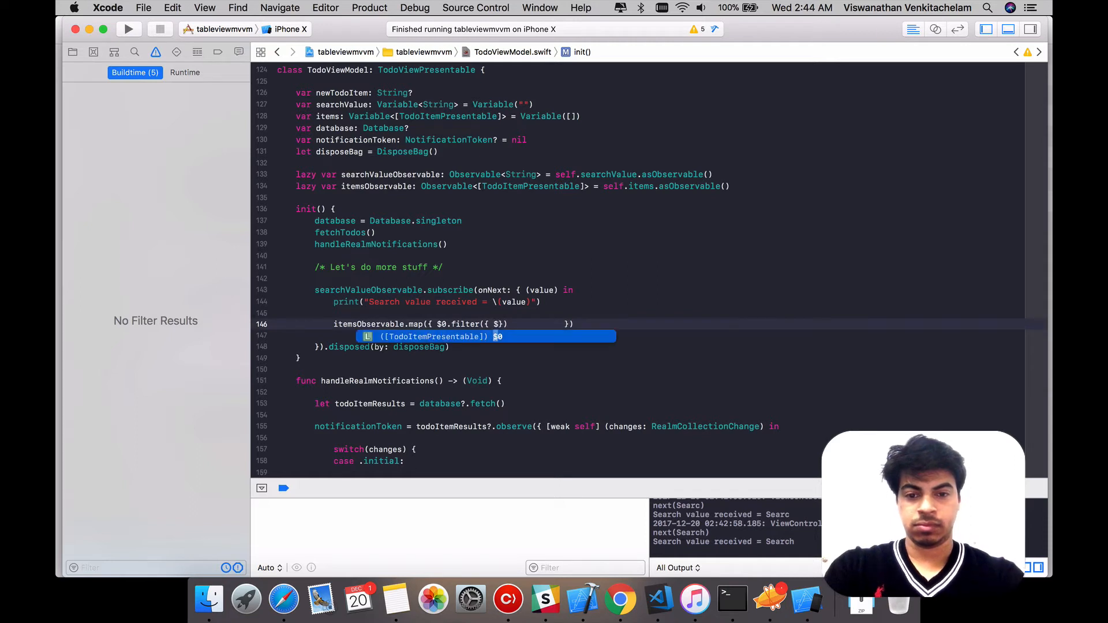
pyautogui.press('escape')
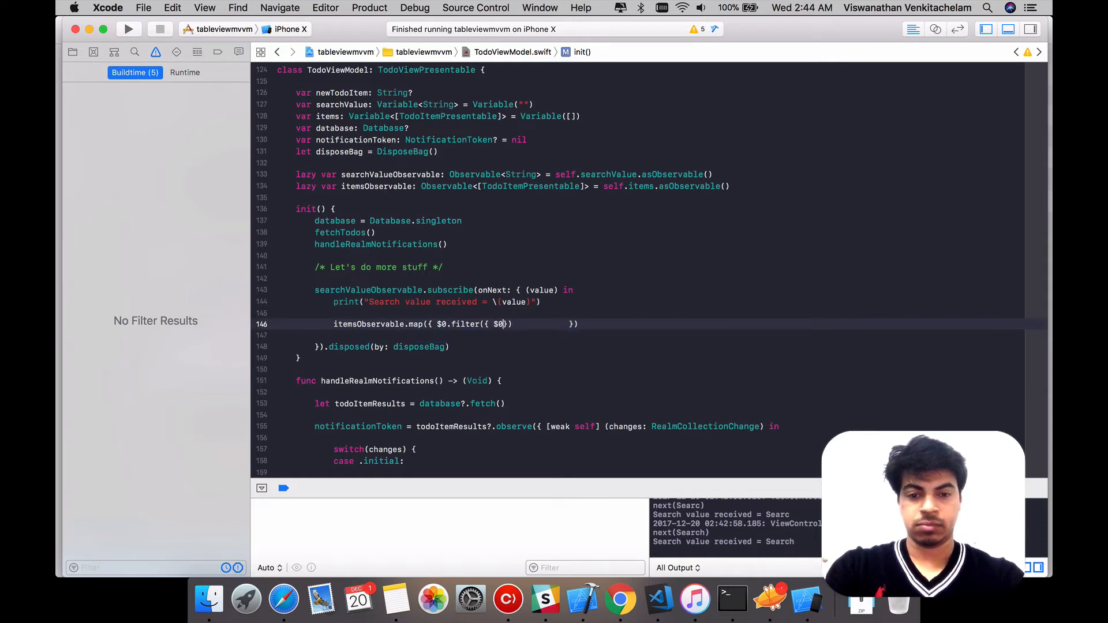
pyautogui.write('.')
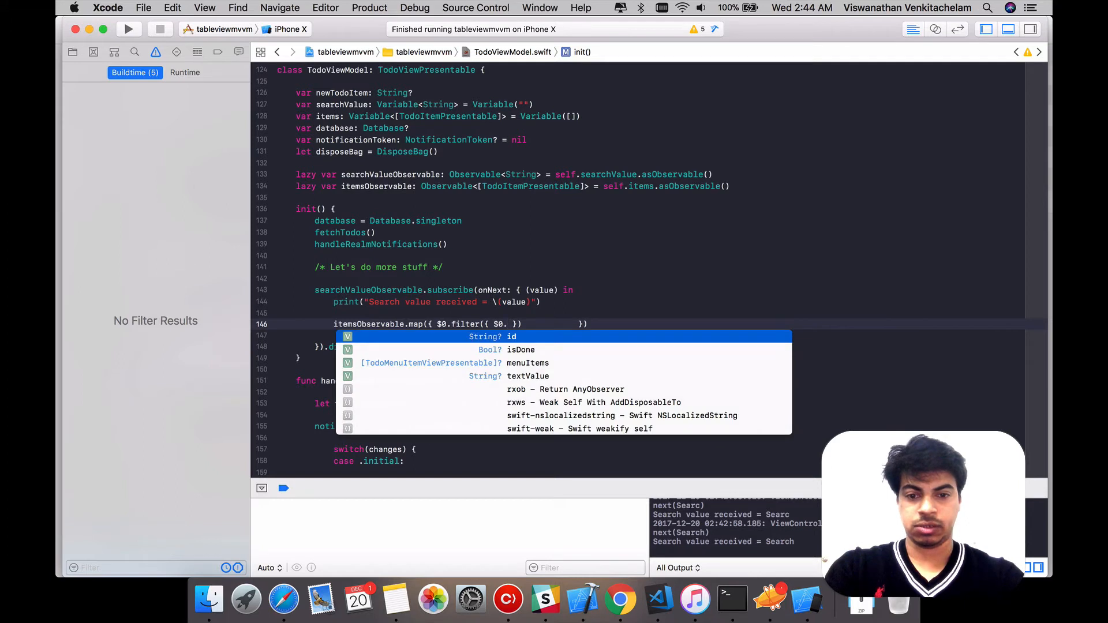
pyautogui.press('Down')
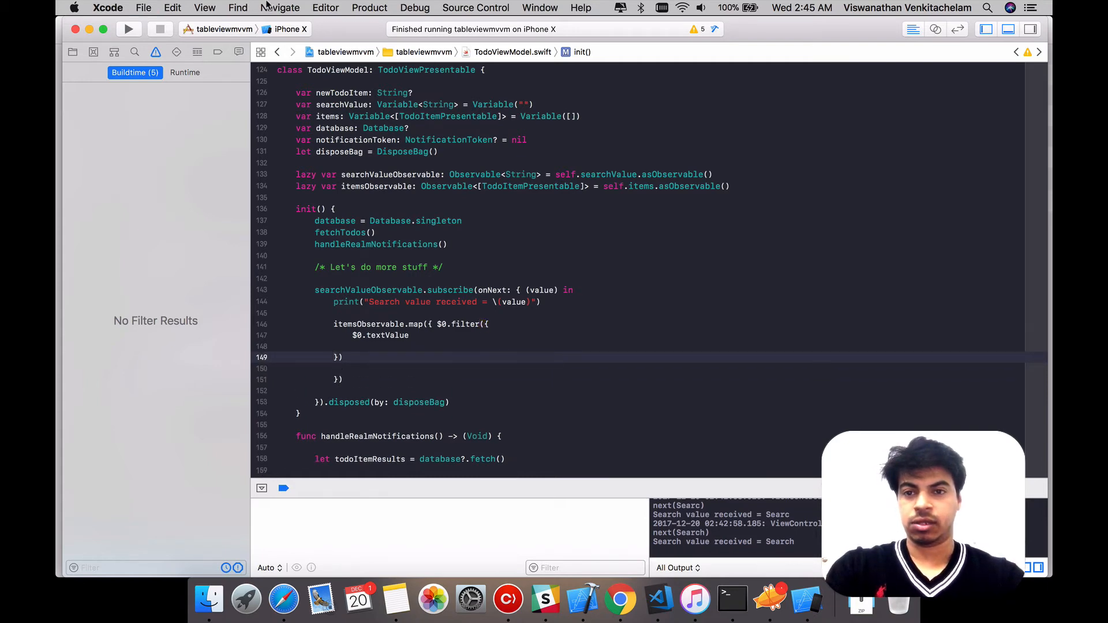
# Add 'if value.isEmpty { return true }' at the start of the filter closure
pyautogui.click(325, 8)
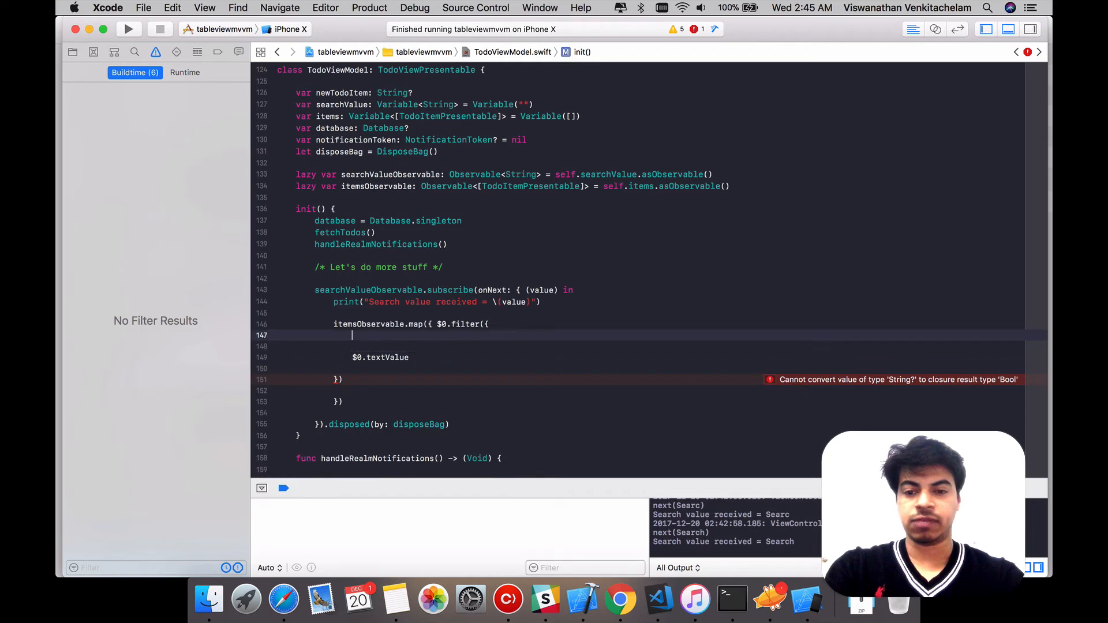
pyautogui.write('i')
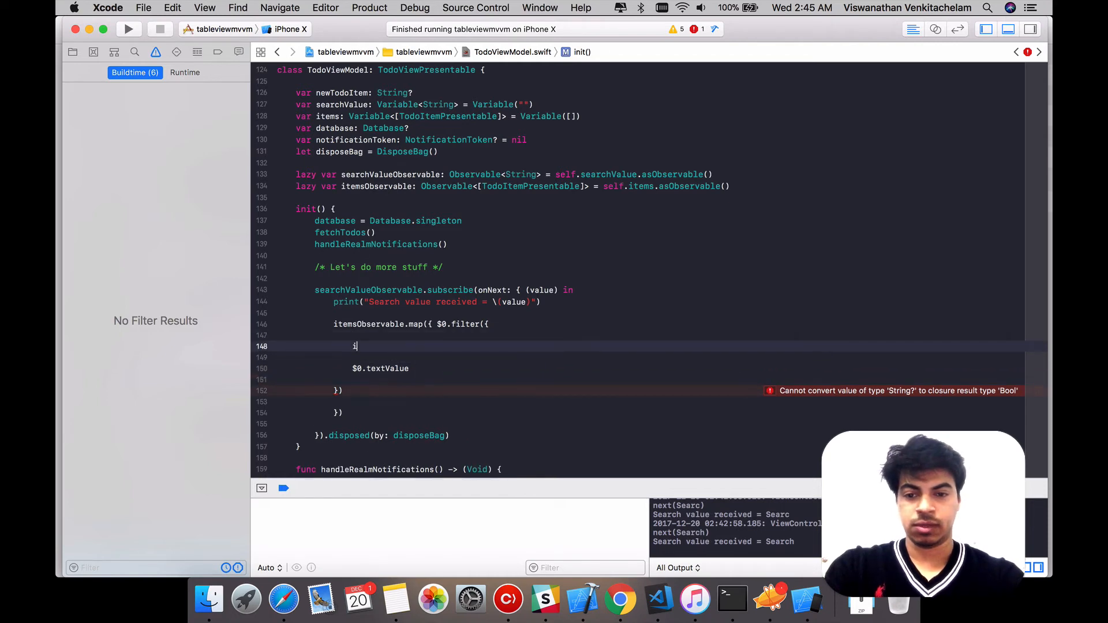
pyautogui.write('f value.')
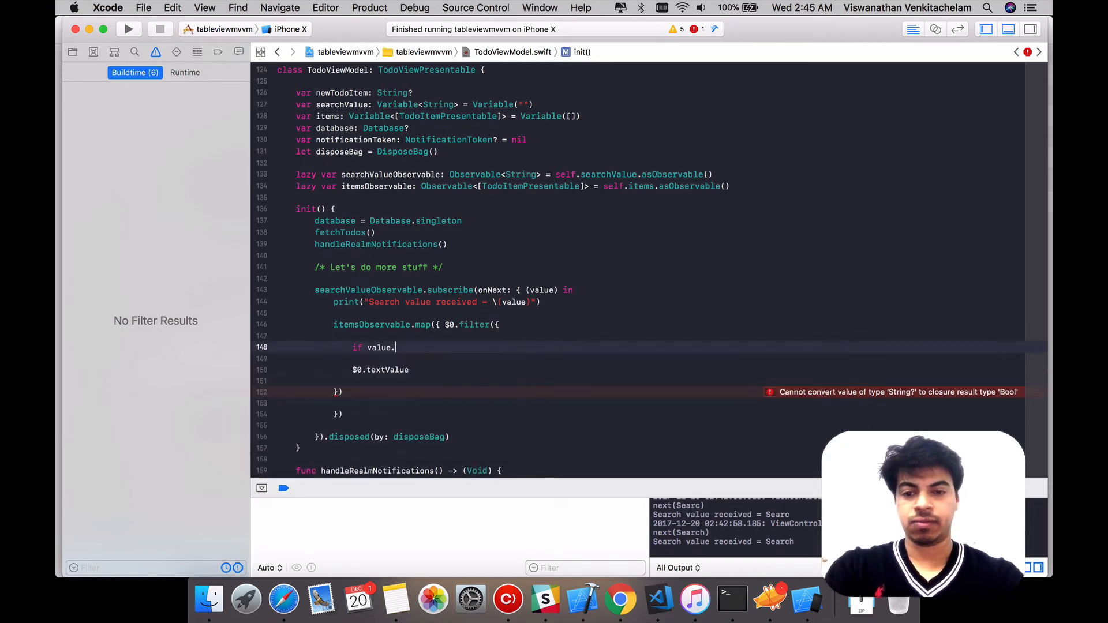
pyautogui.write('isEmpty')
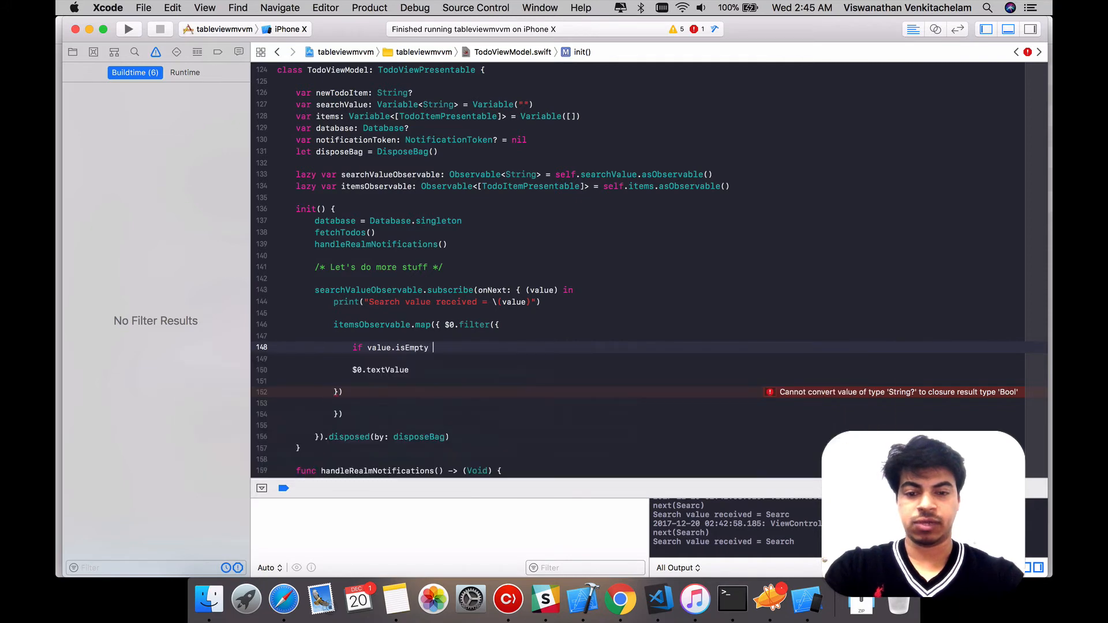
pyautogui.write('{ return true')
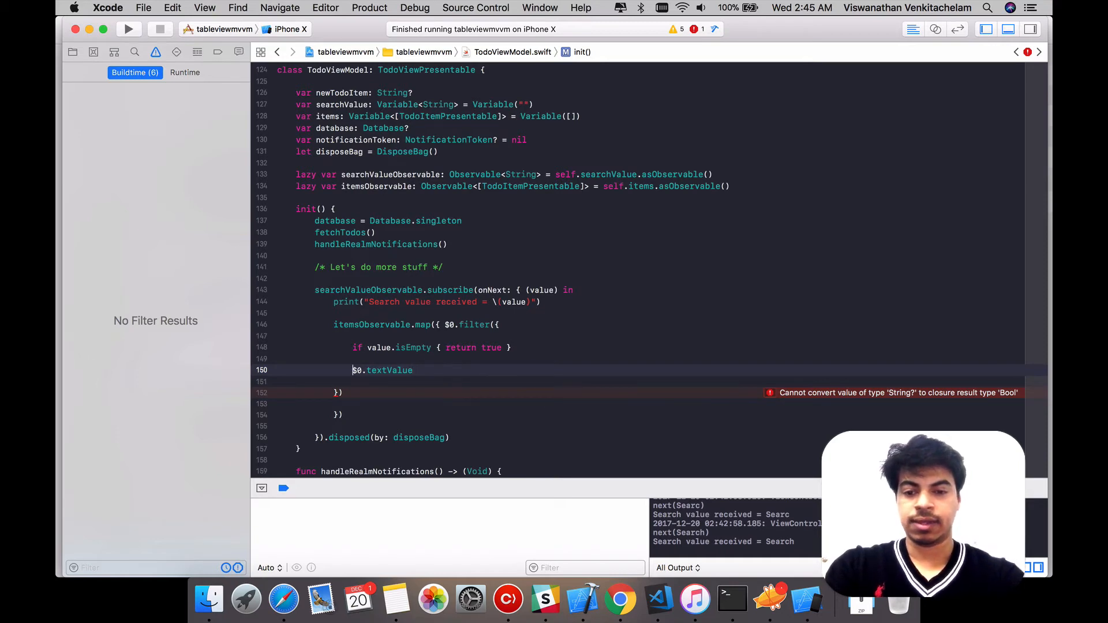
# Return ($0.textValue?.lowercased().contains(value.lowercased()))! from the filter
pyautogui.write('return')
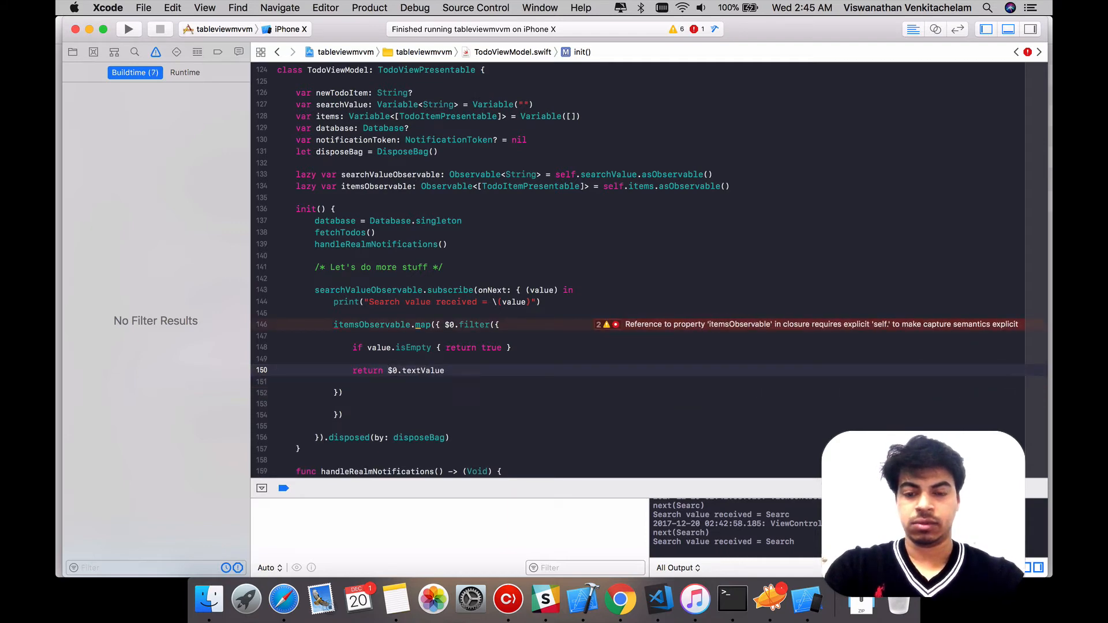
pyautogui.write('.lowercased(')
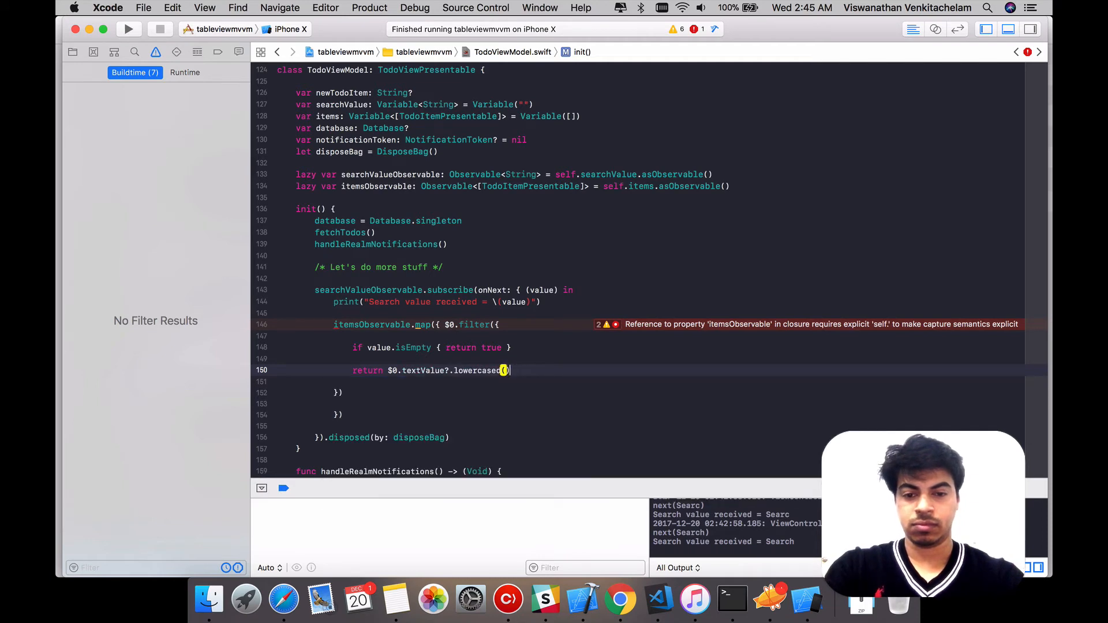
pyautogui.write('.contains(element: Character')
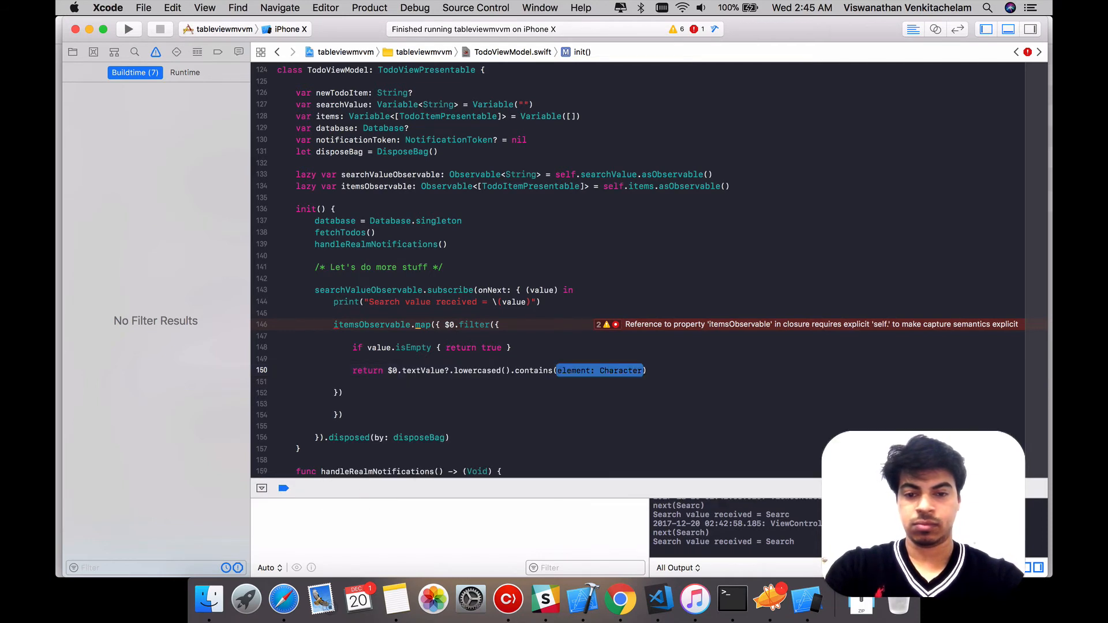
pyautogui.write('value.')
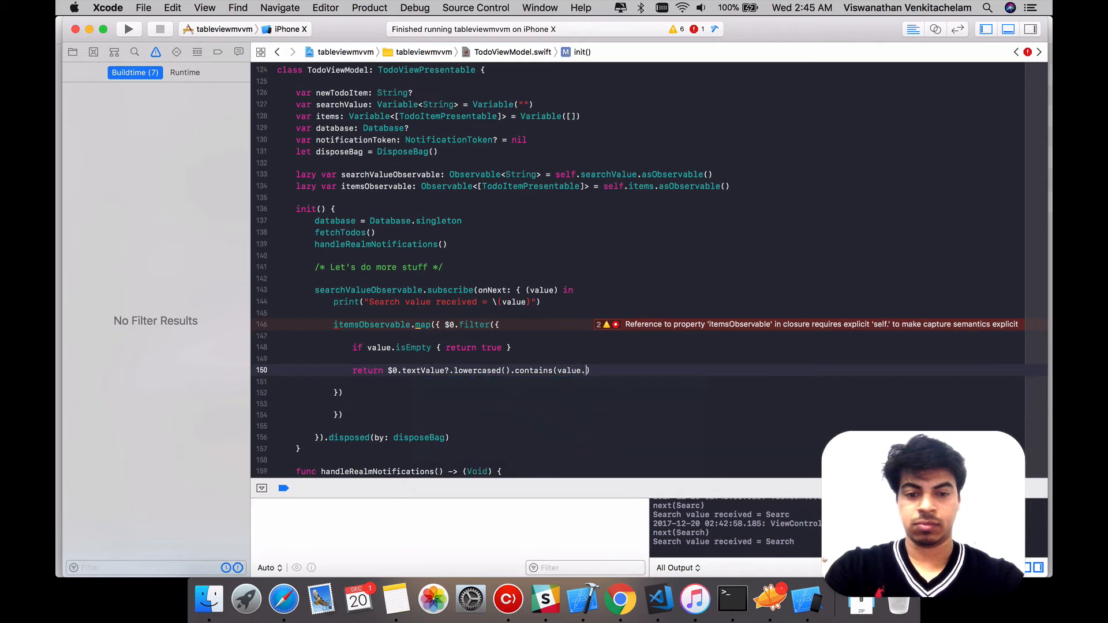
pyautogui.write('losw')
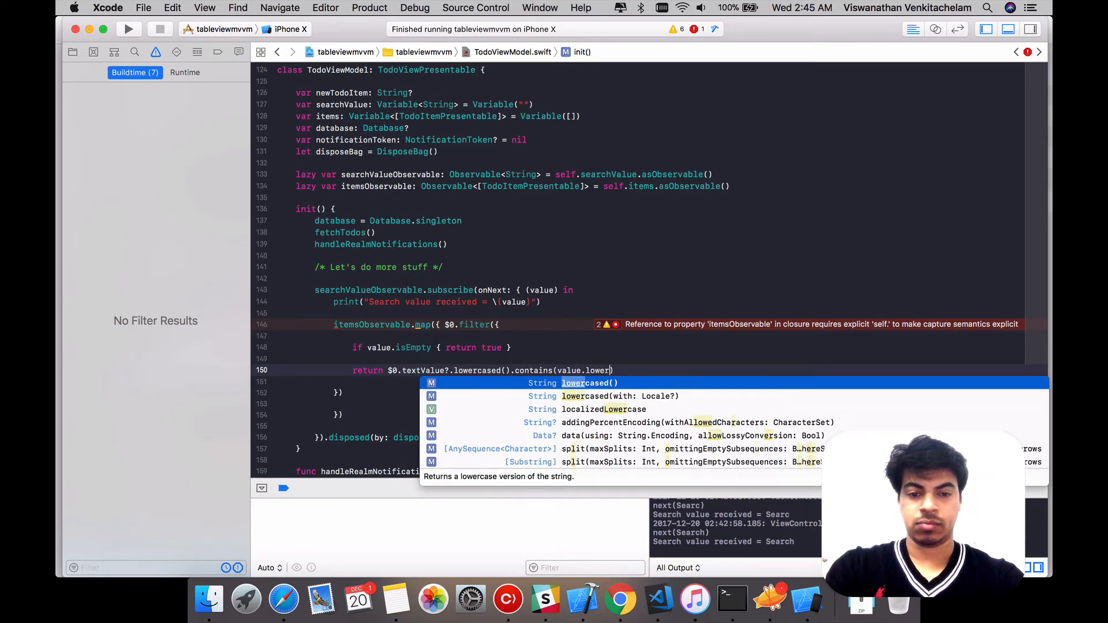
pyautogui.press('Return')
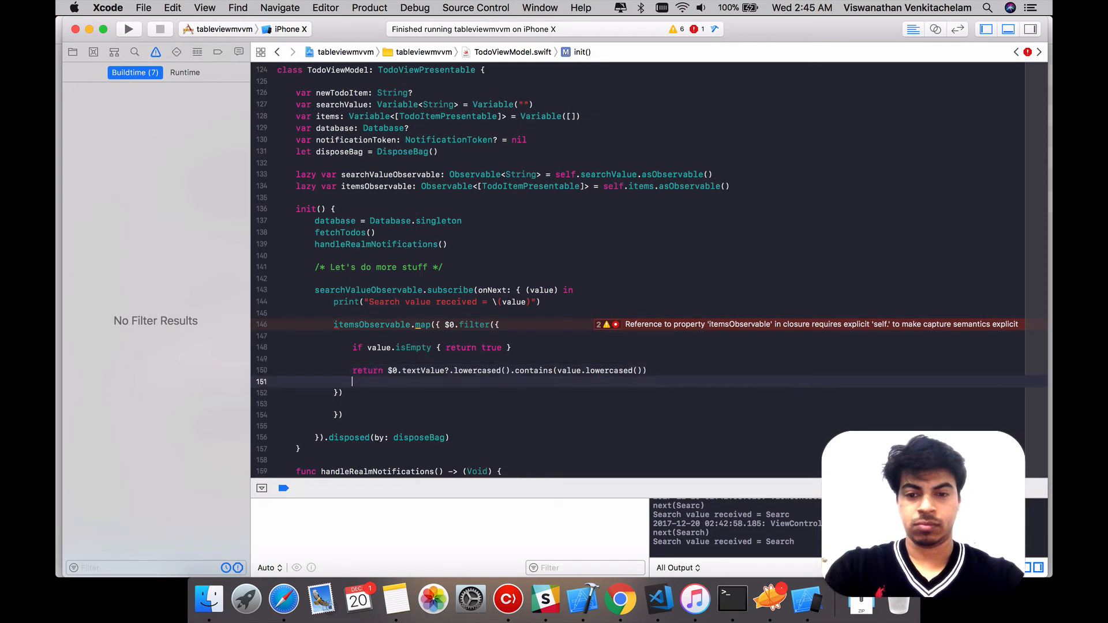
pyautogui.press('backspace')
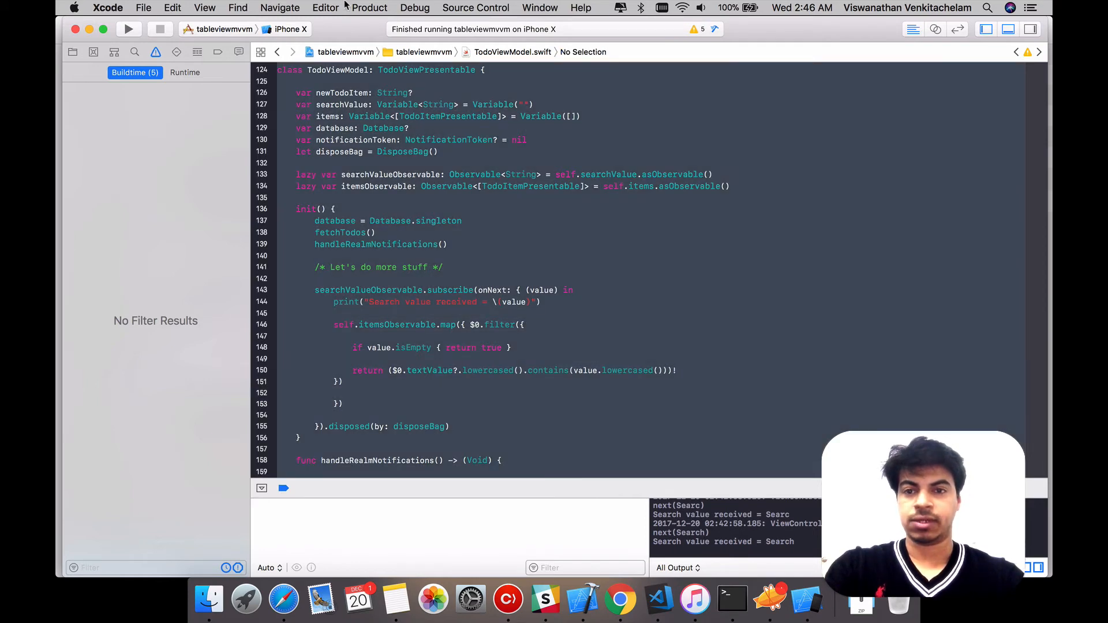
# Re-indent the map-and-filter block inside the search subscription
pyautogui.click(325, 8)
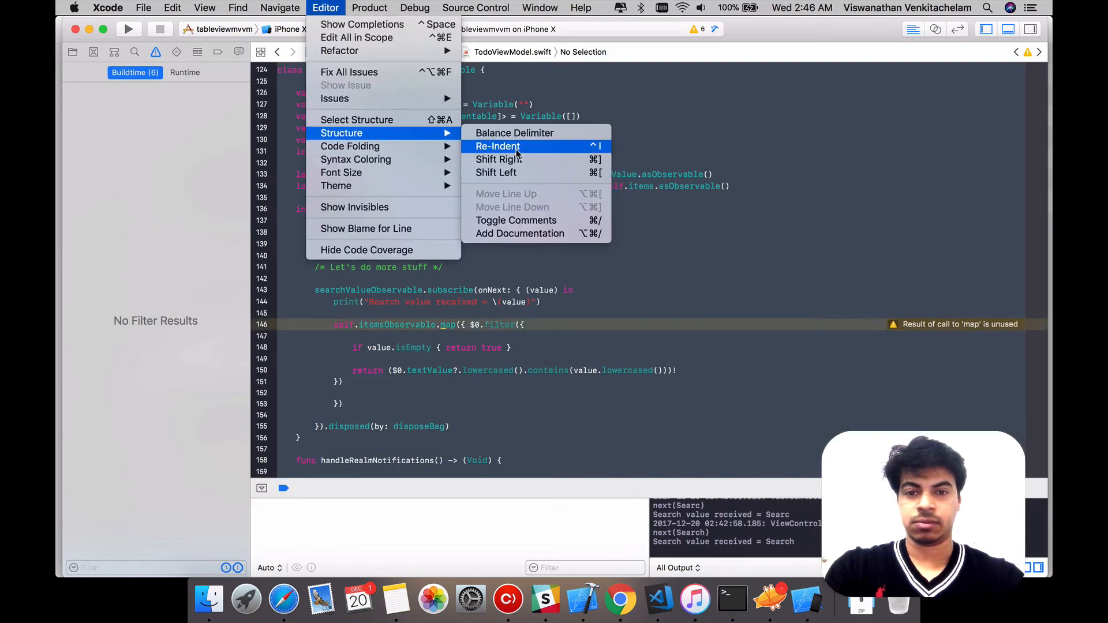
pyautogui.click(498, 146)
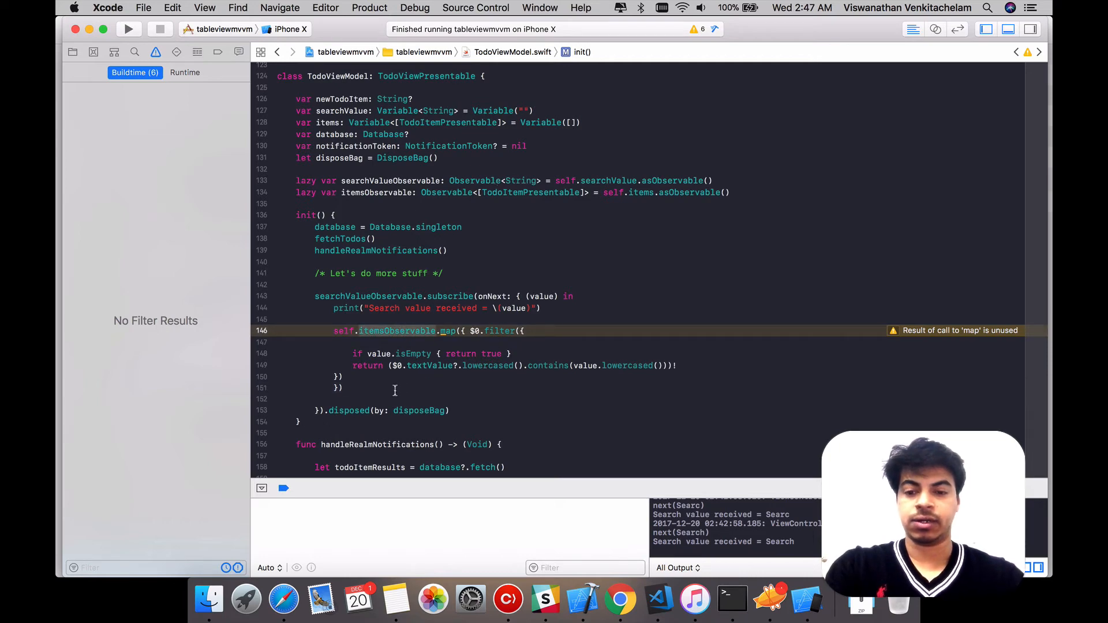
# Chain bind(to: Variable<[TodoItemPresentable]>) onto the filtered map and select its target placeholder
pyautogui.write('.')
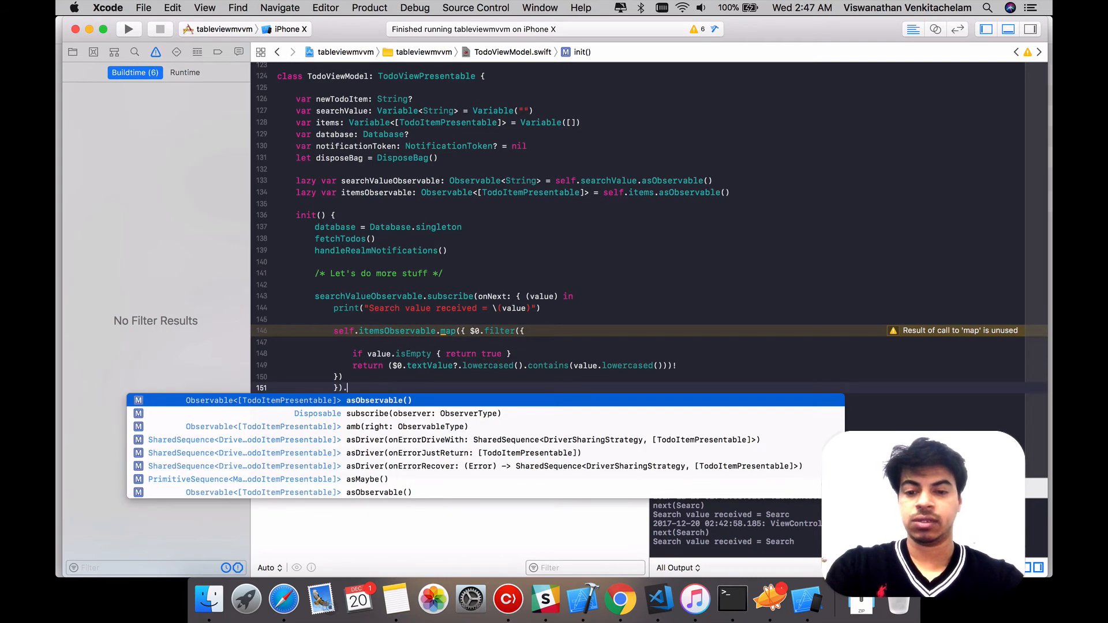
pyautogui.write('bind')
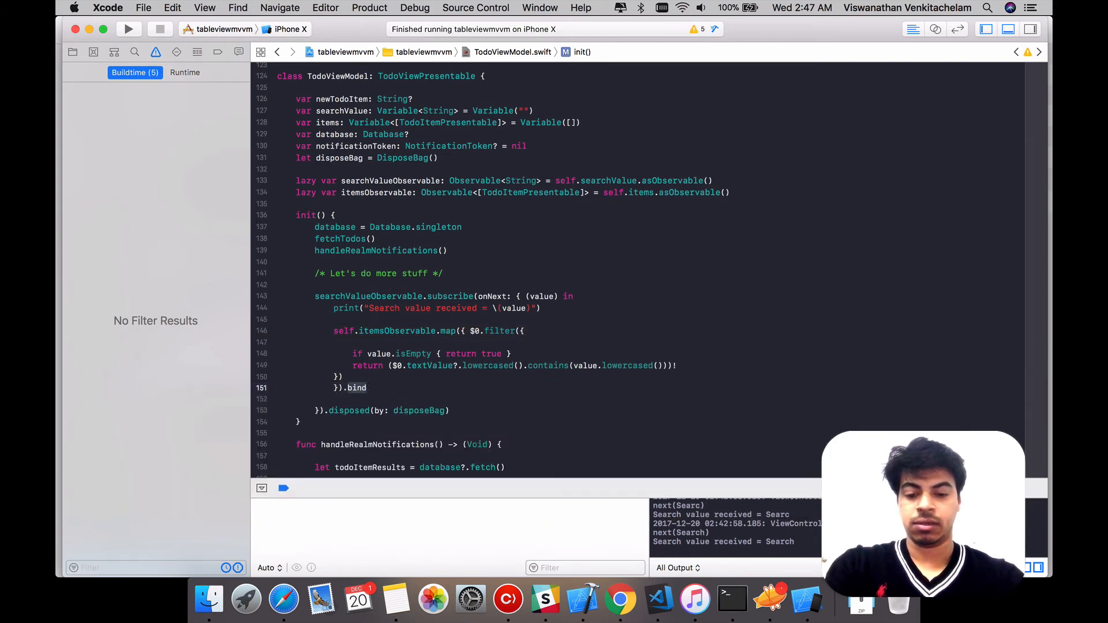
pyautogui.write('bind')
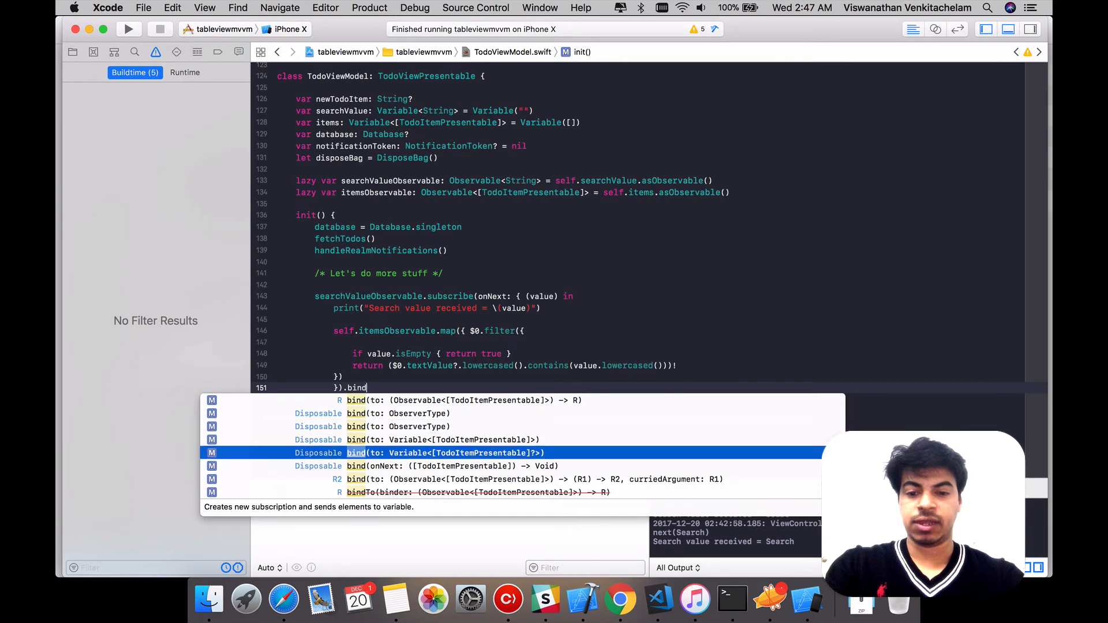
pyautogui.press('Up')
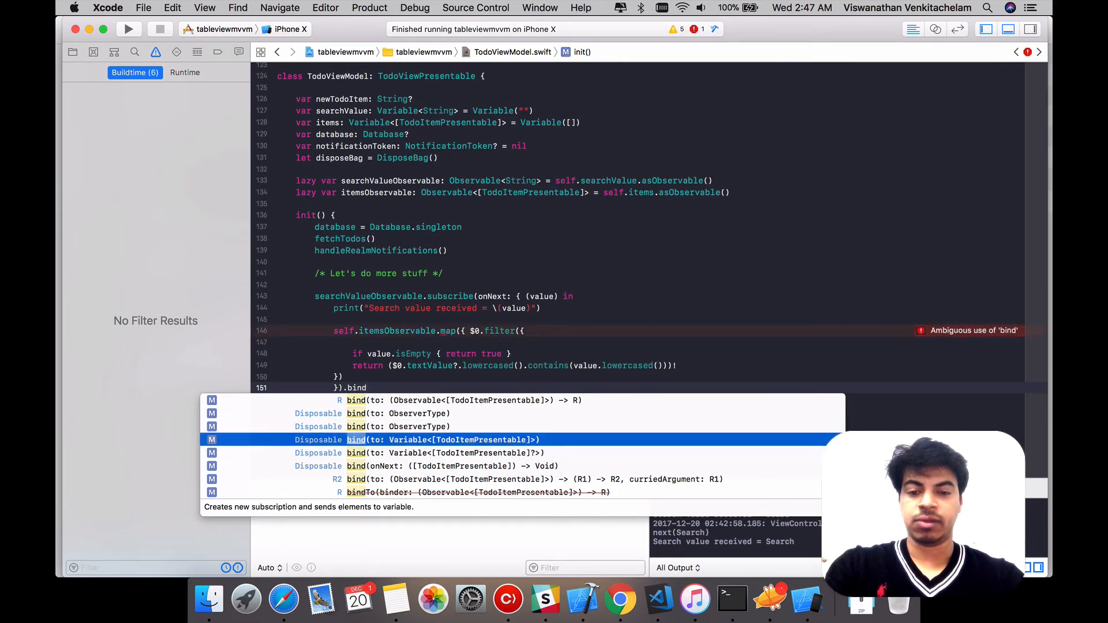
pyautogui.click(443, 439)
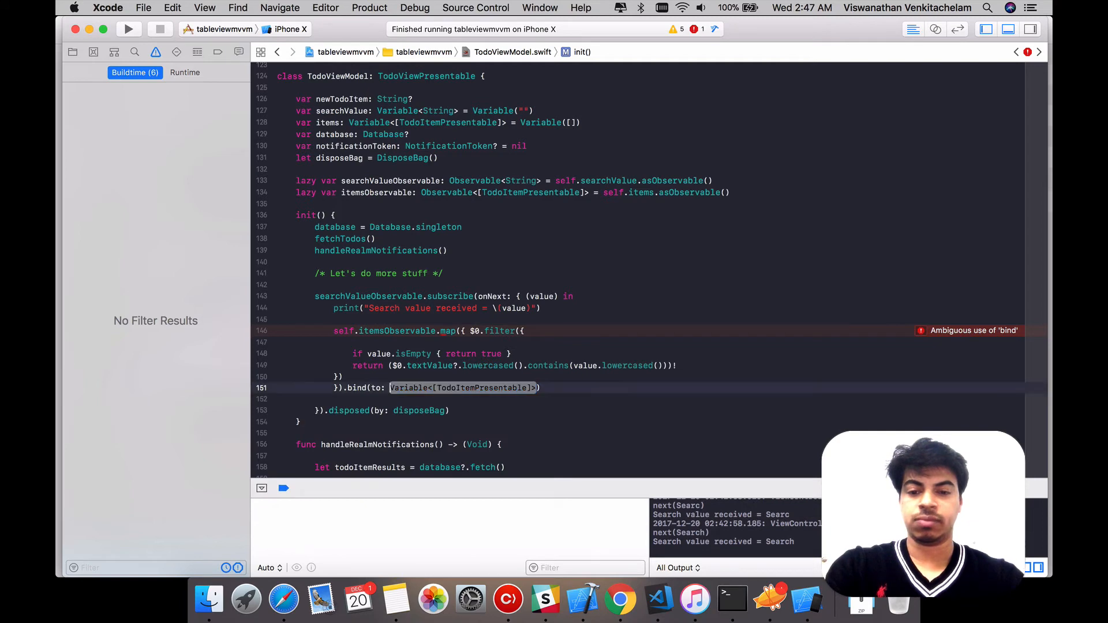
pyautogui.doubleClick(464, 388)
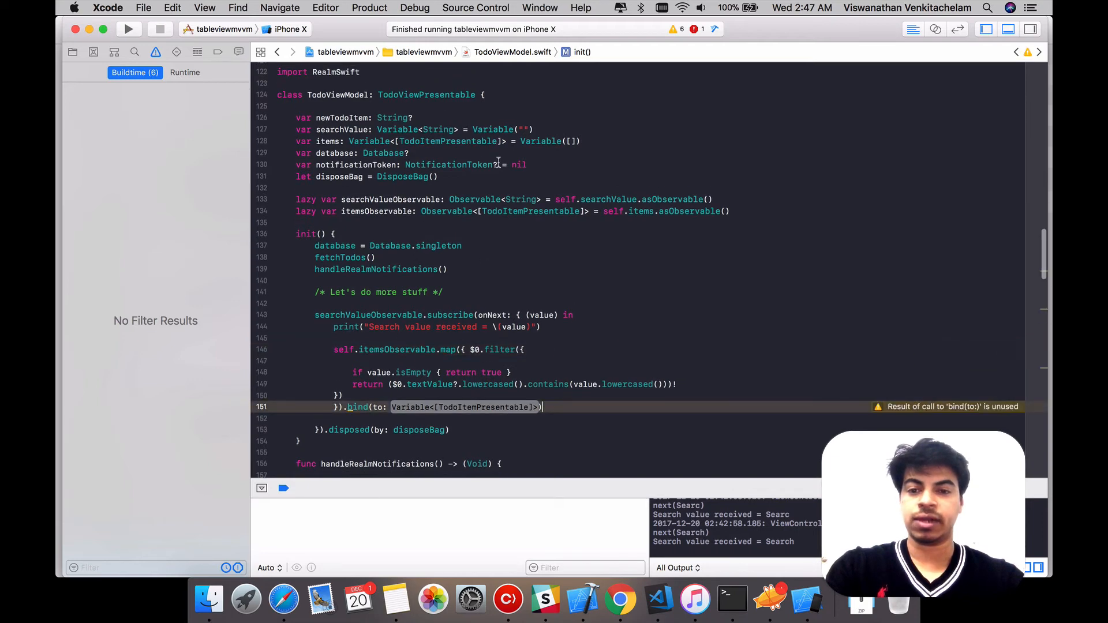
pyautogui.scroll(-3)
pyautogui.write('var')
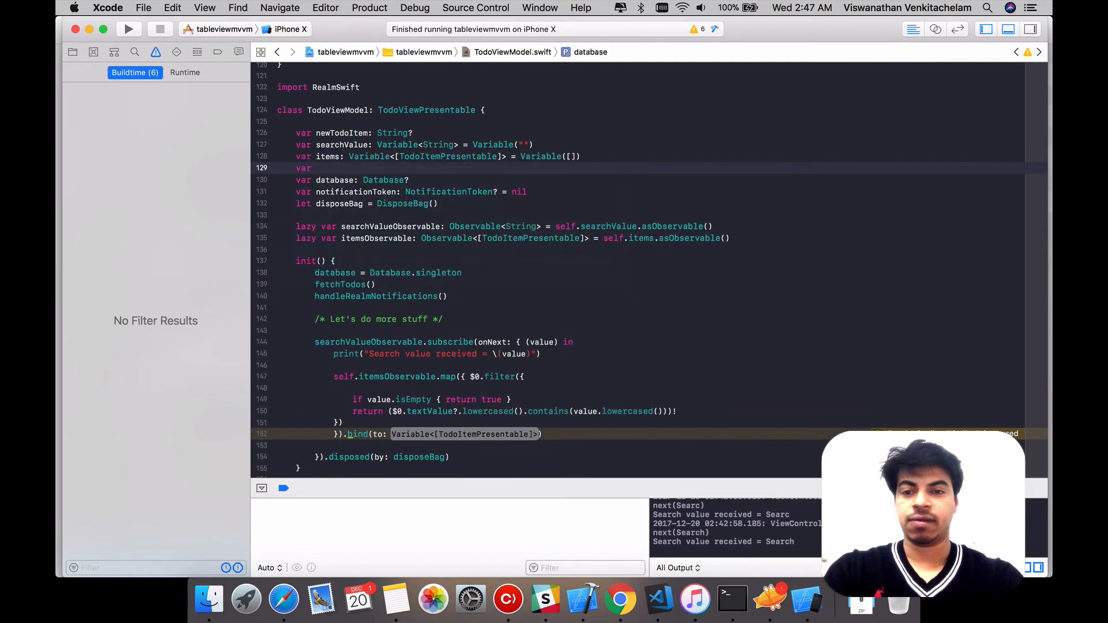
# Declare a filteredItems Variable and a lazy filteredItemsObservable exposing it
pyautogui.write('filteredItems:')
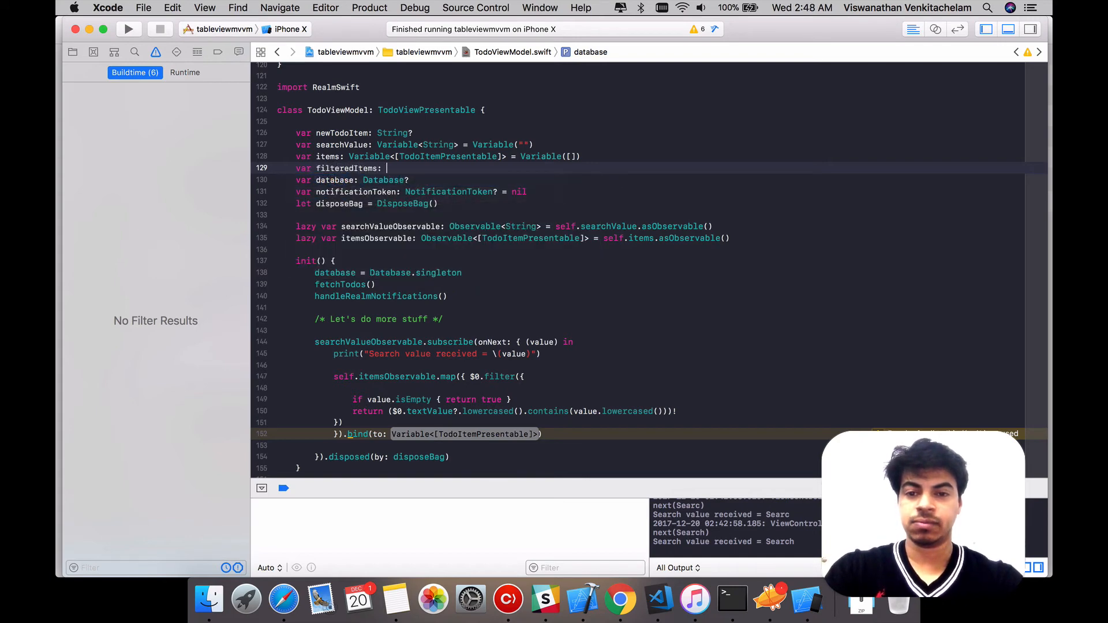
pyautogui.write('Variable')
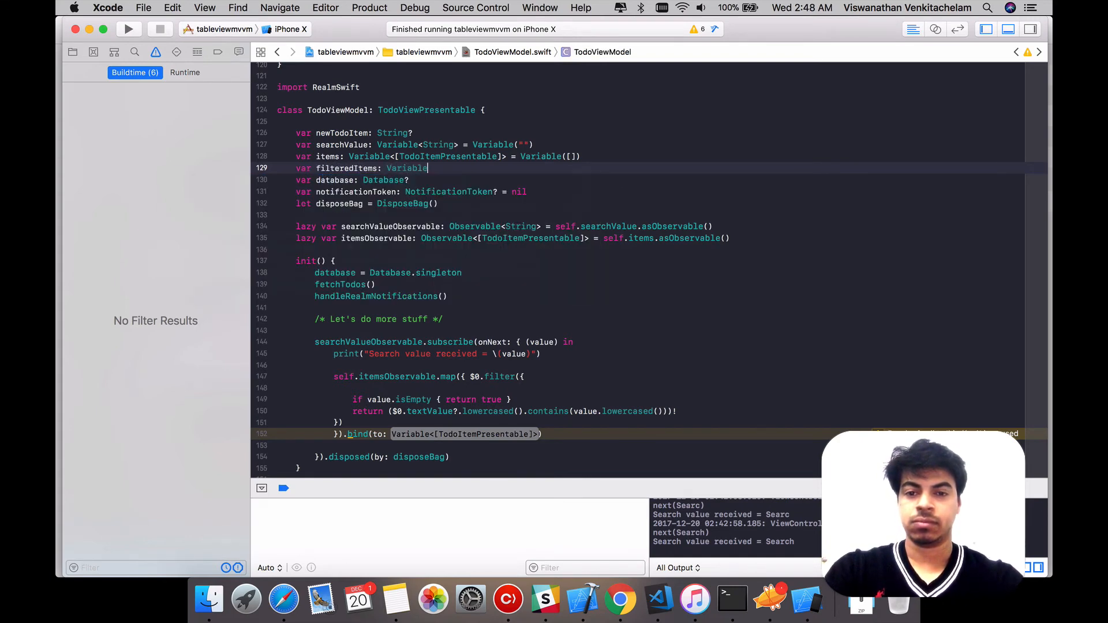
pyautogui.write('<')
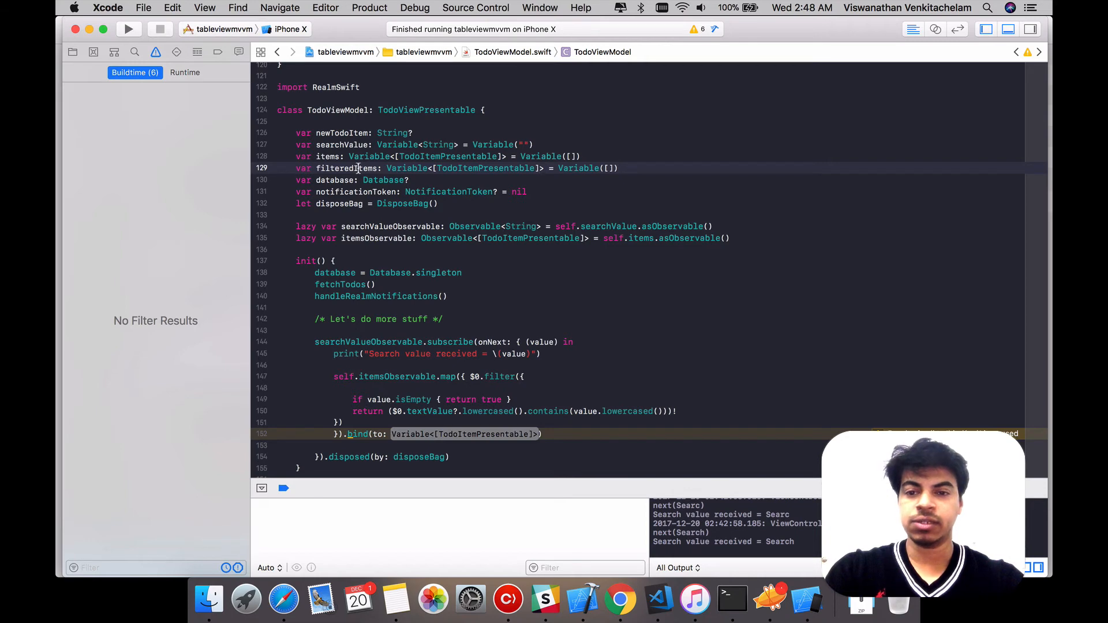
pyautogui.scroll(-3)
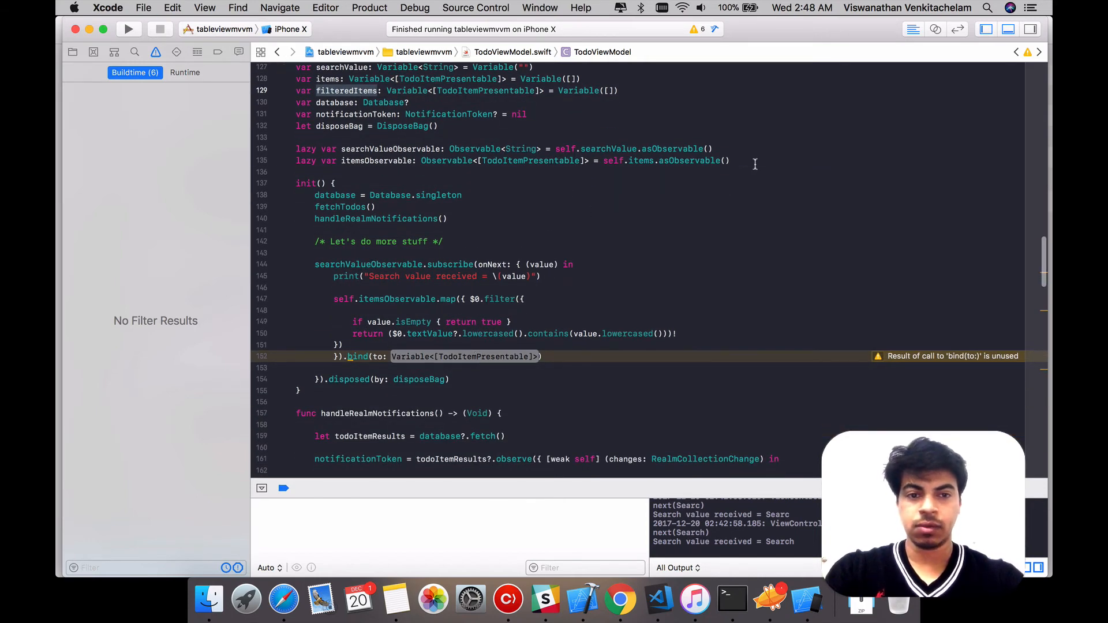
pyautogui.write('lazy')
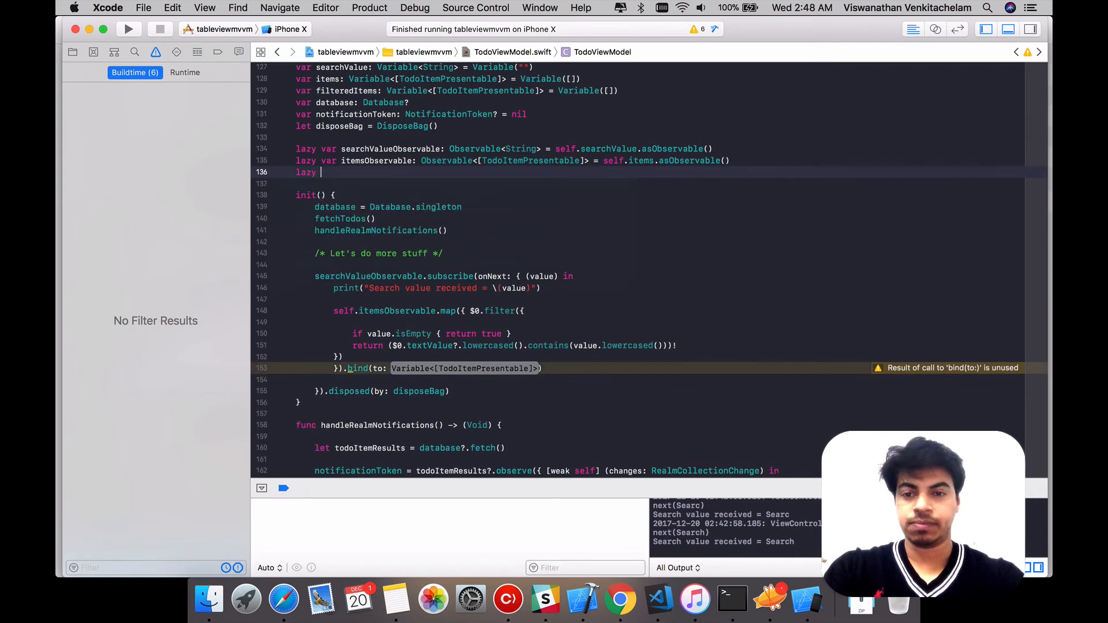
pyautogui.write('var')
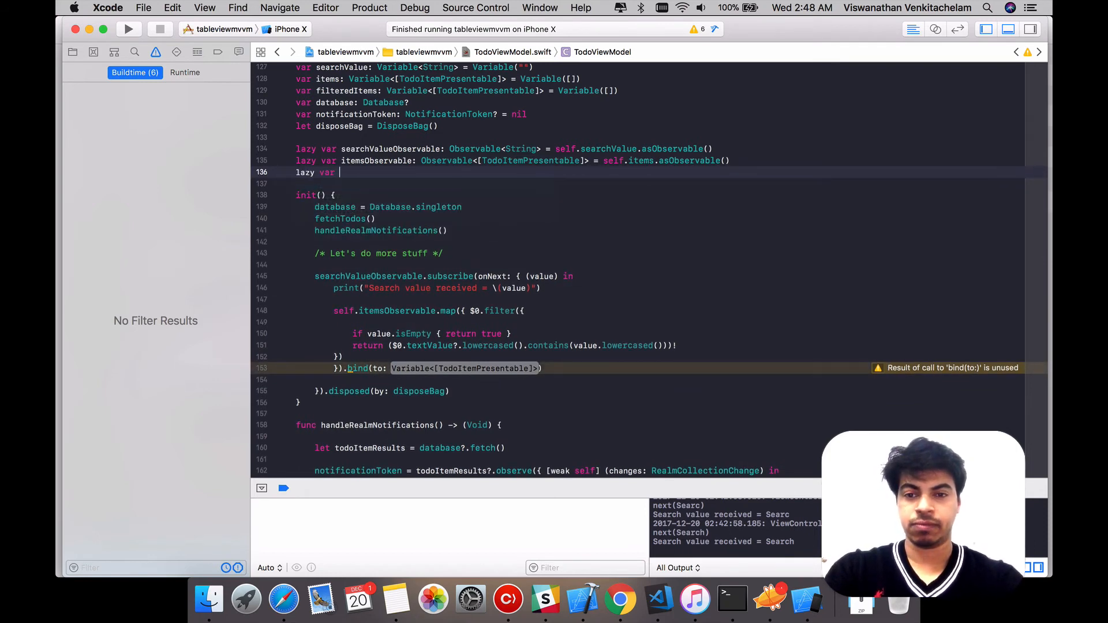
pyautogui.write('filteredItemsObsr')
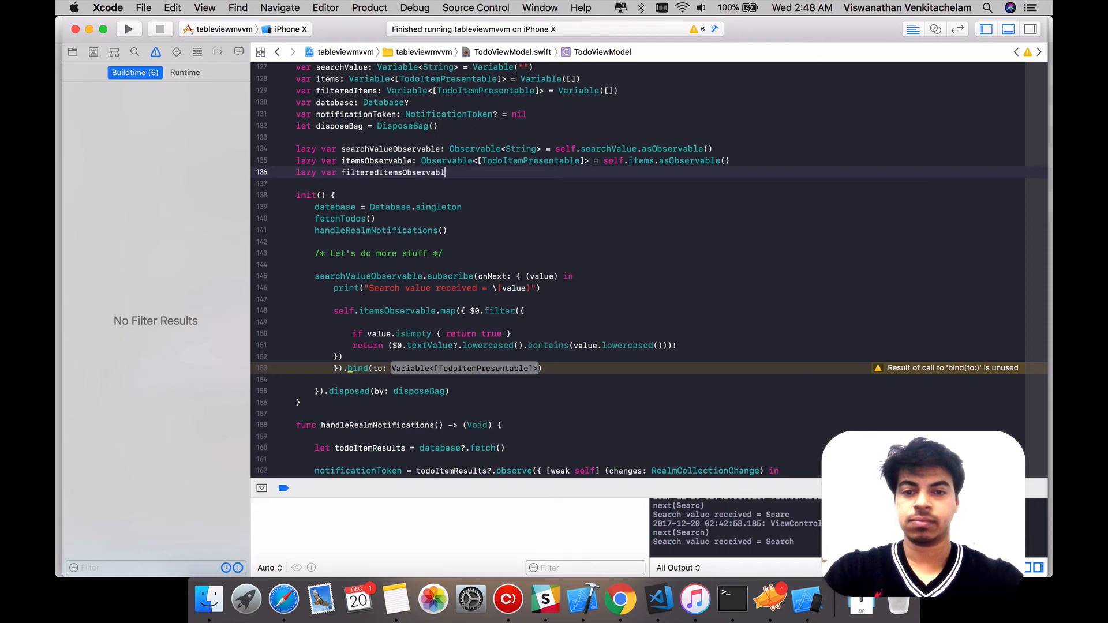
pyautogui.write(': Observable<[TodoItemPresentable]> = self.items.asObservable(')
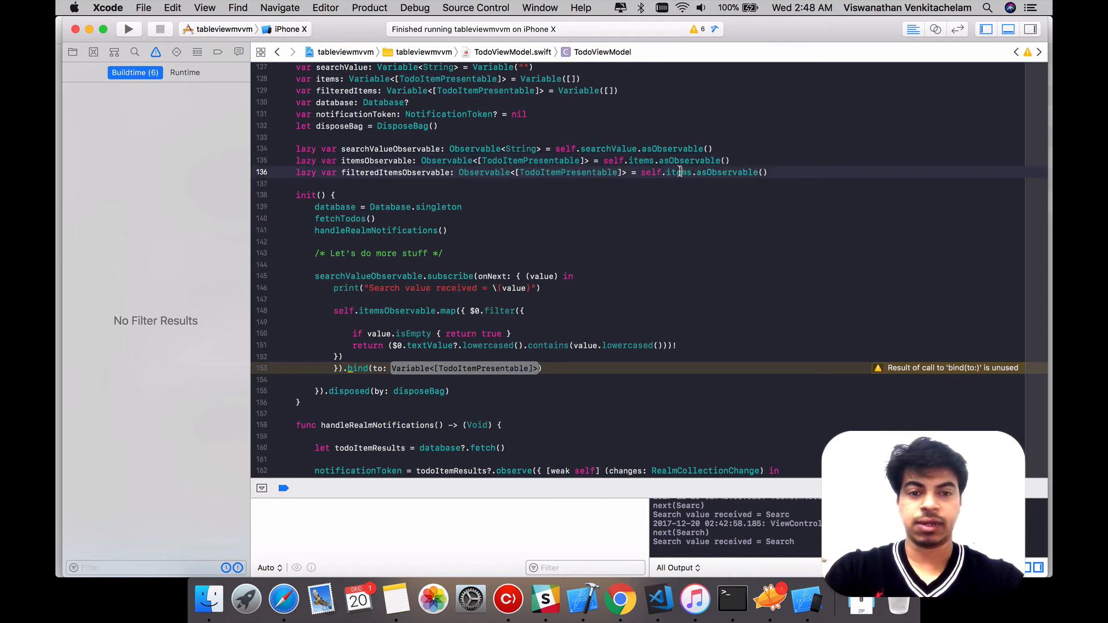
pyautogui.write('filteredItems')
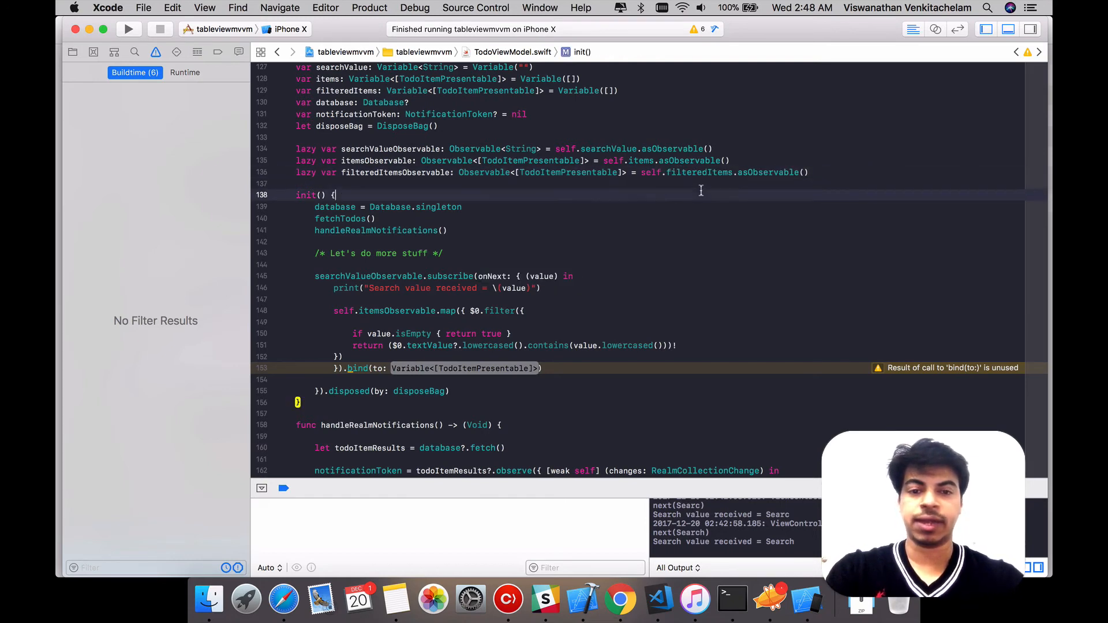
# Bind to self.filteredItems, dispose by self.disposeBag via the fix-it, and show the Project navigator
pyautogui.scroll(-3)
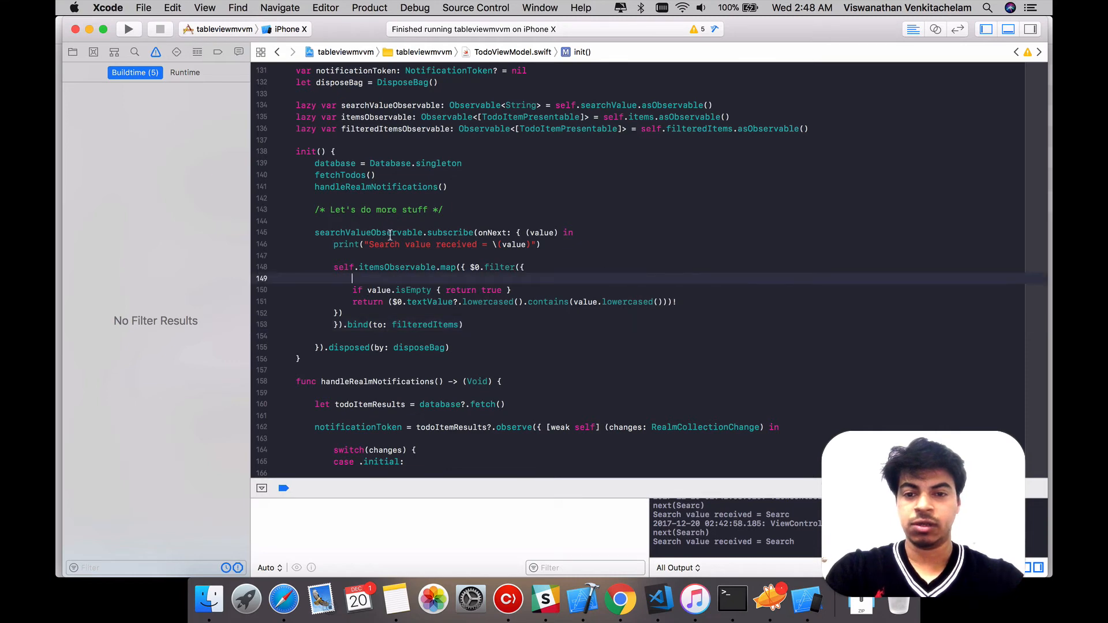
pyautogui.doubleClick(397, 267)
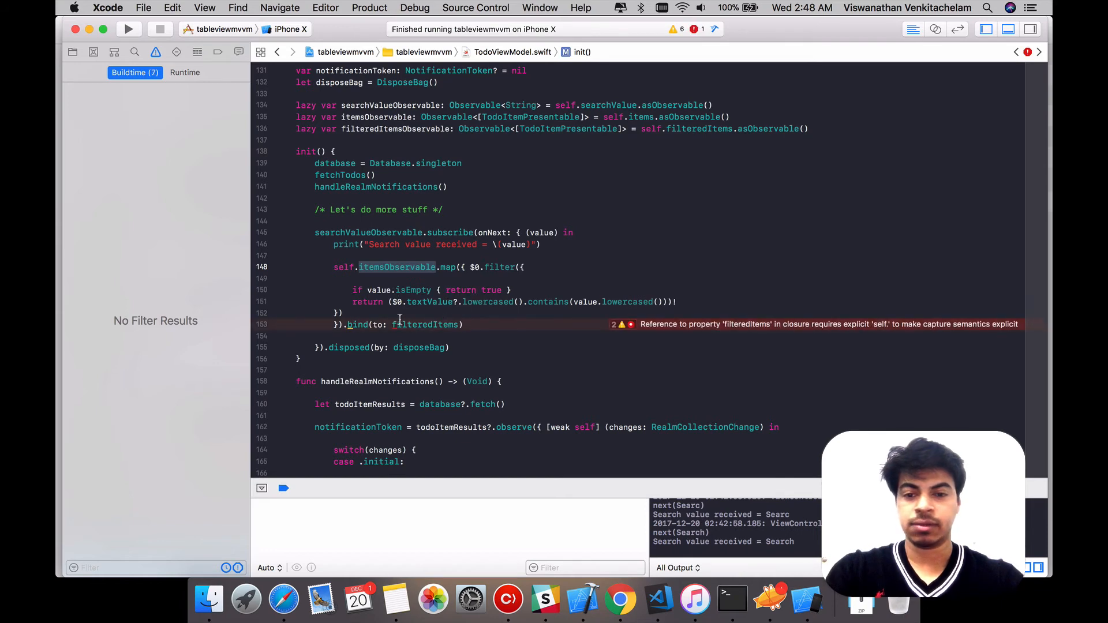
pyautogui.write('self.')
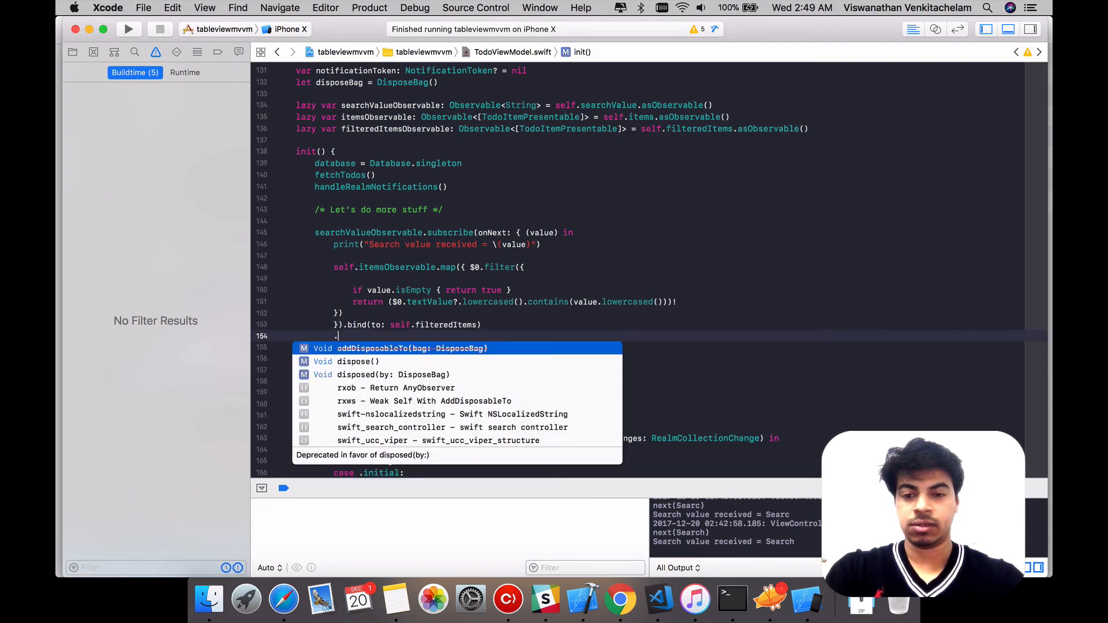
pyautogui.write('isposed(by: disposeBag')
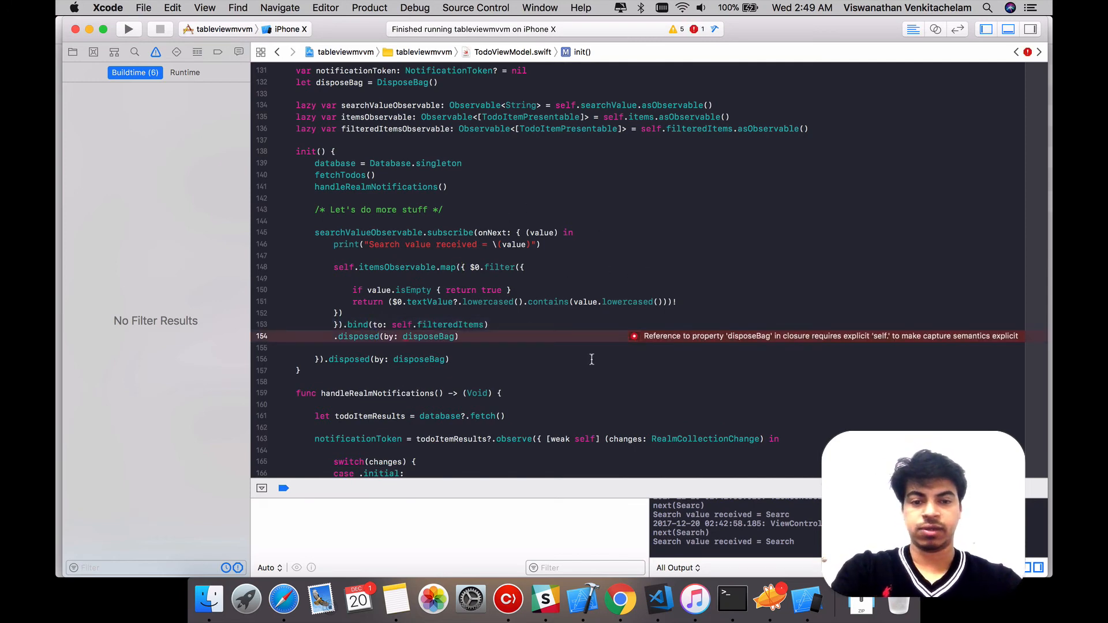
pyautogui.click(634, 335)
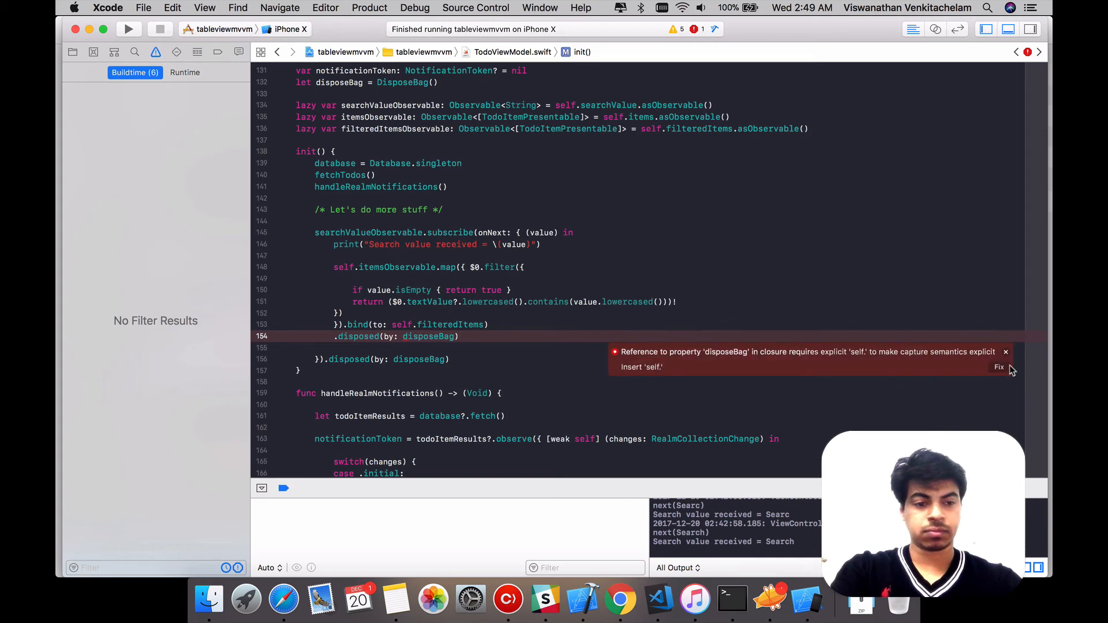
pyautogui.click(998, 366)
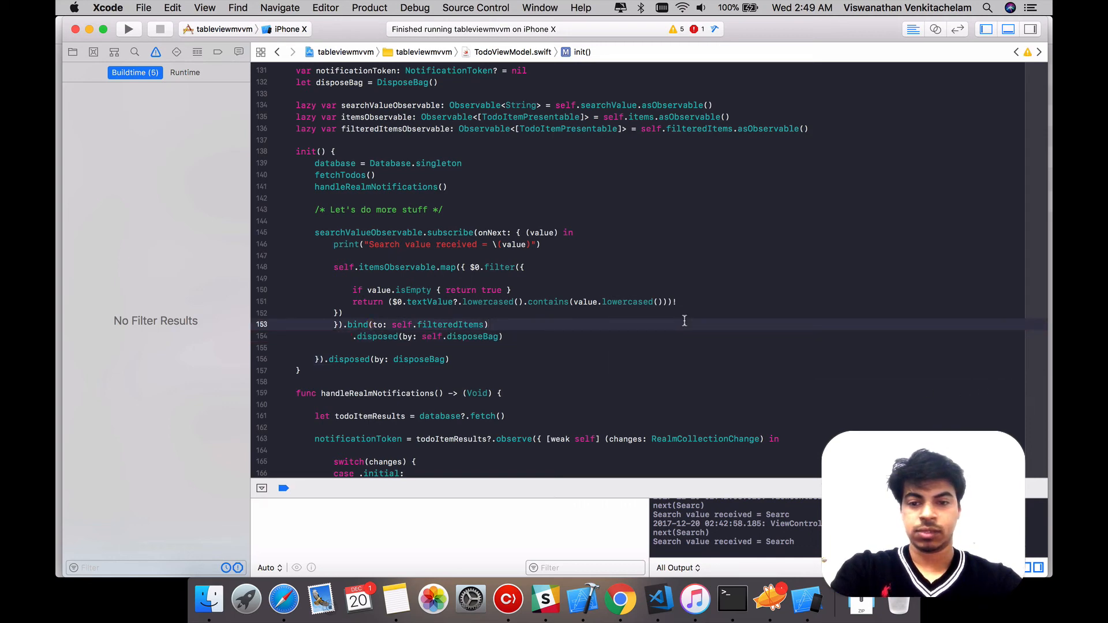
pyautogui.click(570, 231)
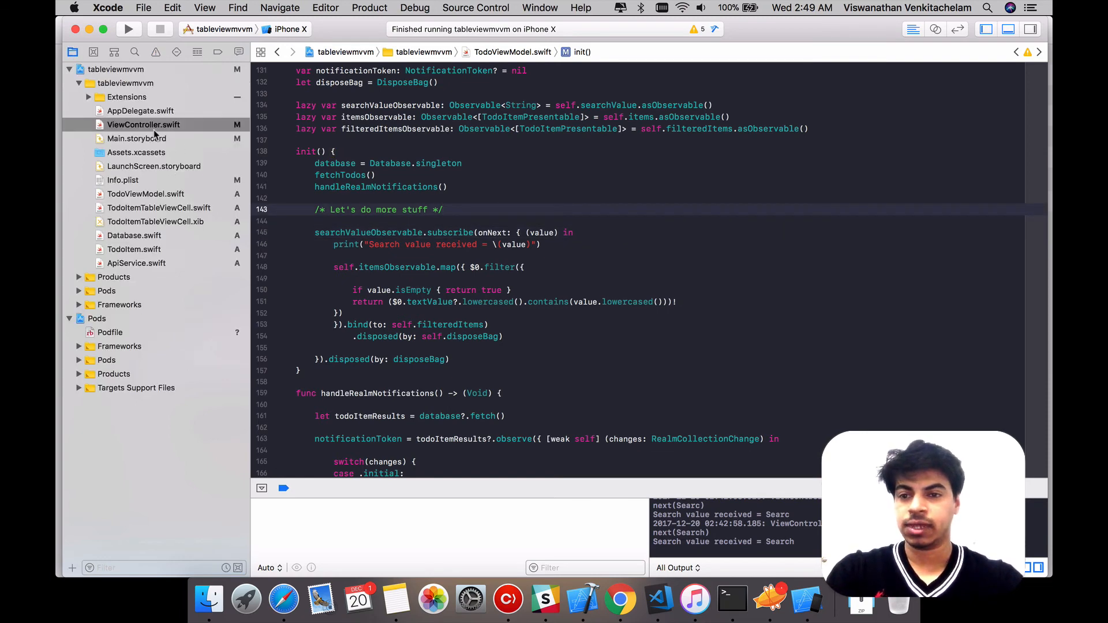
# In ViewController.swift, bind the table to viewModel?.filteredItems instead of viewModel?.items
pyautogui.click(143, 125)
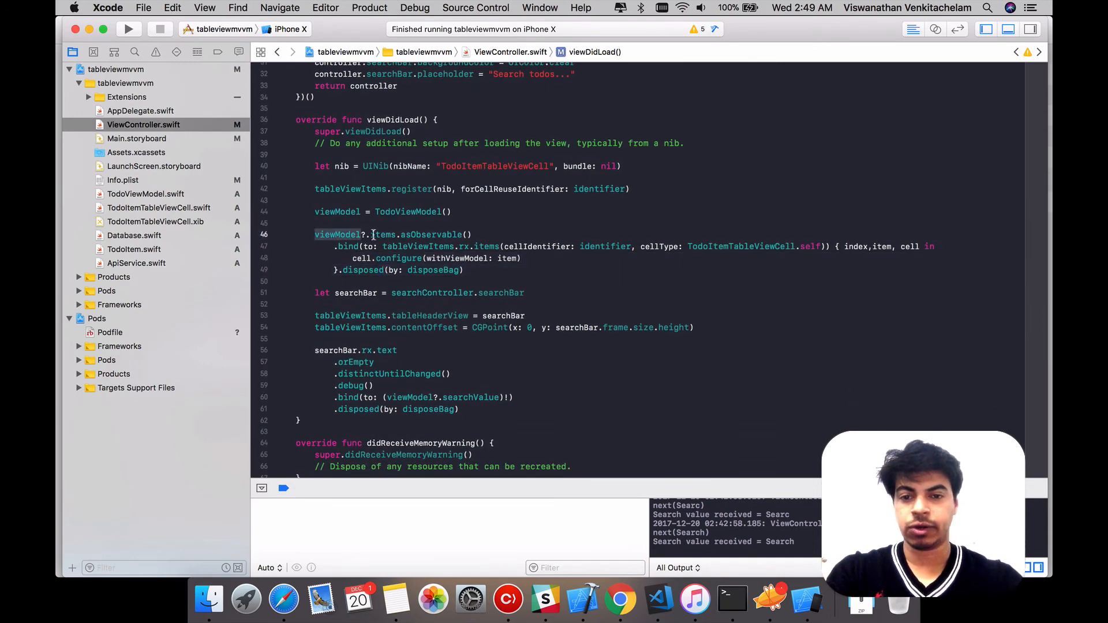
pyautogui.write('filteredI')
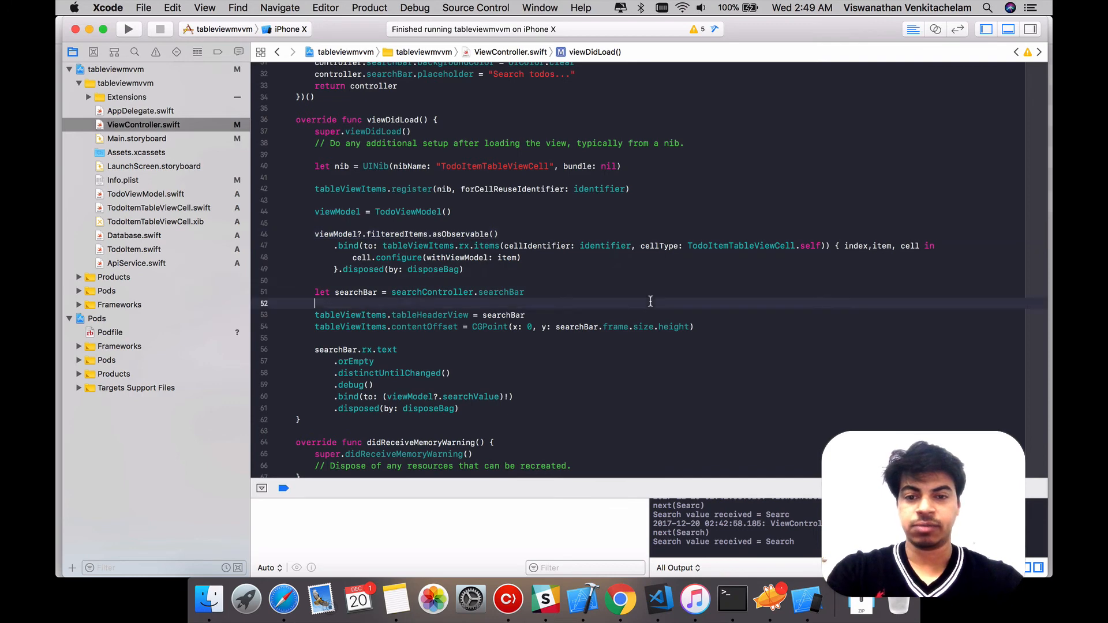
pyautogui.scroll(-3)
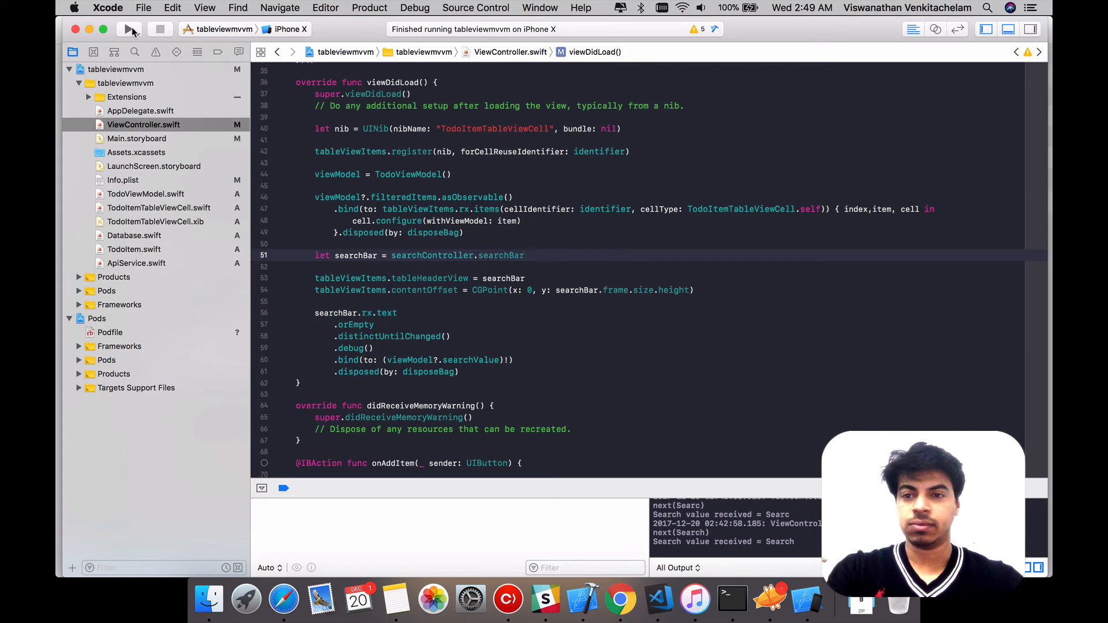
# Run the app, filter the todos with 'Clean', then cancel the search to restore all eight
pyautogui.click(128, 29)
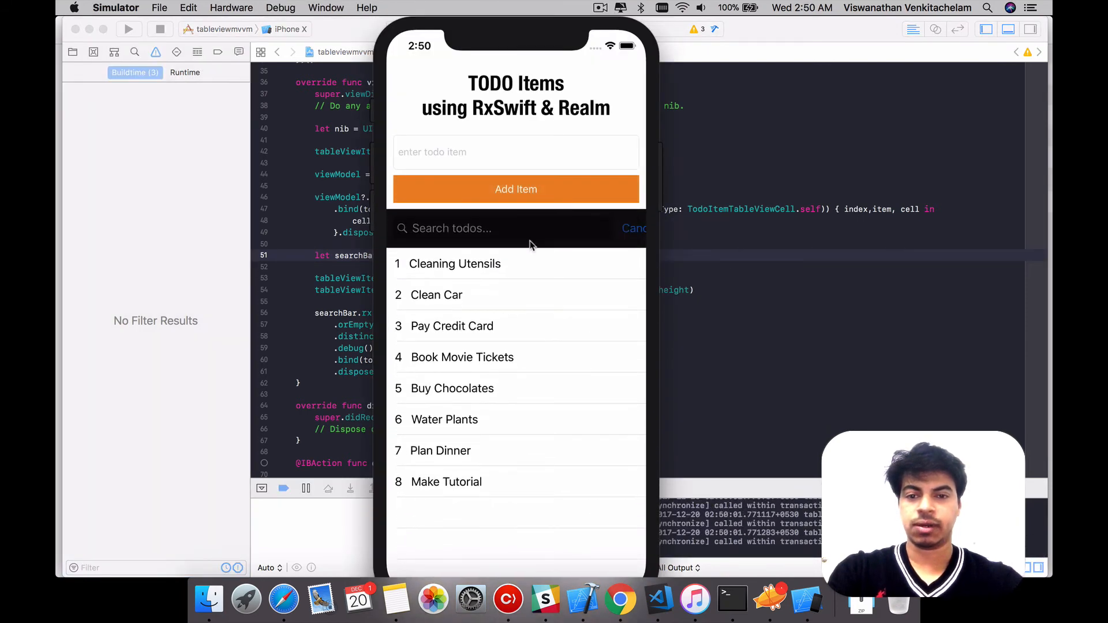
pyautogui.write('Clea')
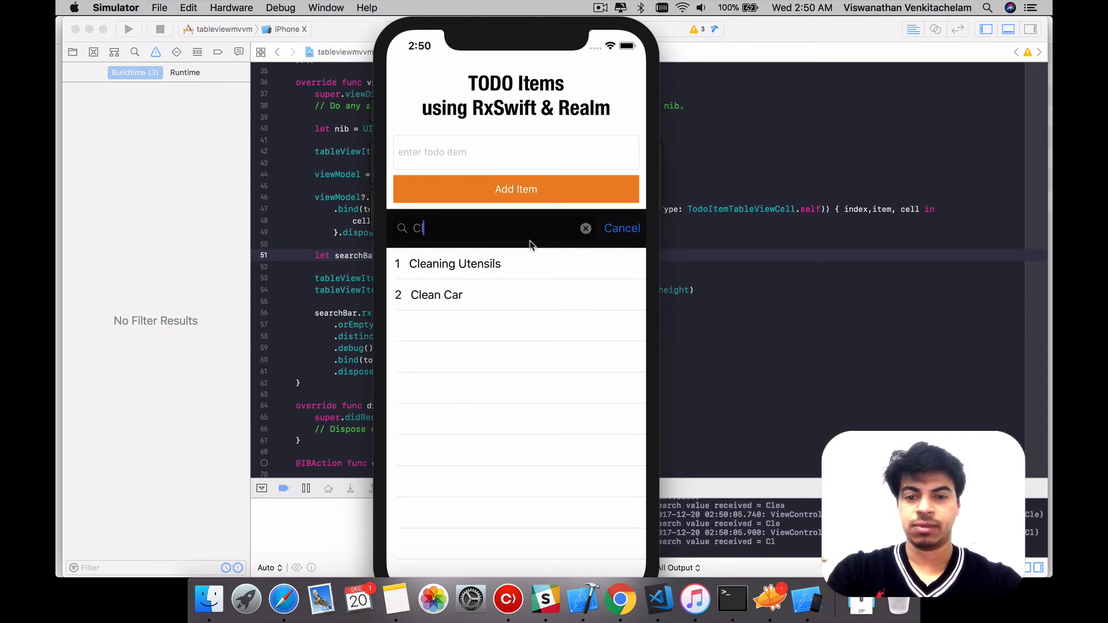
pyautogui.write('en')
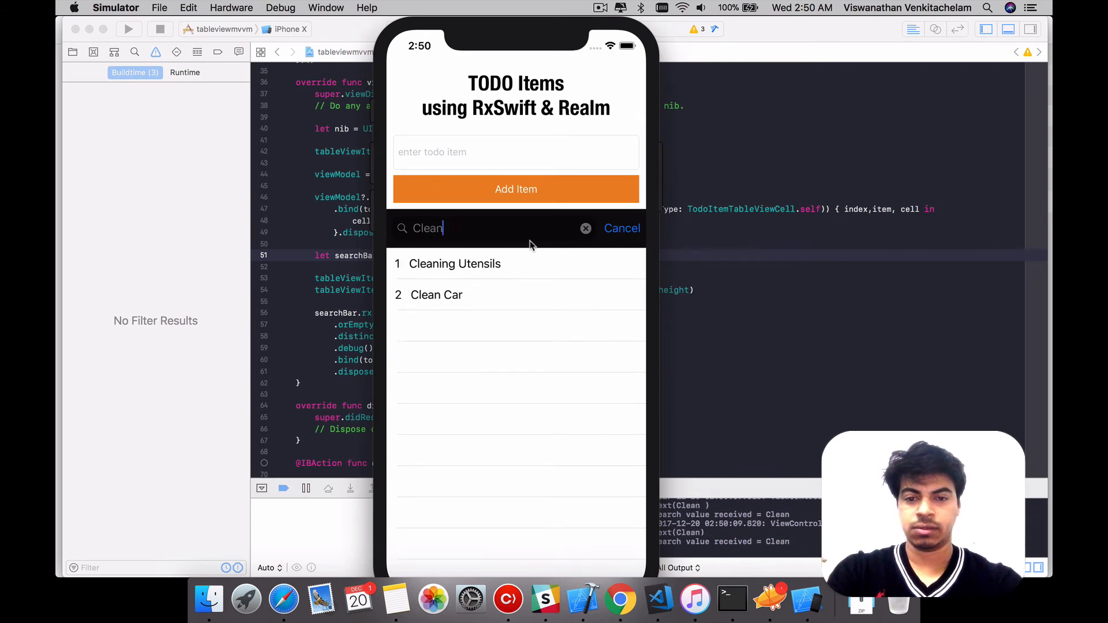
pyautogui.click(585, 227)
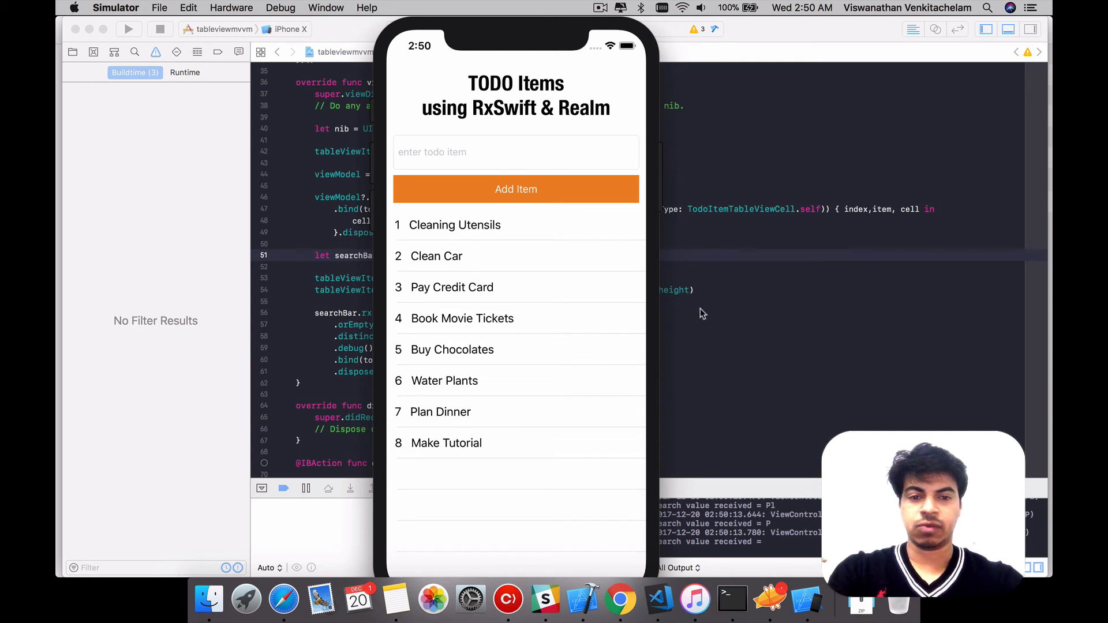
pyautogui.moveTo(656, 272)
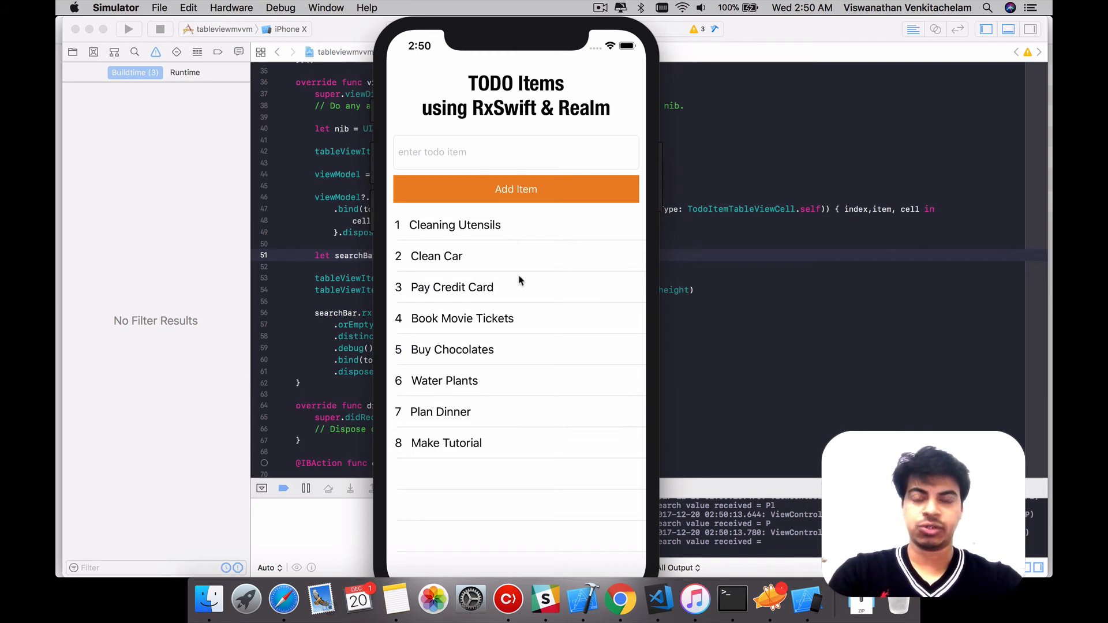
pyautogui.moveTo(515, 283)
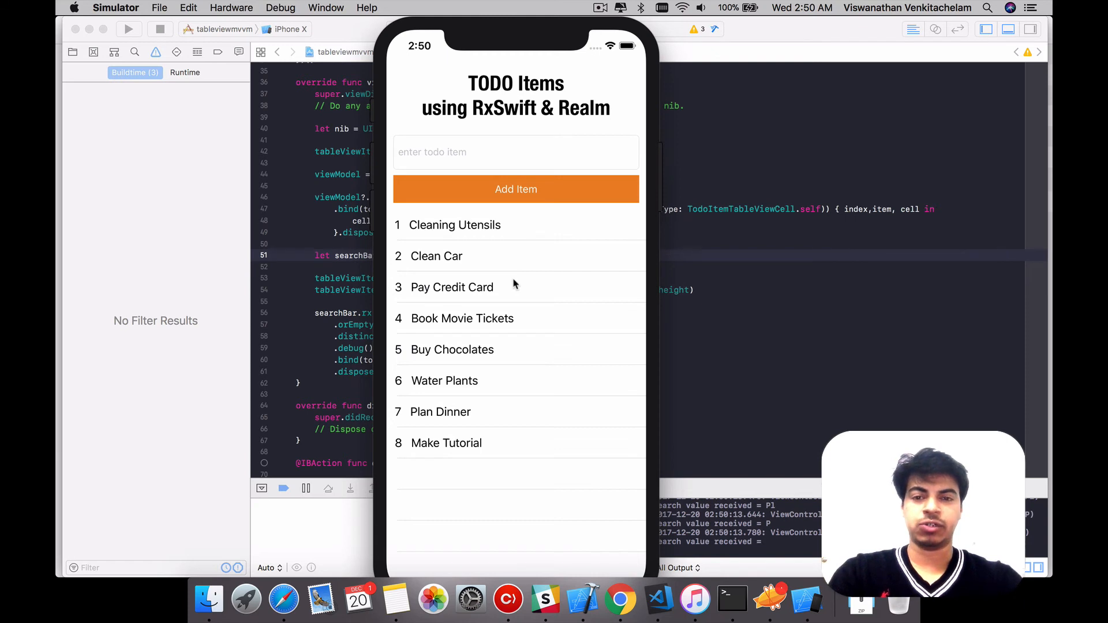
pyautogui.moveTo(505, 263)
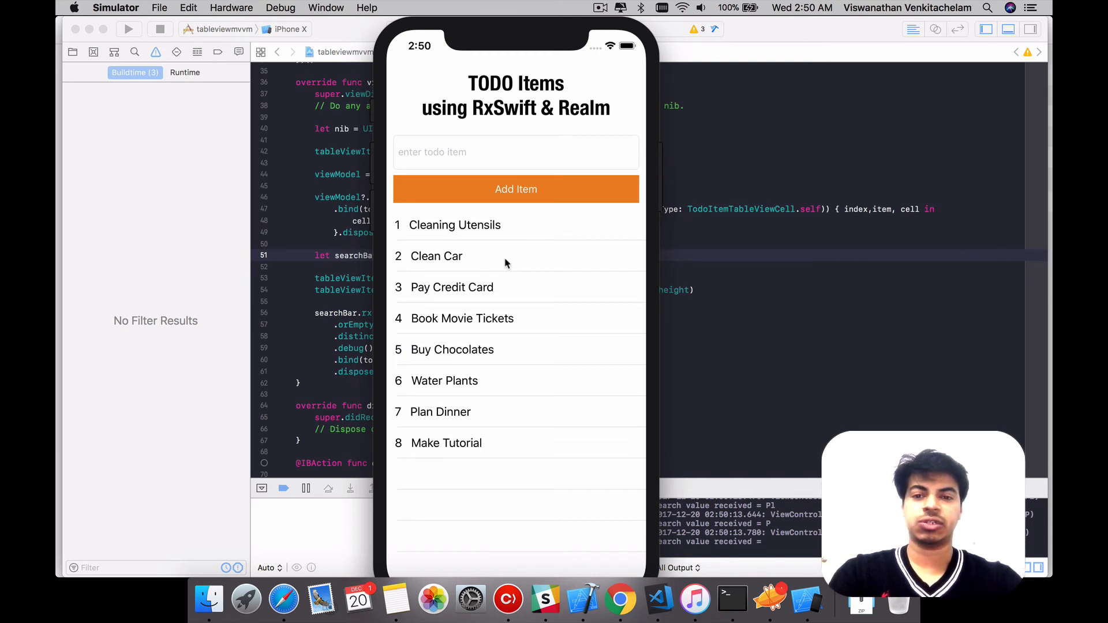
pyautogui.moveTo(492, 263)
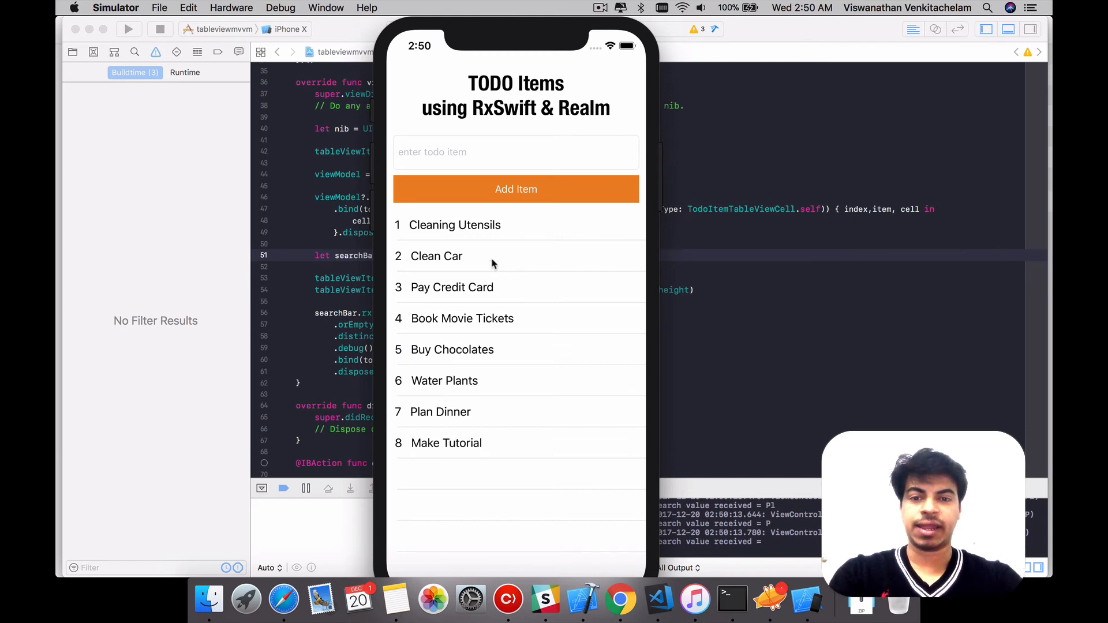
pyautogui.moveTo(483, 149)
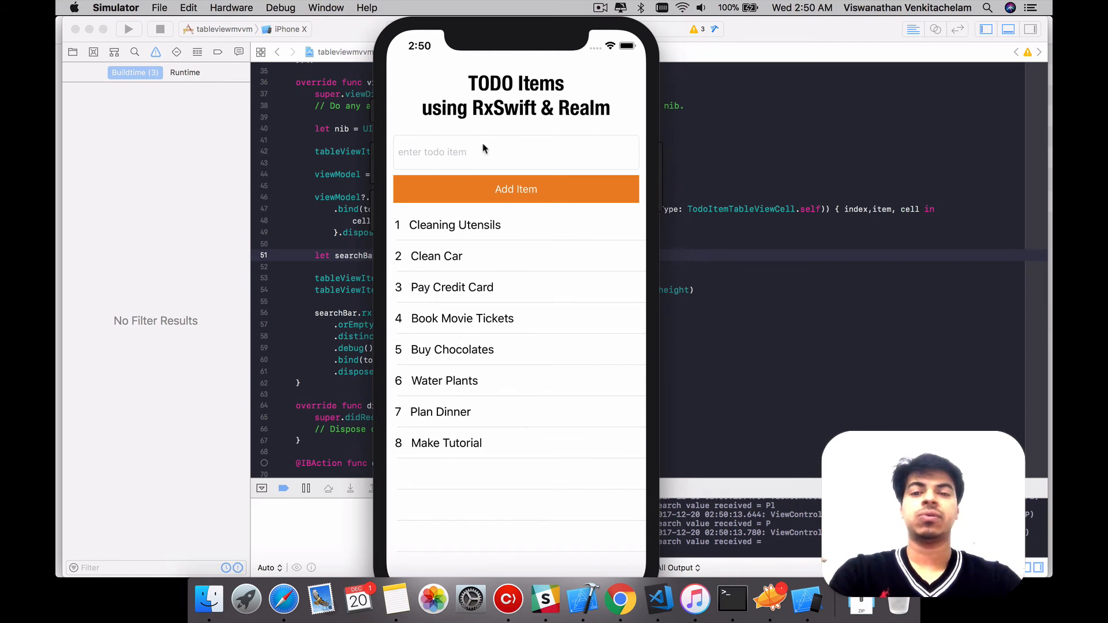
pyautogui.moveTo(556, 198)
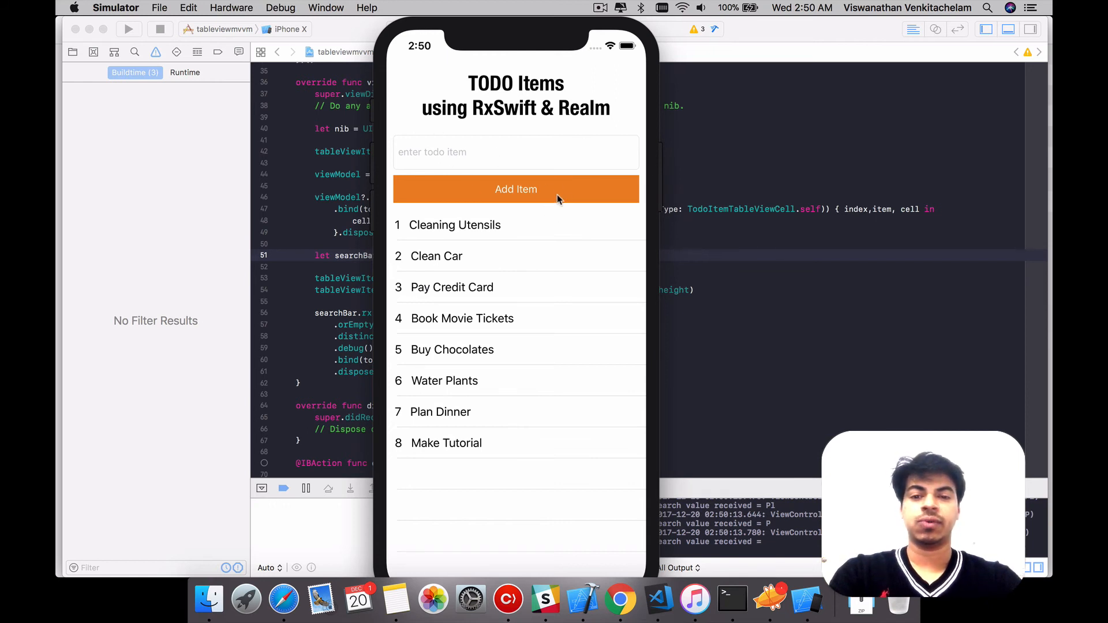
pyautogui.moveTo(569, 254)
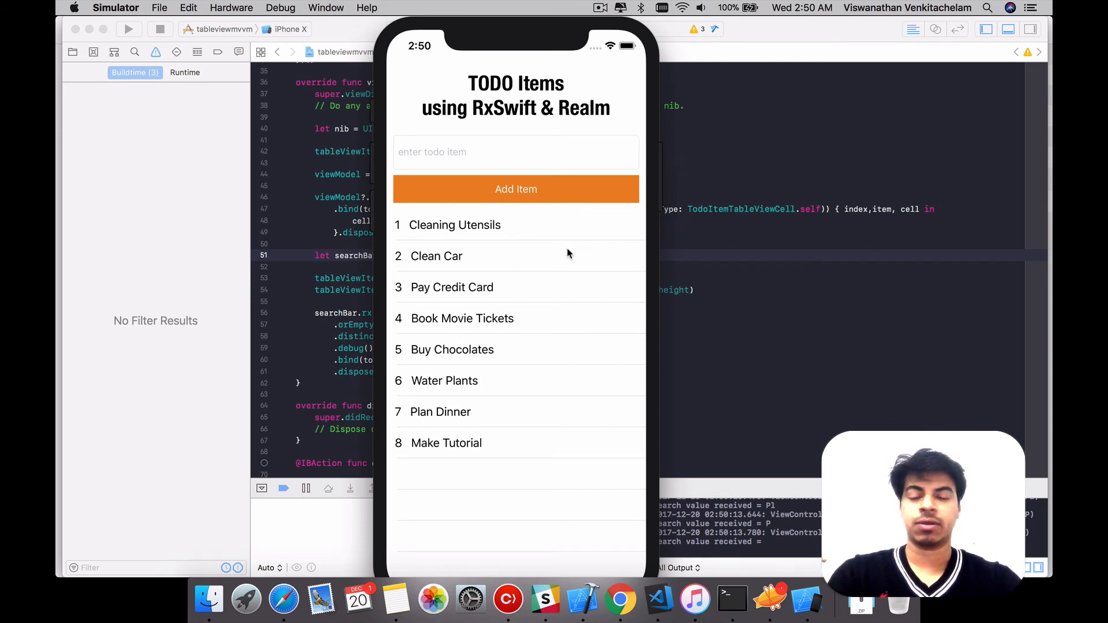
pyautogui.moveTo(551, 259)
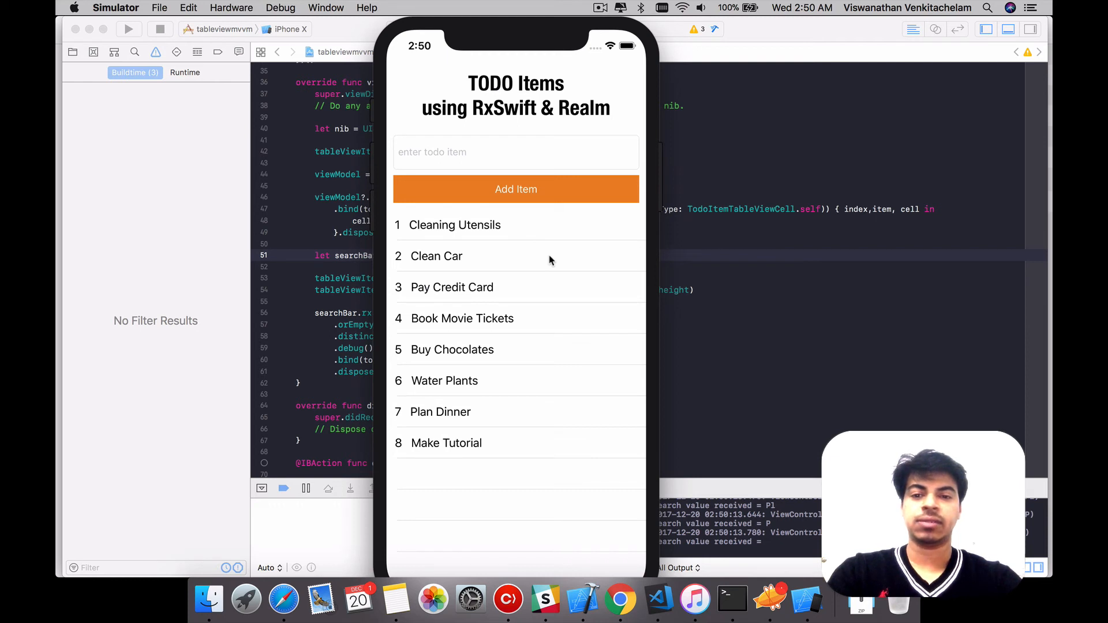
pyautogui.moveTo(505, 258)
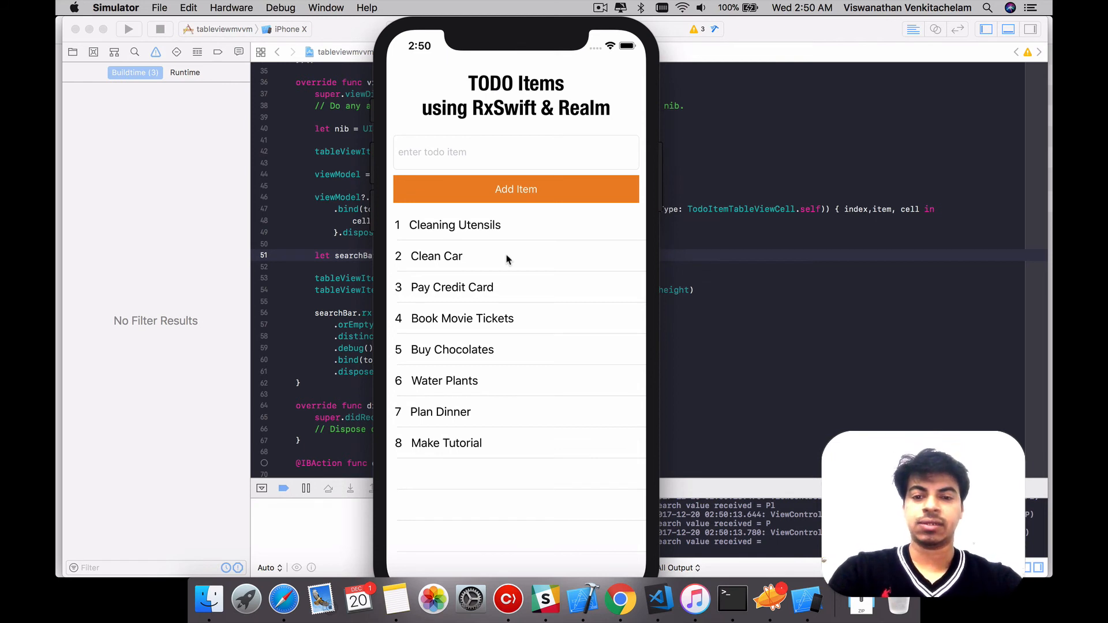
pyautogui.moveTo(523, 322)
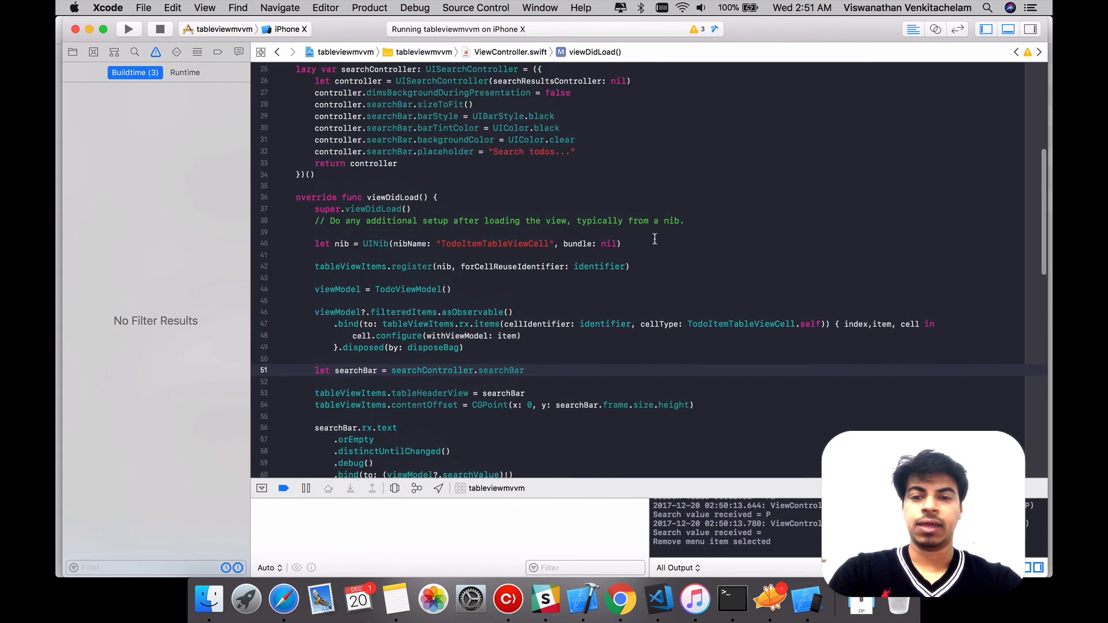
# Return to TodoViewModel.swift and scroll to the handleRealmNotifications update case
pyautogui.scroll(-3)
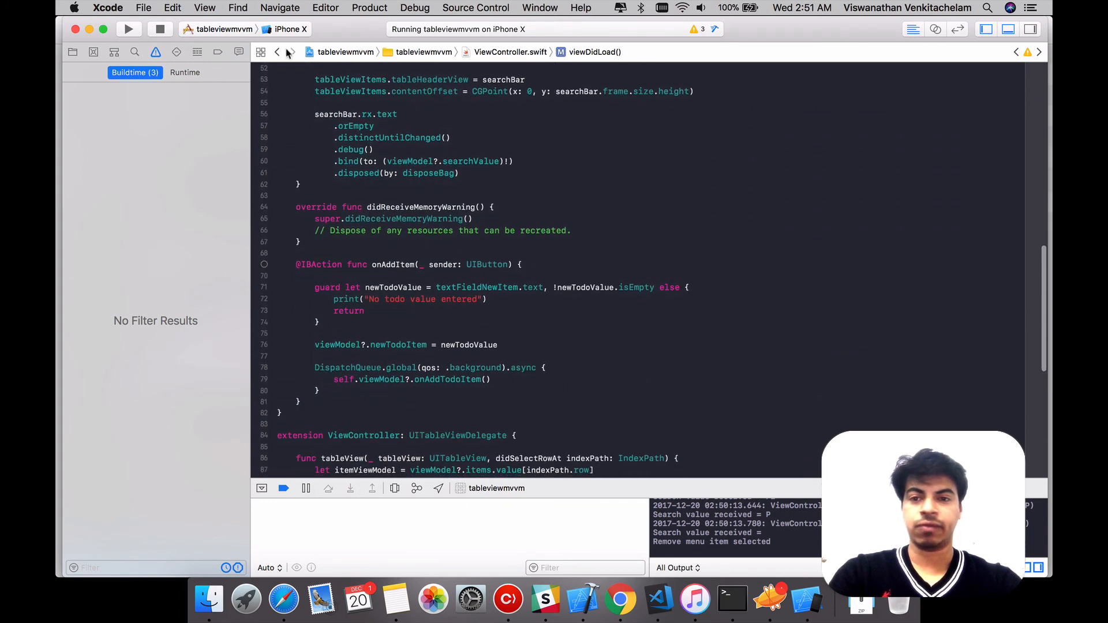
pyautogui.click(71, 52)
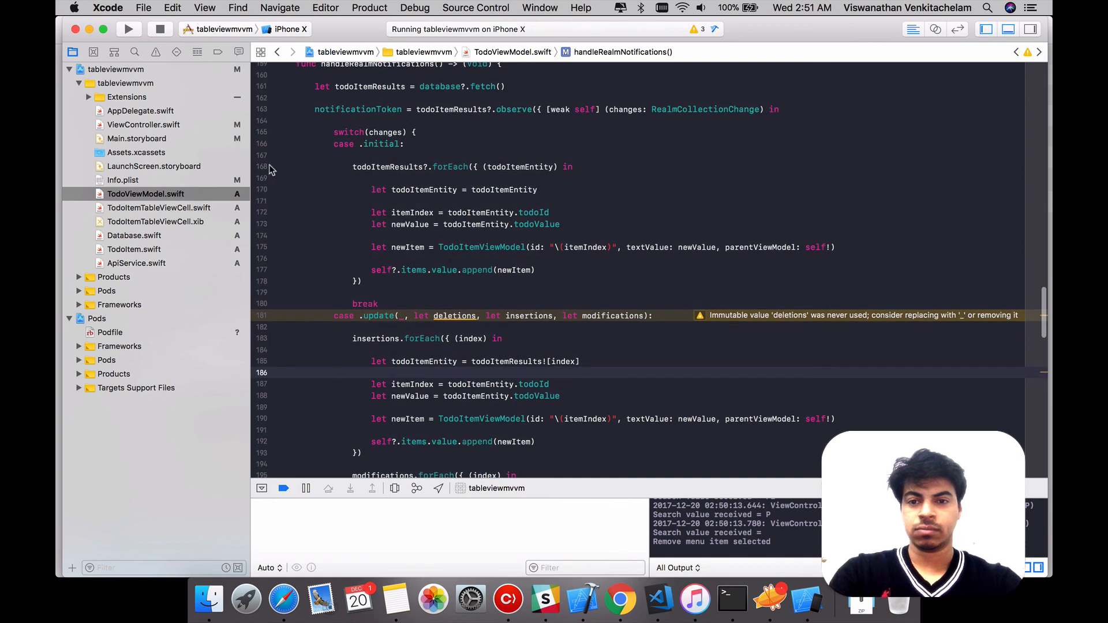
pyautogui.scroll(-3)
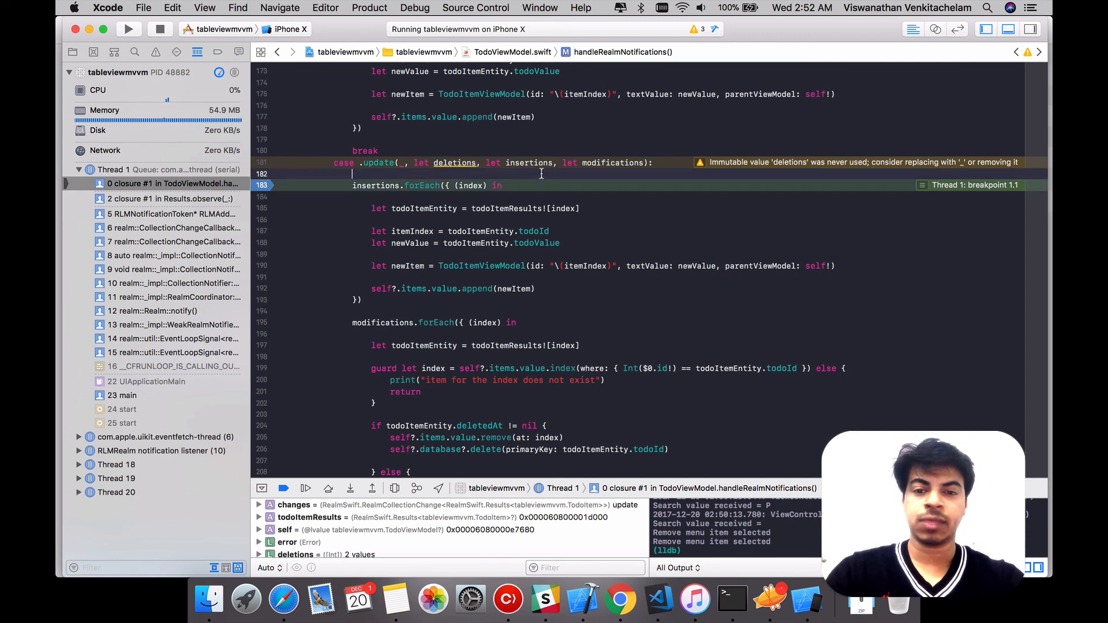
pyautogui.moveTo(529, 163)
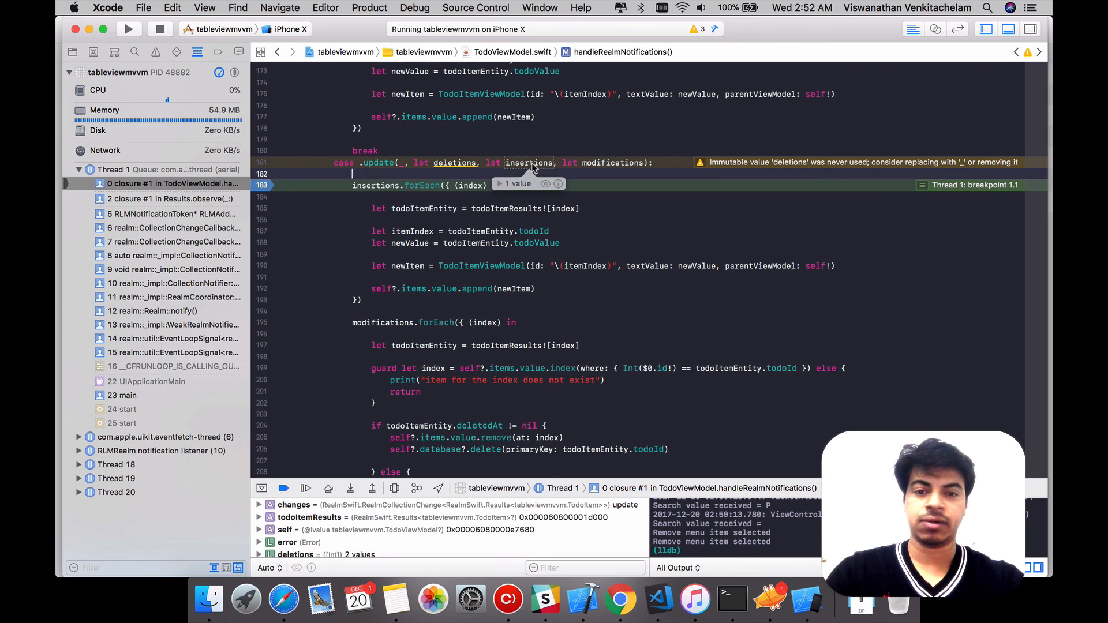
pyautogui.moveTo(455, 164)
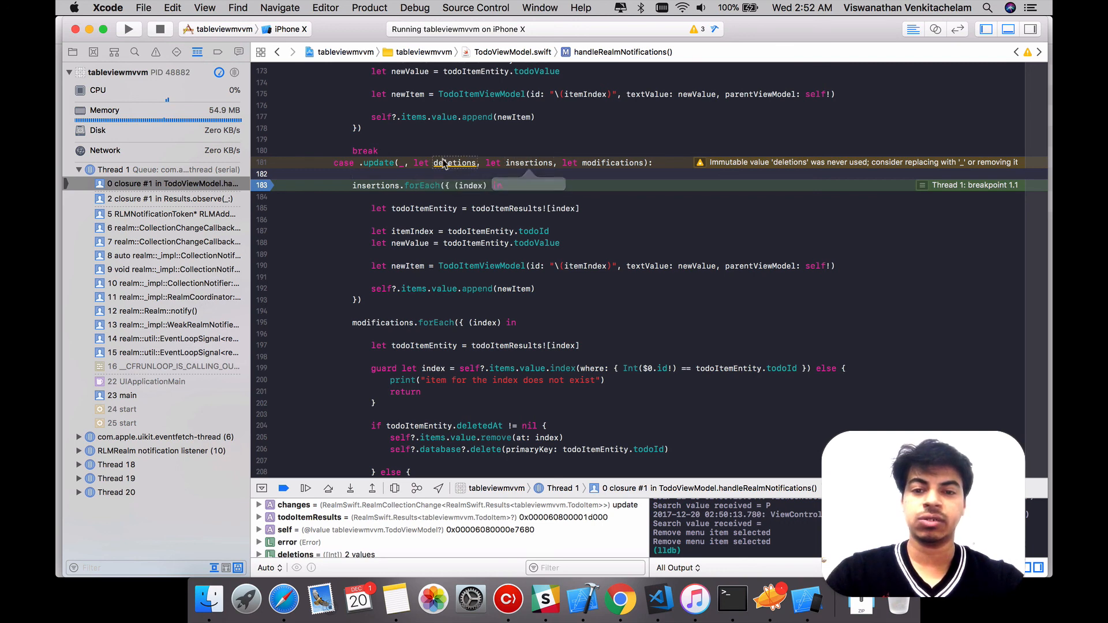
pyautogui.moveTo(529, 162)
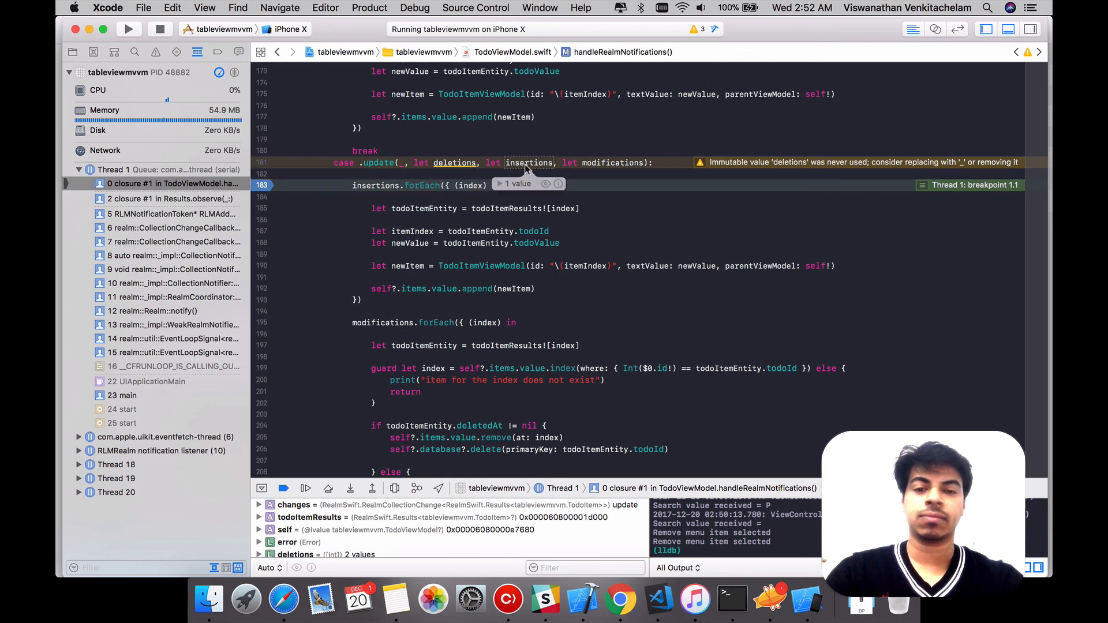
# Expand insertions to show index 2 and deletions to show its two indices including 6
pyautogui.click(521, 184)
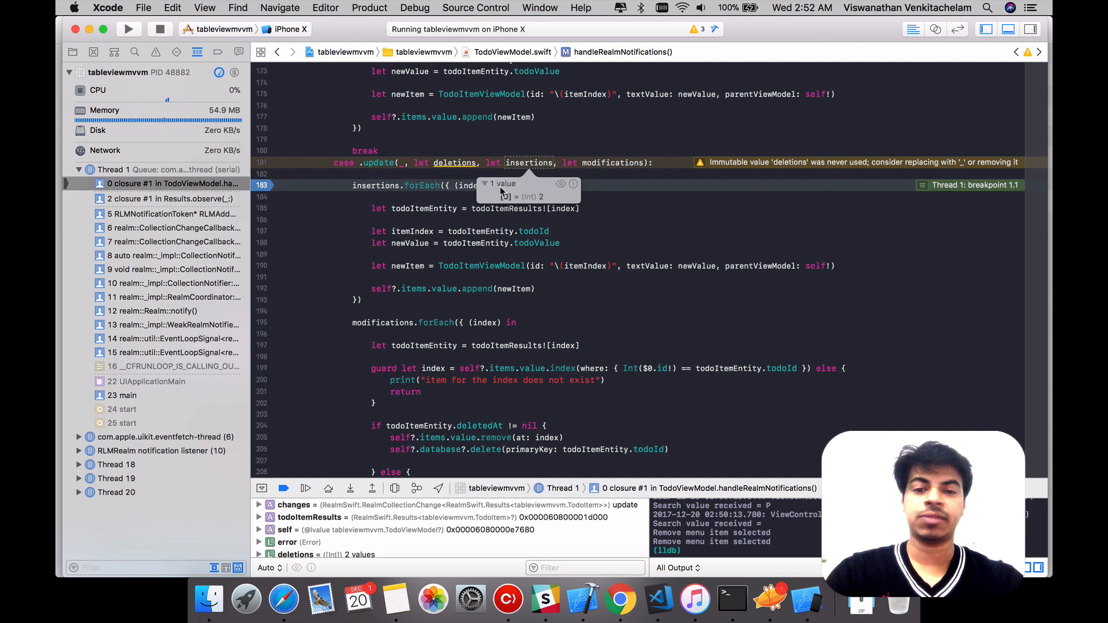
pyautogui.moveTo(511, 191)
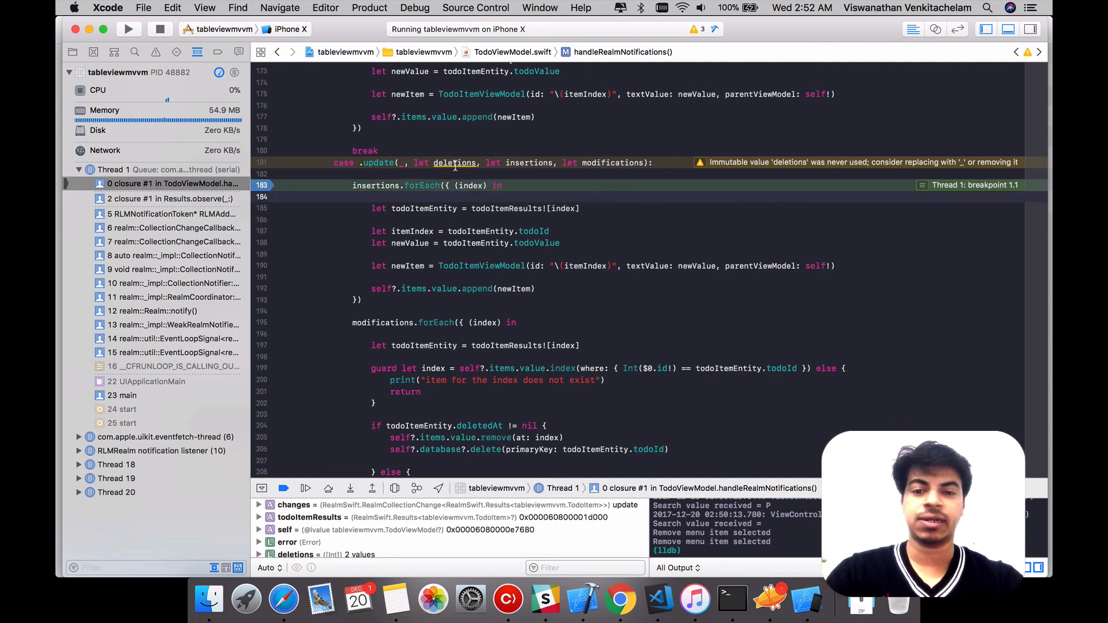
pyautogui.moveTo(530, 163)
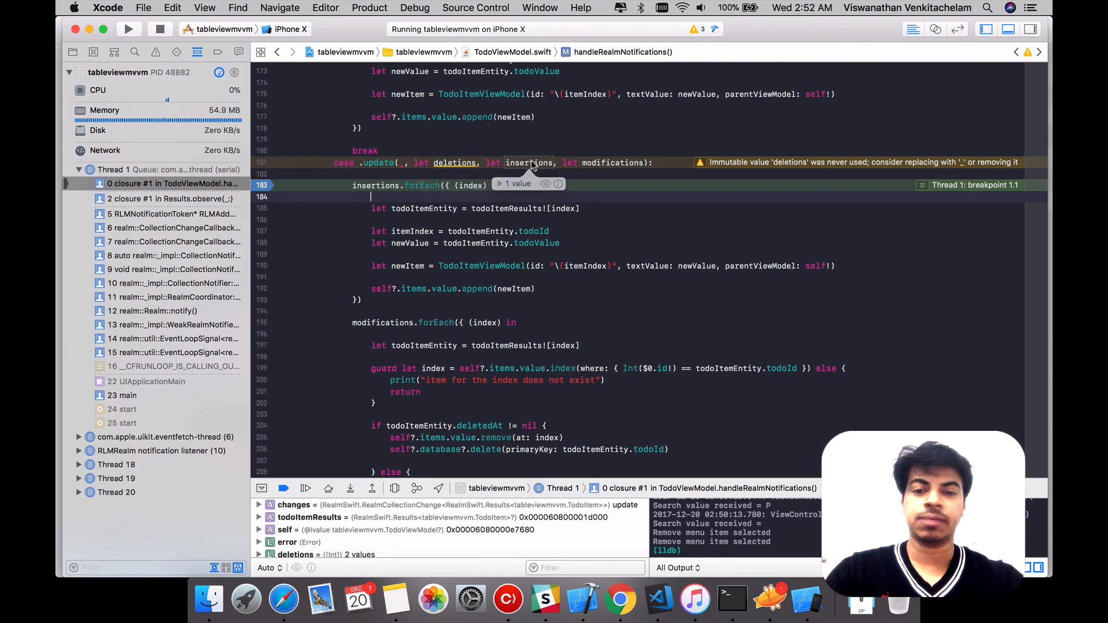
pyautogui.click(515, 185)
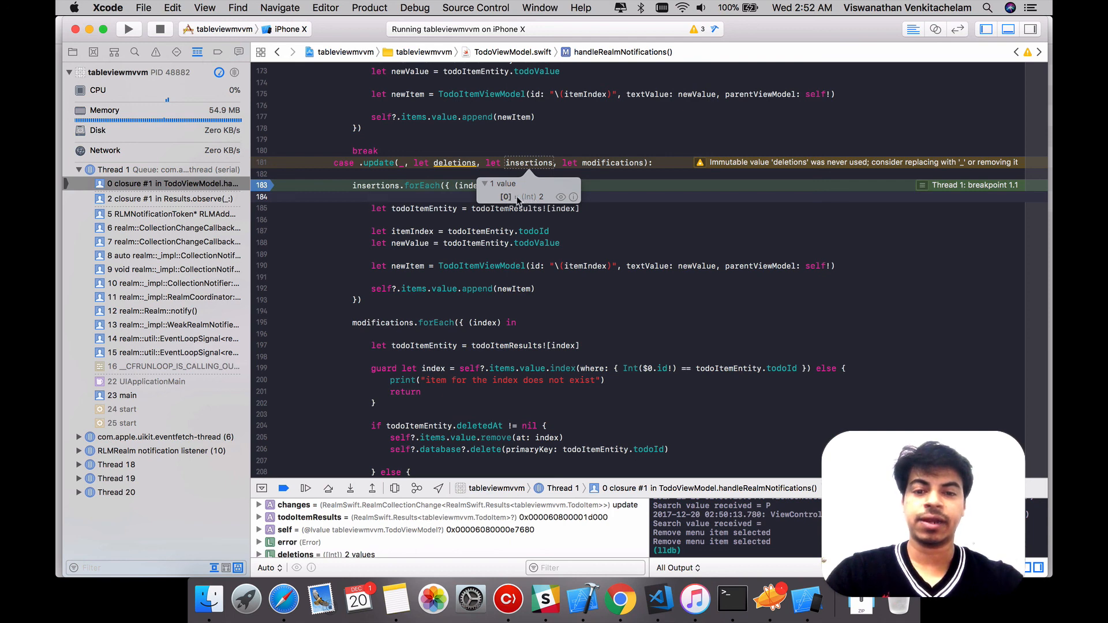
pyautogui.click(358, 196)
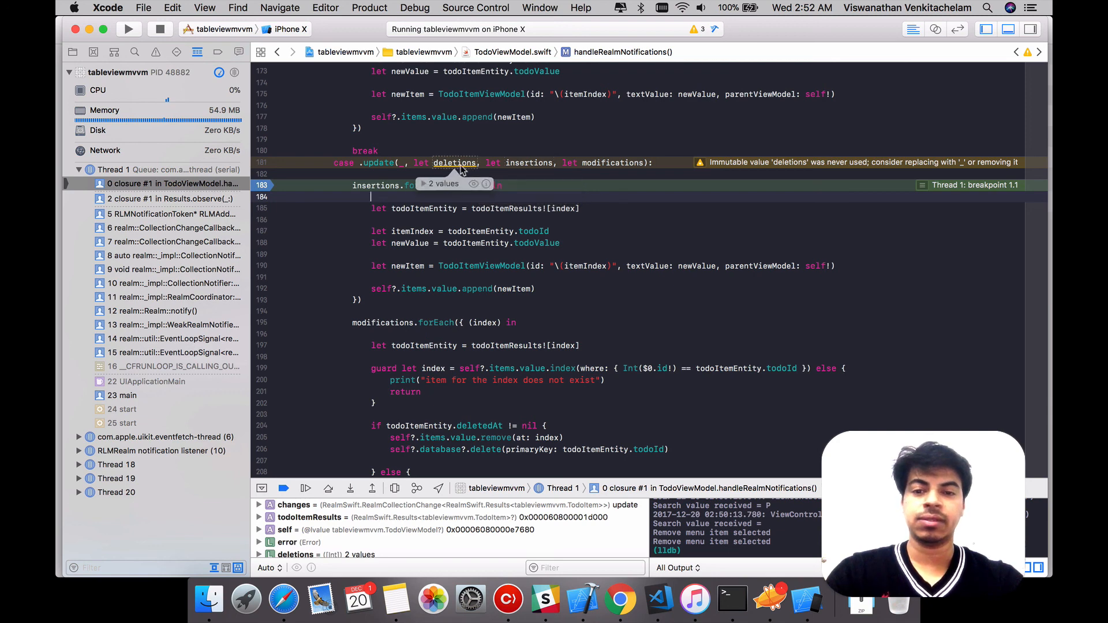
pyautogui.click(441, 184)
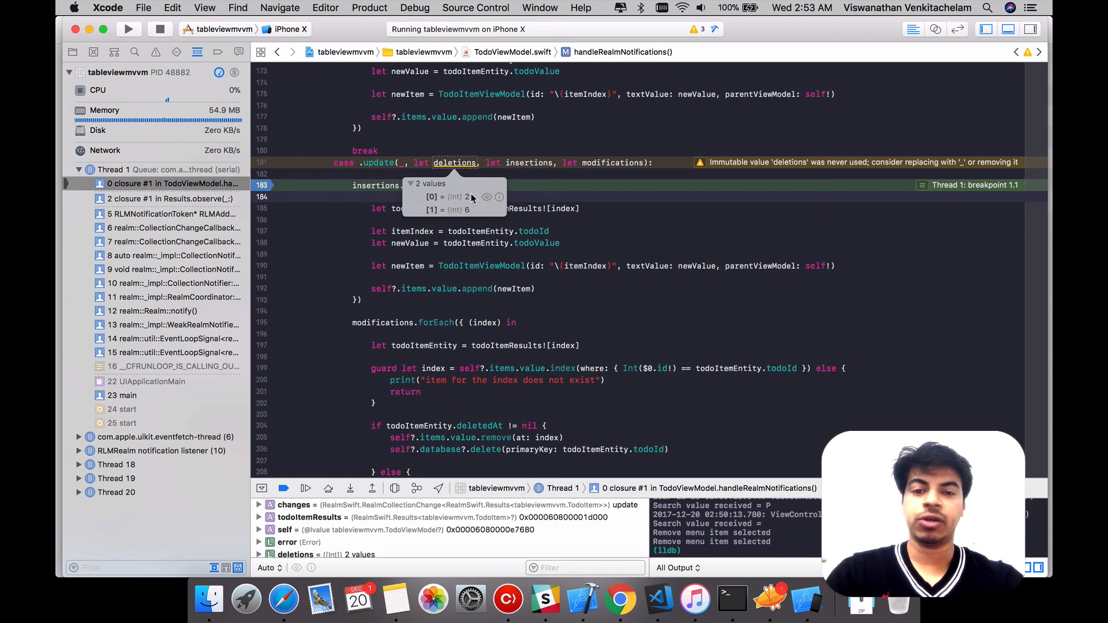
pyautogui.moveTo(461, 215)
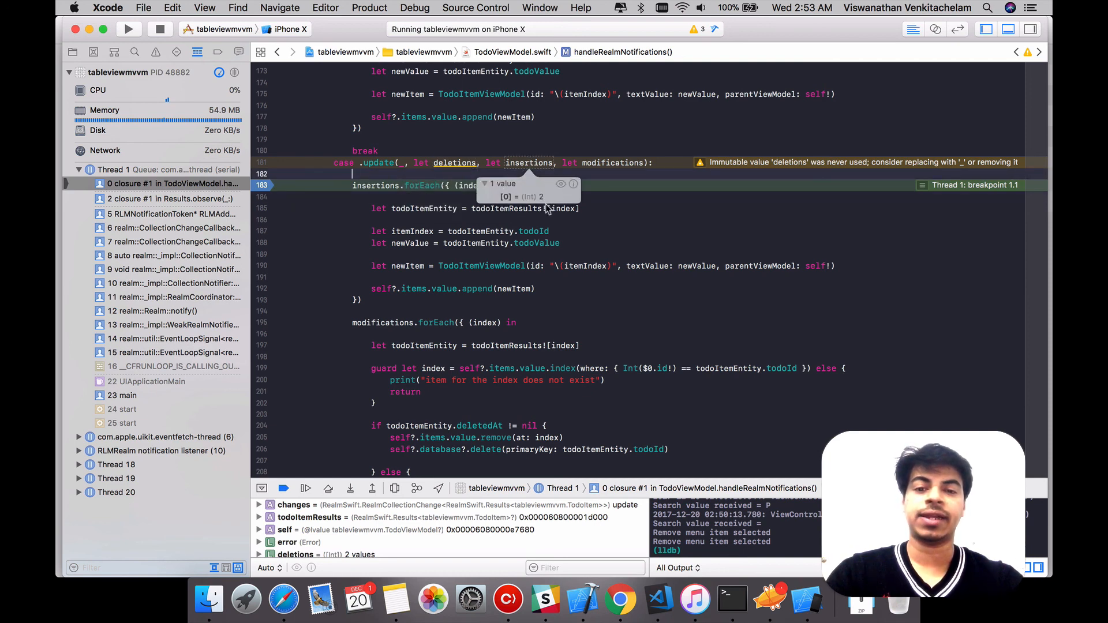
pyautogui.moveTo(633, 194)
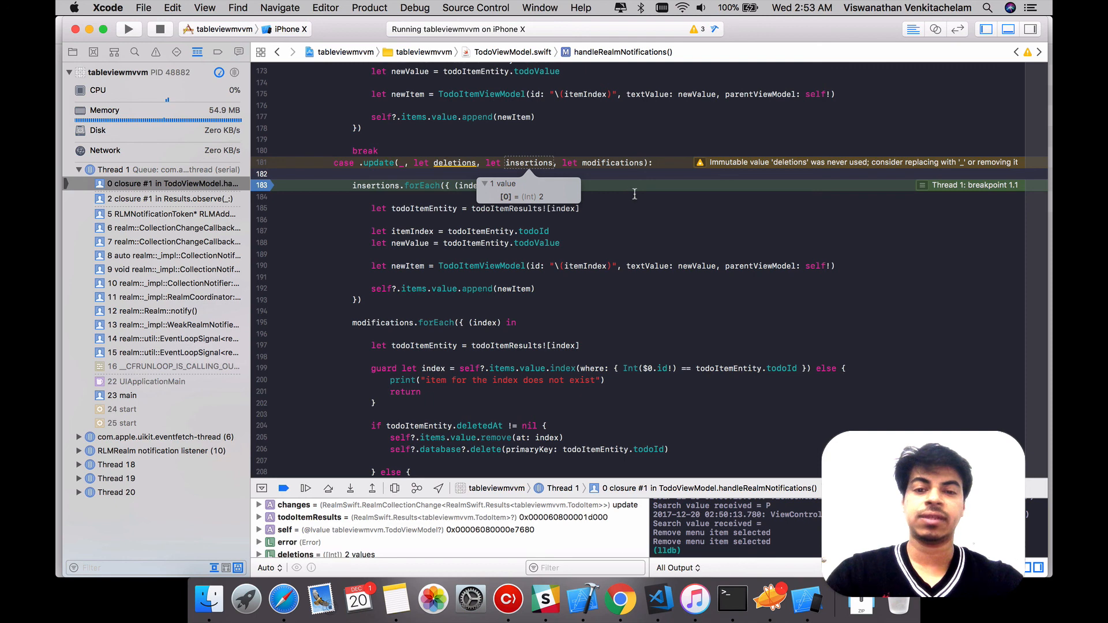